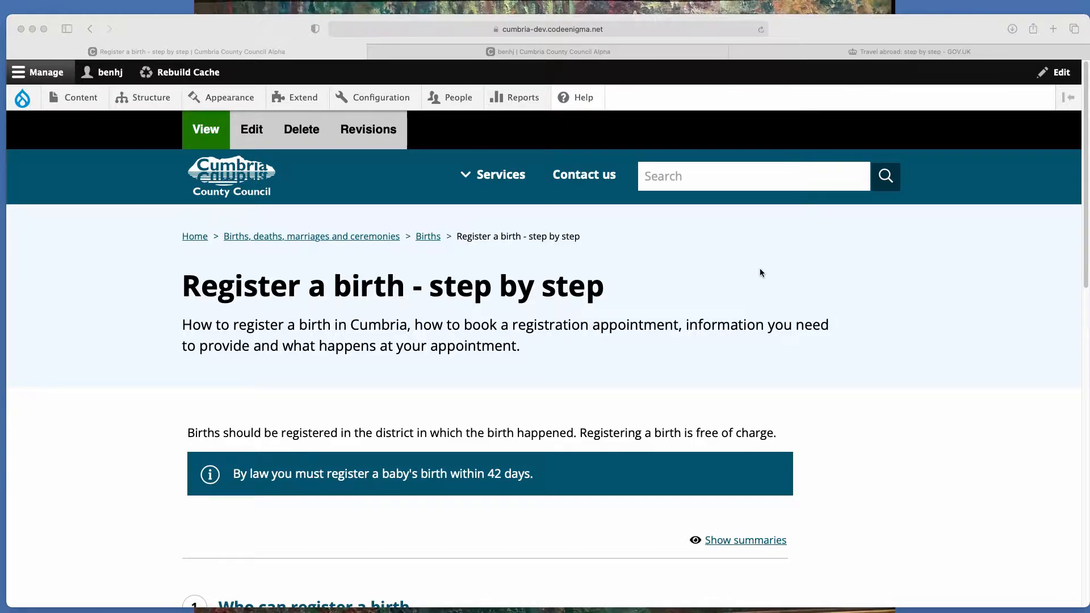
pyautogui.moveTo(487, 289)
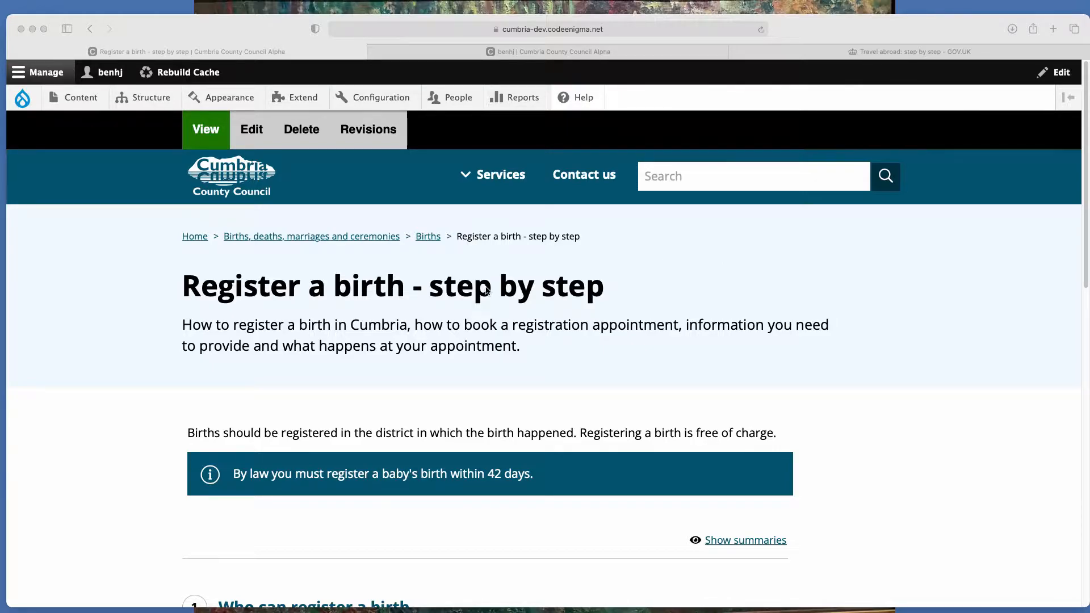
# View the 'Who can register a birth' step, then the 'Book an appointment to register a birth' step
pyautogui.scroll(-3)
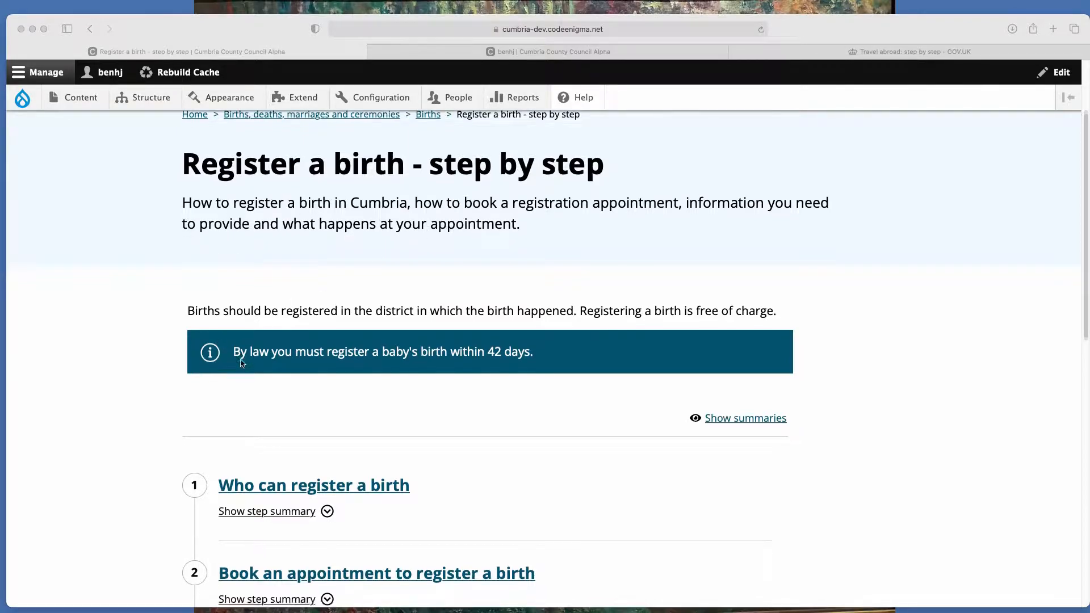
pyautogui.scroll(-3)
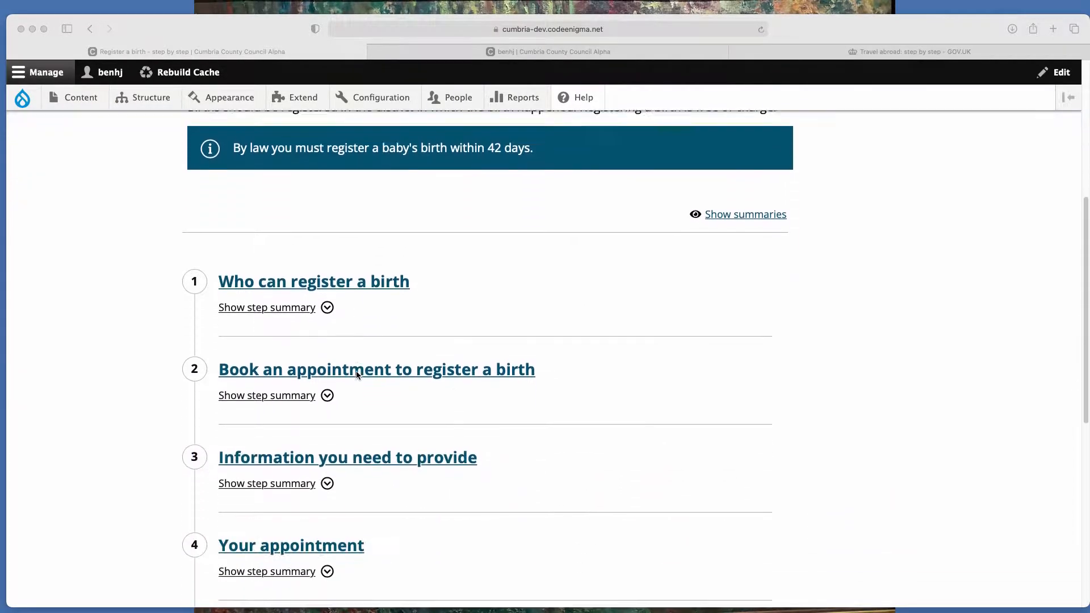
pyautogui.scroll(-3)
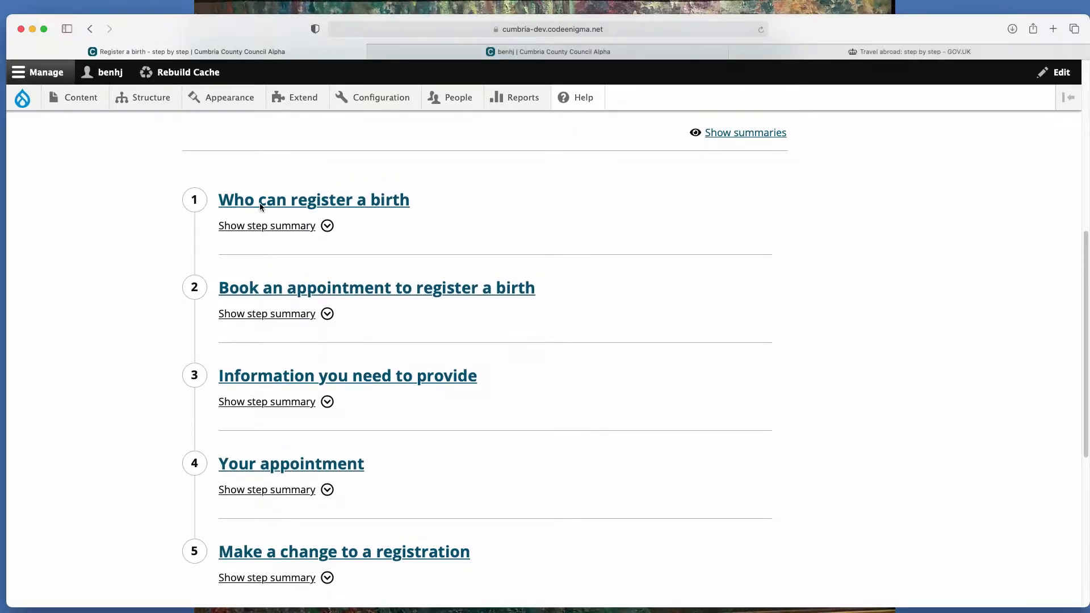
pyautogui.click(314, 199)
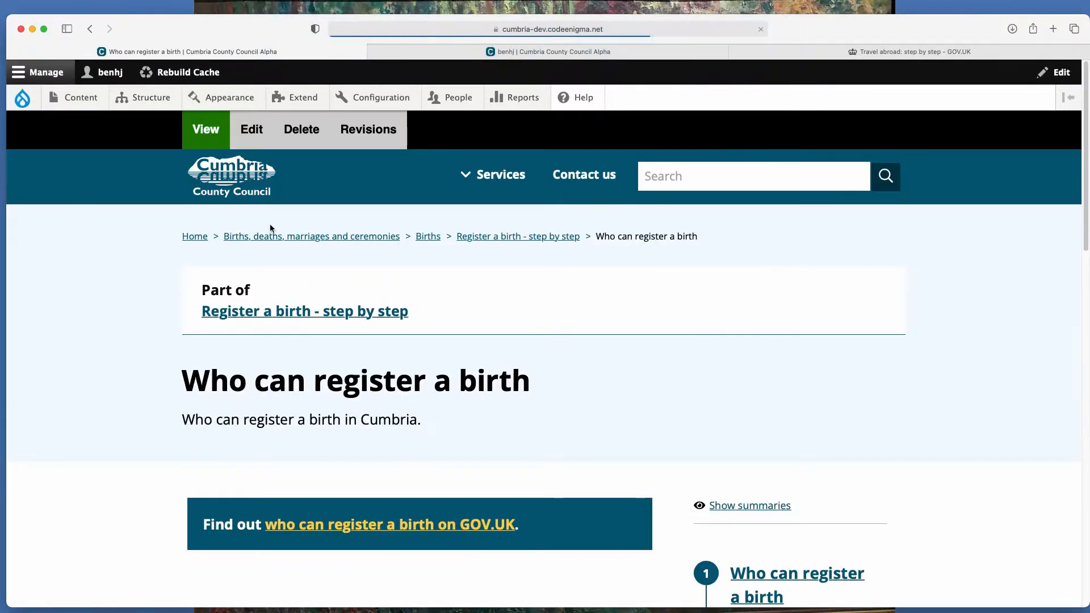
pyautogui.scroll(-3)
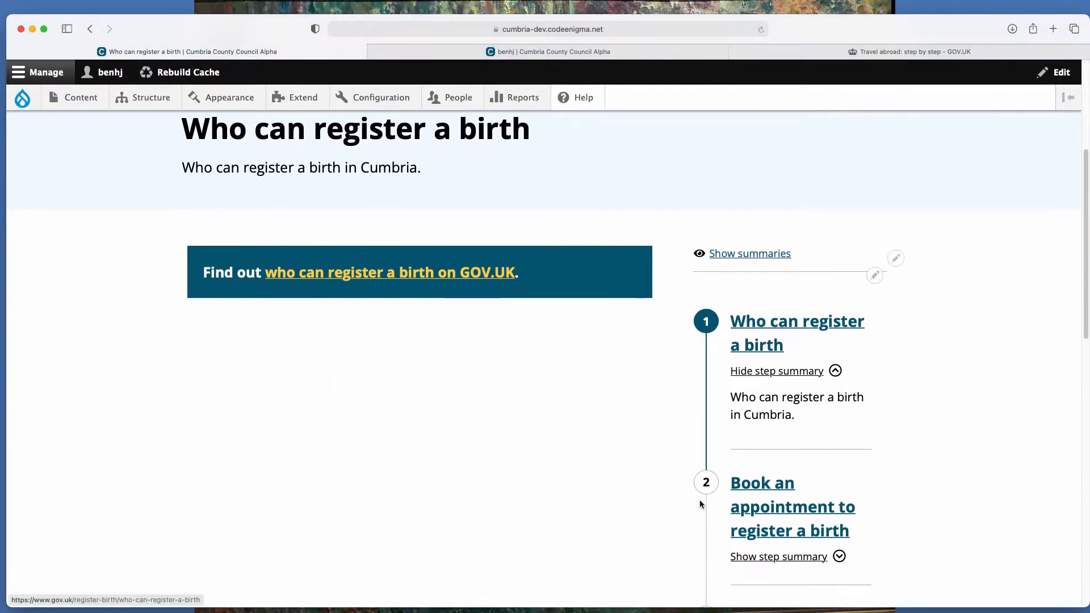
pyautogui.click(791, 506)
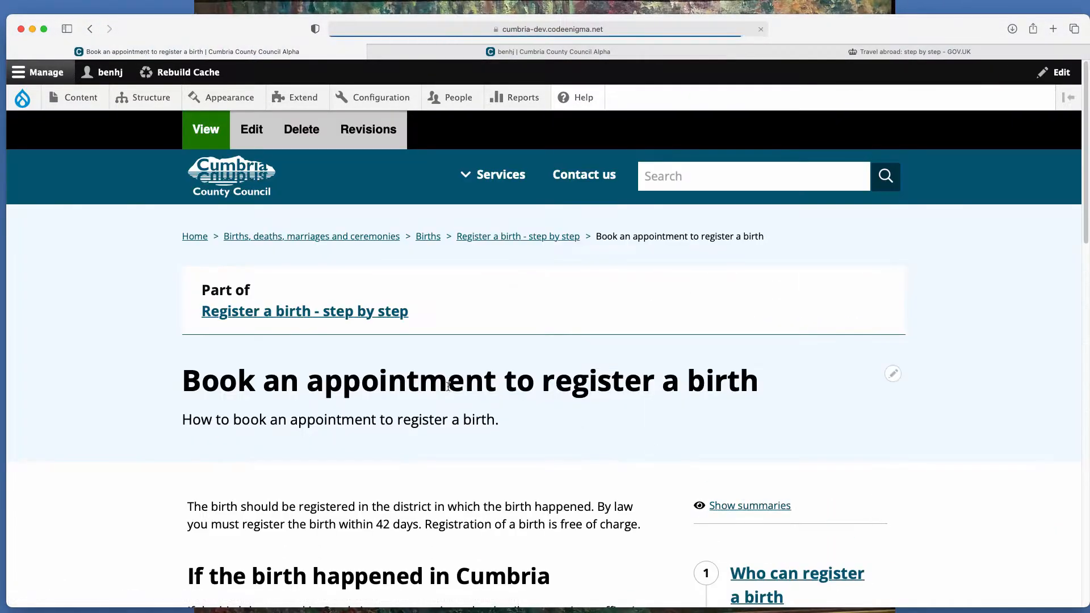
pyautogui.scroll(-3)
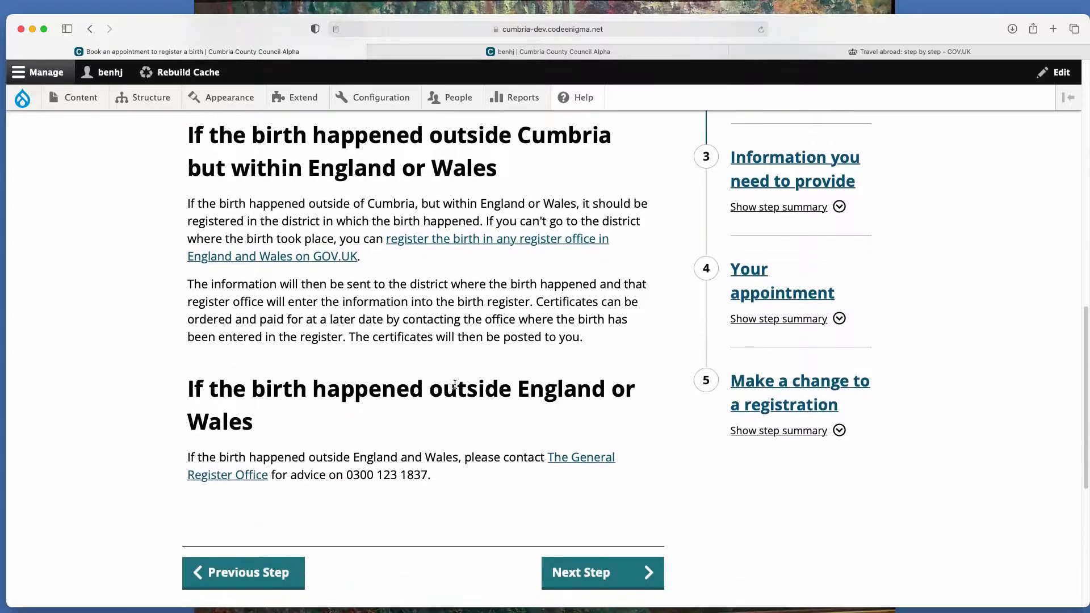
pyautogui.scroll(-3)
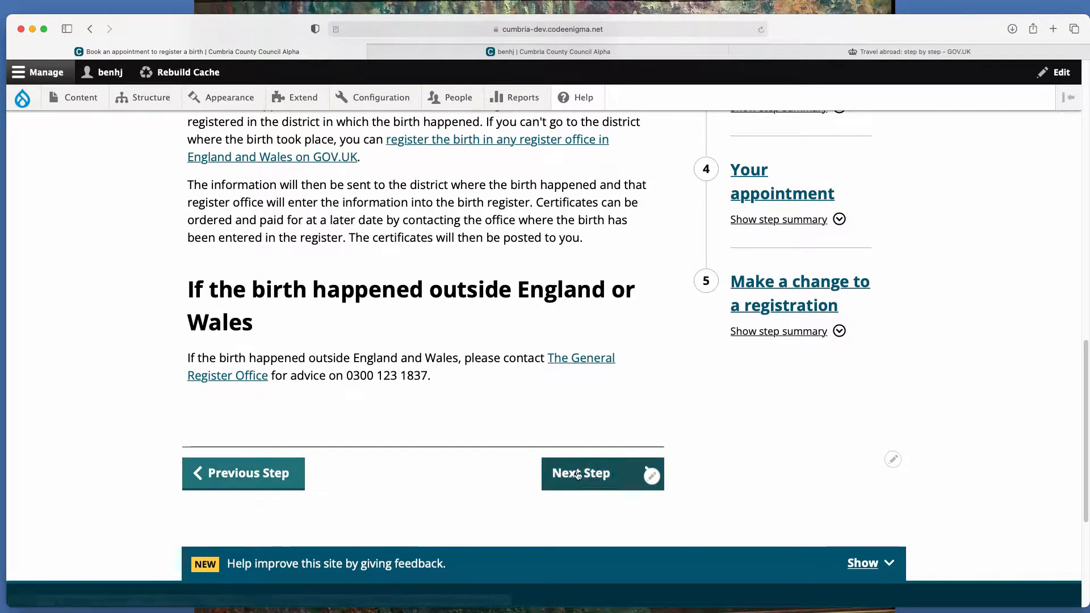
# Move to 'Information you need to provide', expand every step summary and highlight step 3's summary
pyautogui.click(602, 473)
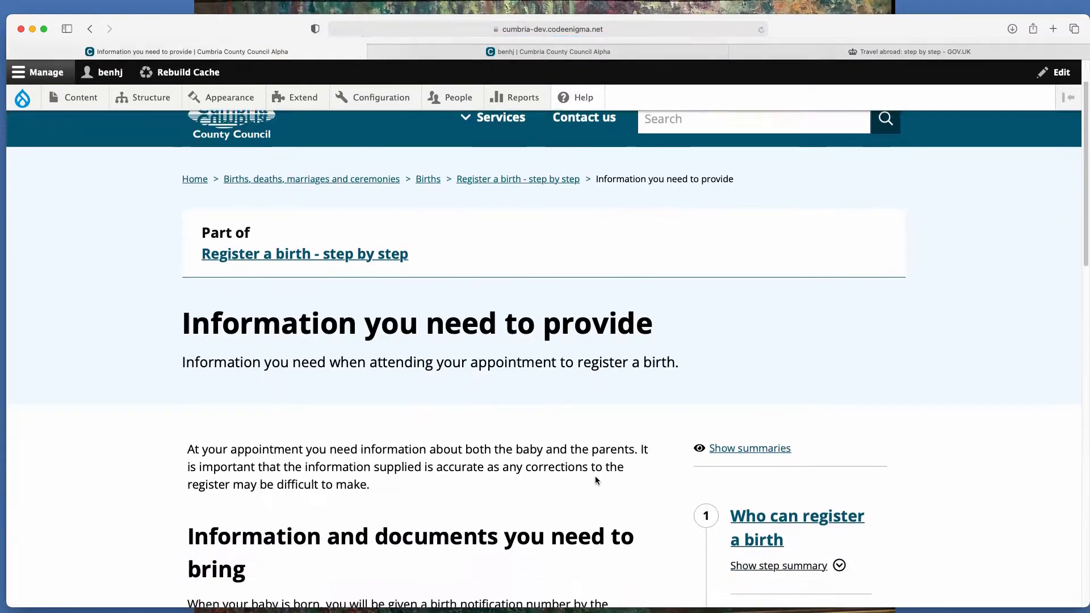
pyautogui.scroll(-3)
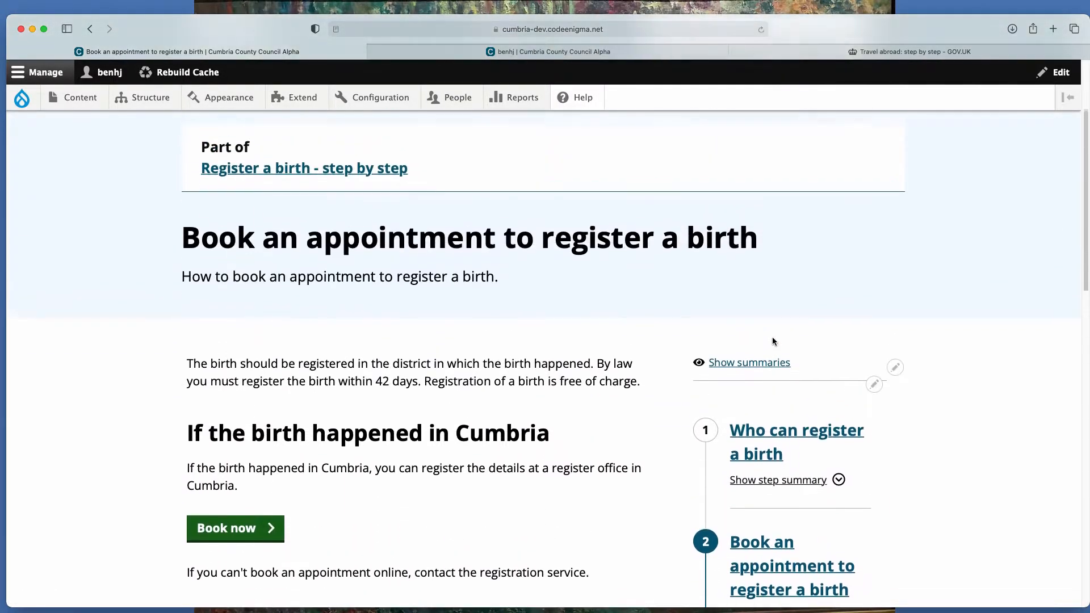
pyautogui.click(750, 362)
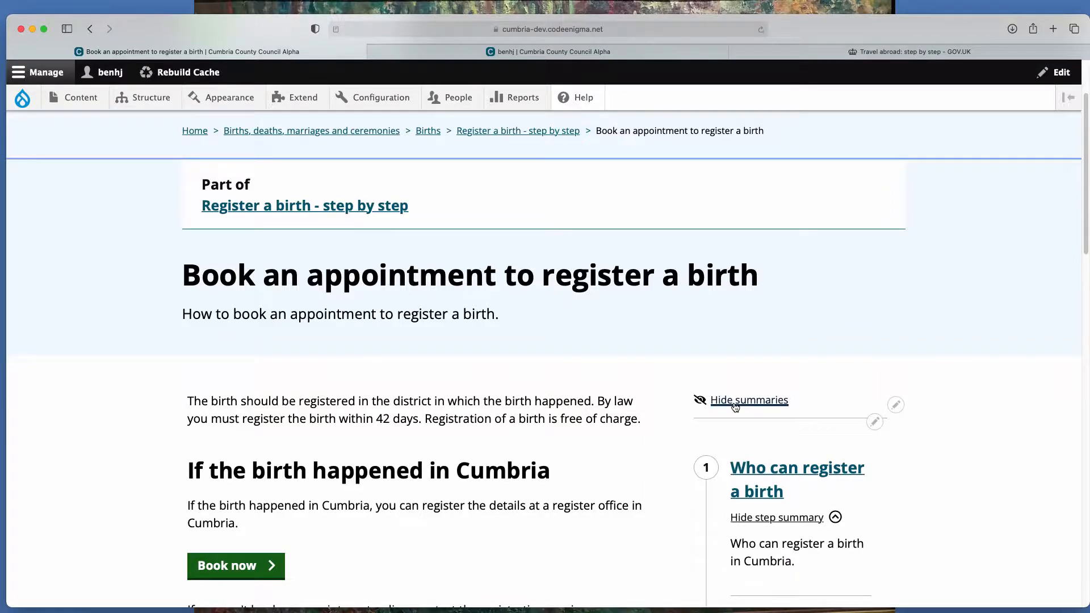
pyautogui.scroll(-3)
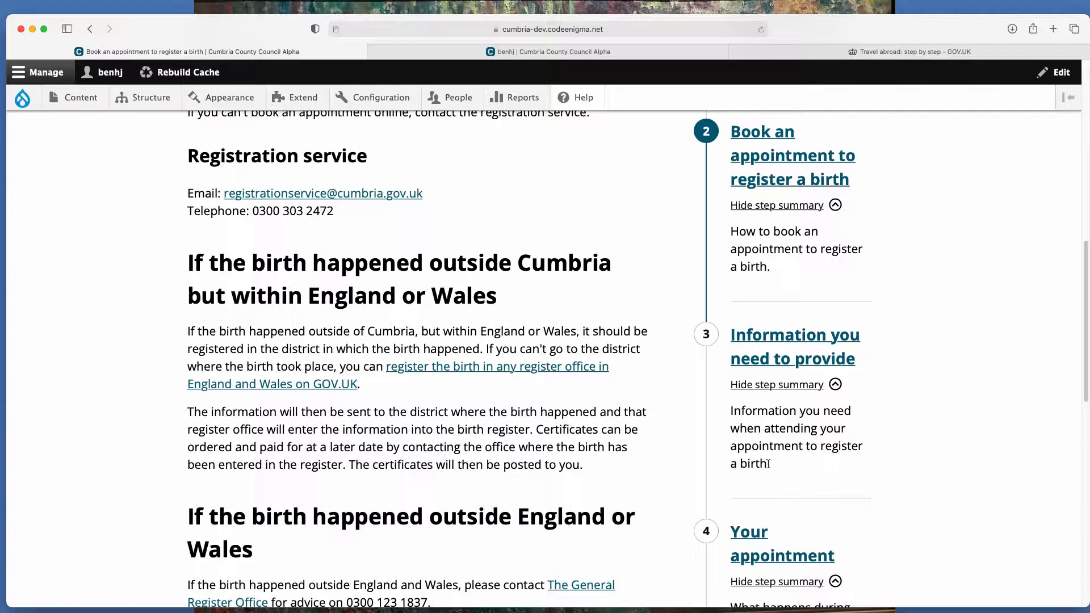
pyautogui.moveTo(730, 410); pyautogui.dragTo(770, 464)
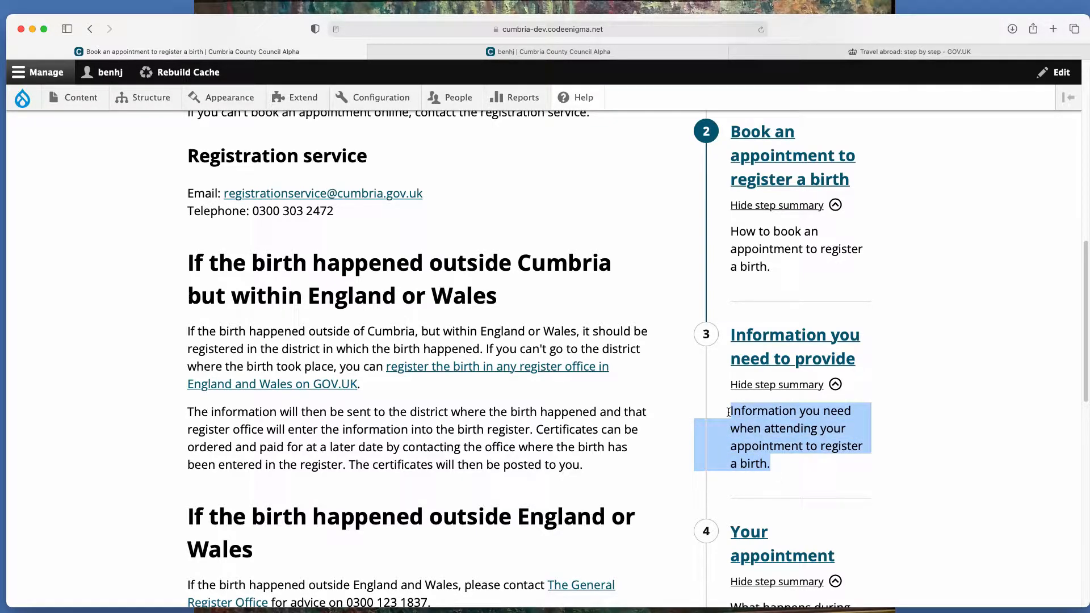
pyautogui.scroll(-3)
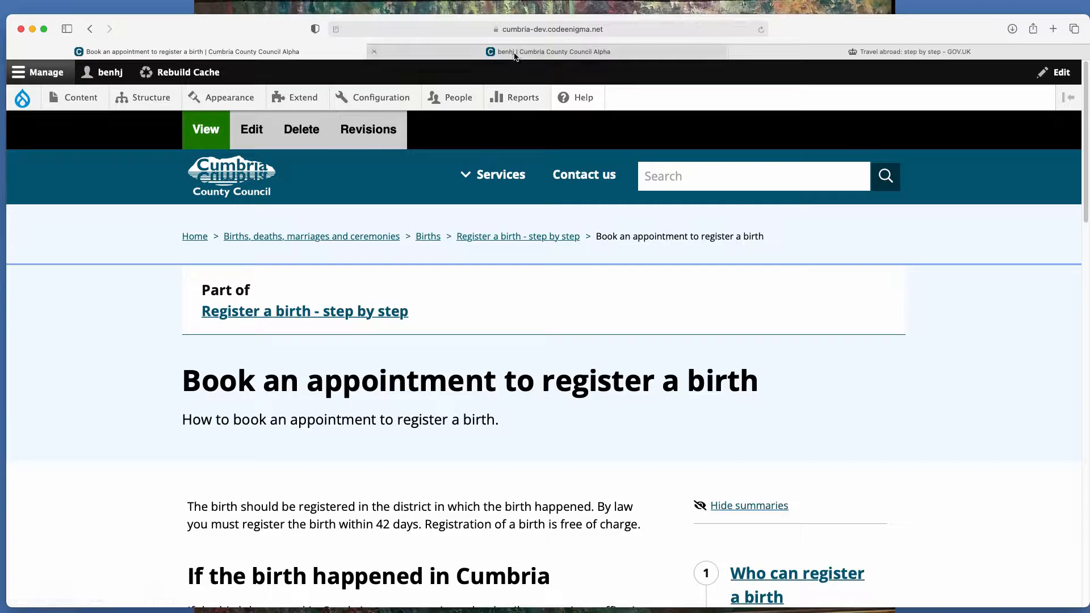
# Switch to the user profile page and expand the Manage toolbar's Content administration menu
pyautogui.click(109, 71)
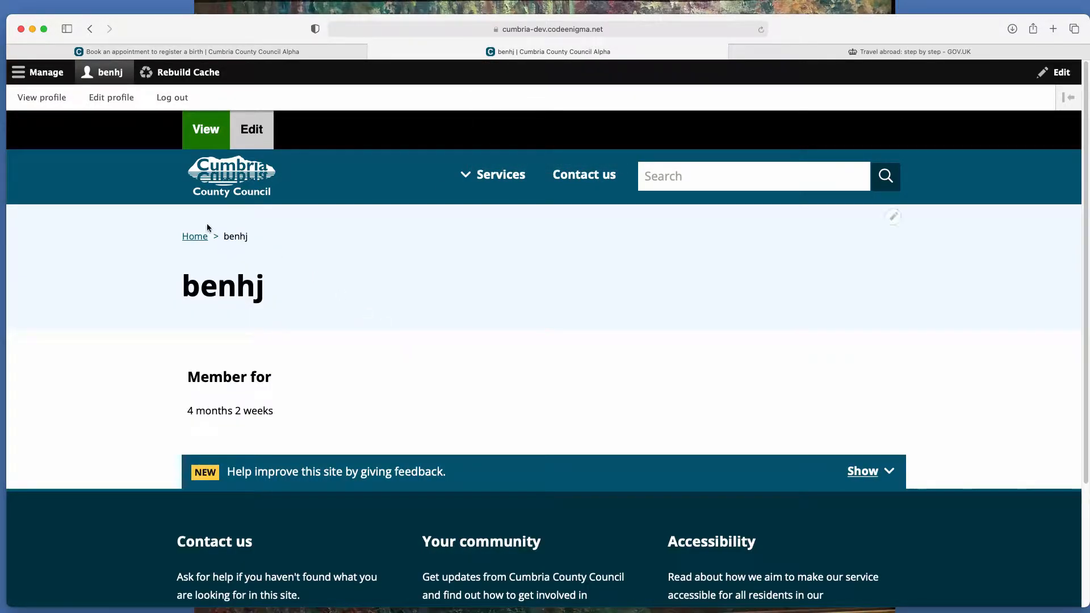
pyautogui.moveTo(42, 98)
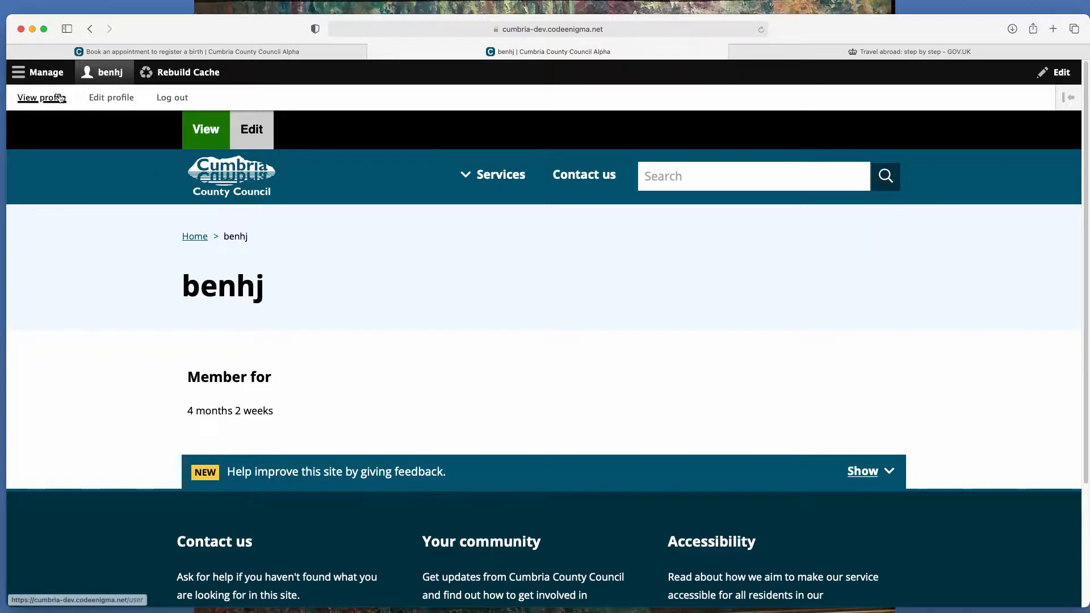
pyautogui.click(38, 73)
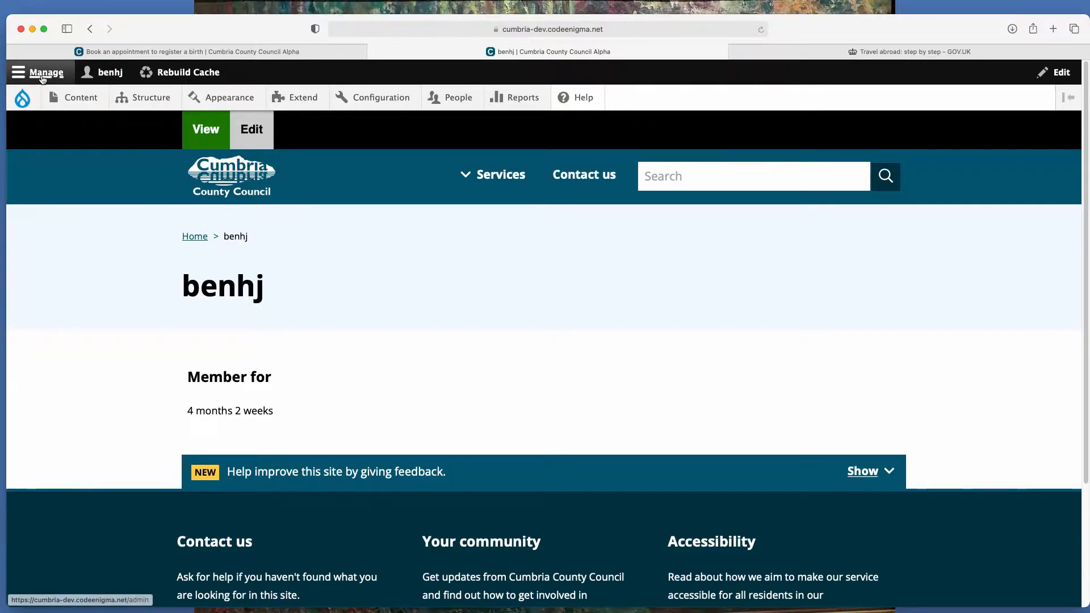
pyautogui.click(80, 97)
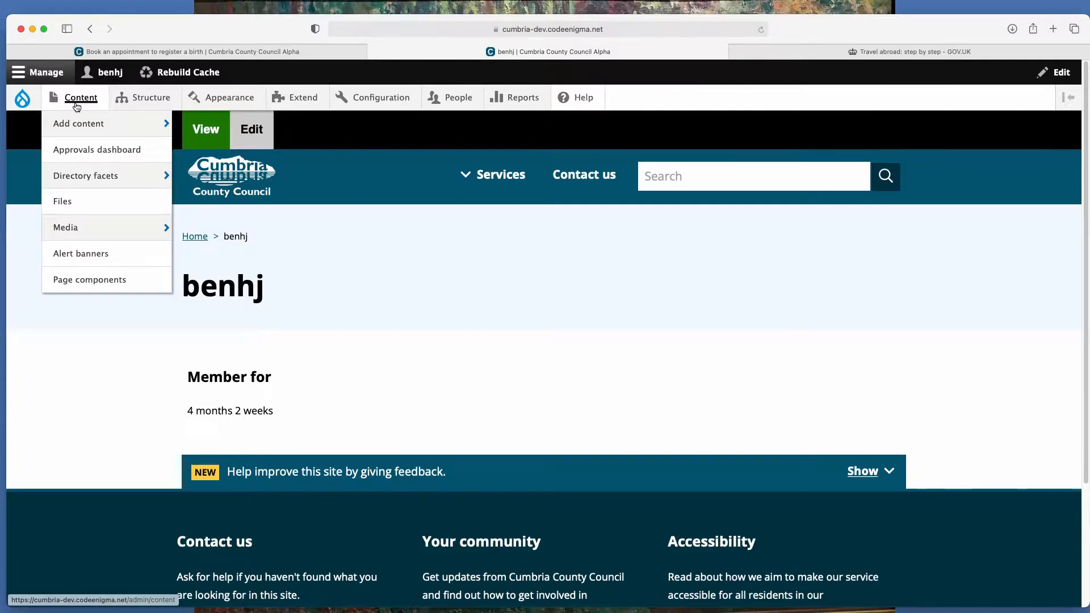
pyautogui.click(78, 123)
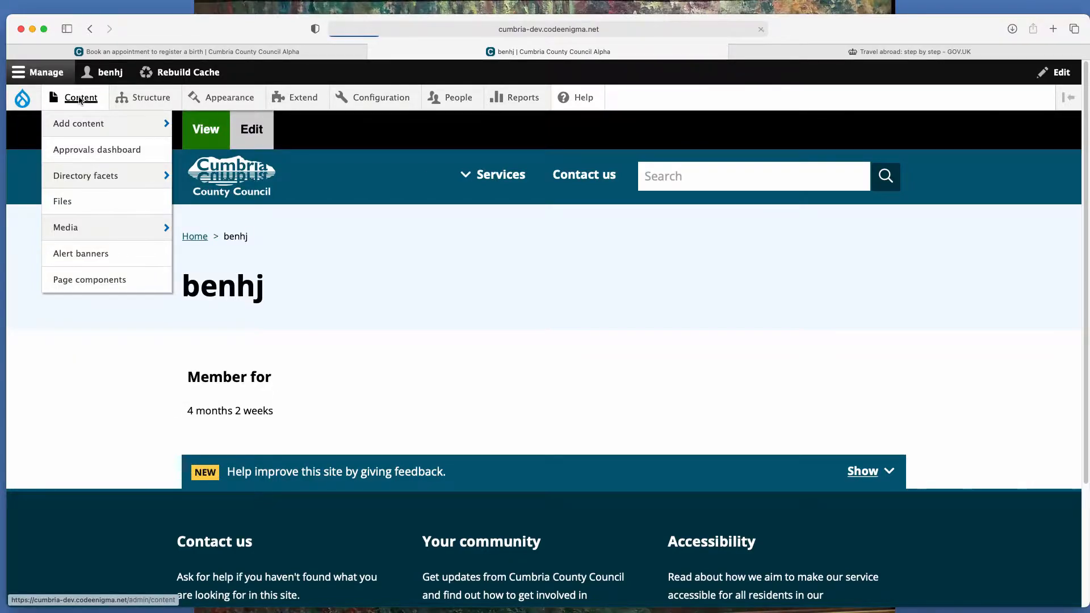
# Start adding a new Step by step overview, then look back at the Register a birth example
pyautogui.click(80, 98)
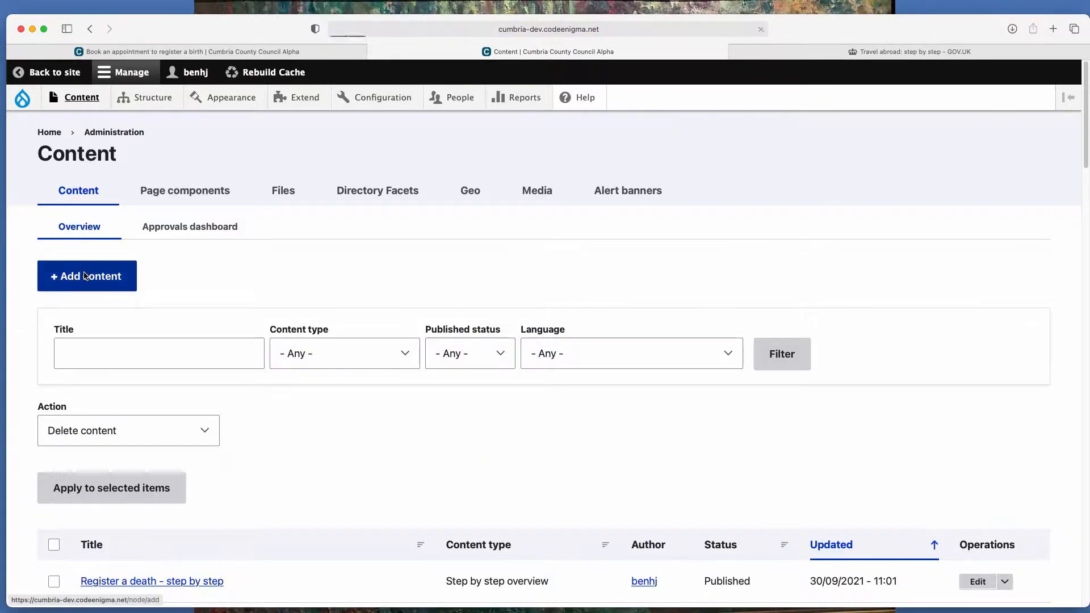
pyautogui.click(86, 276)
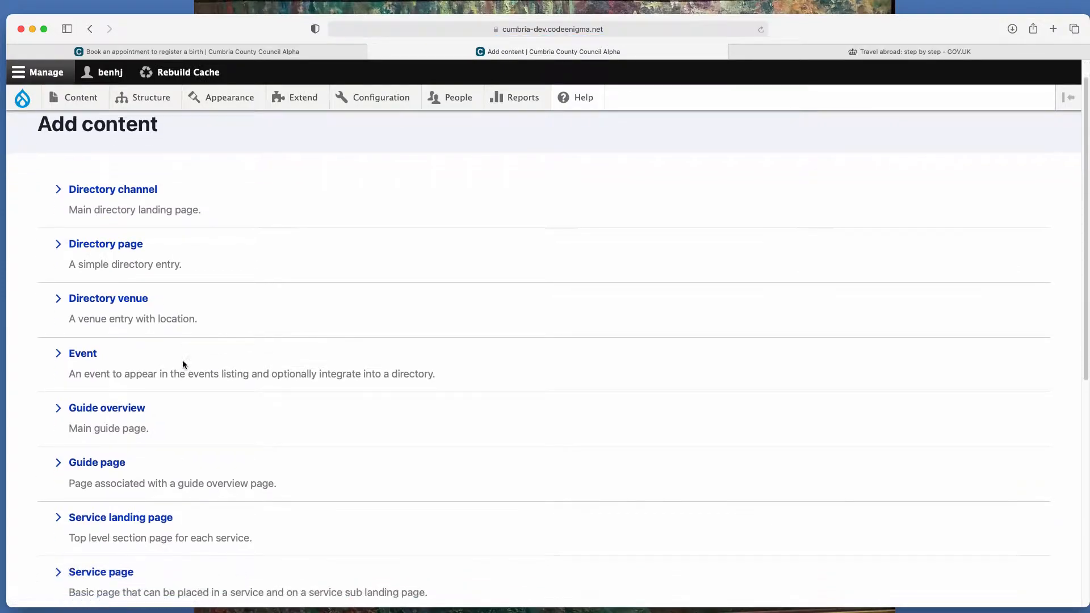
pyautogui.scroll(-3)
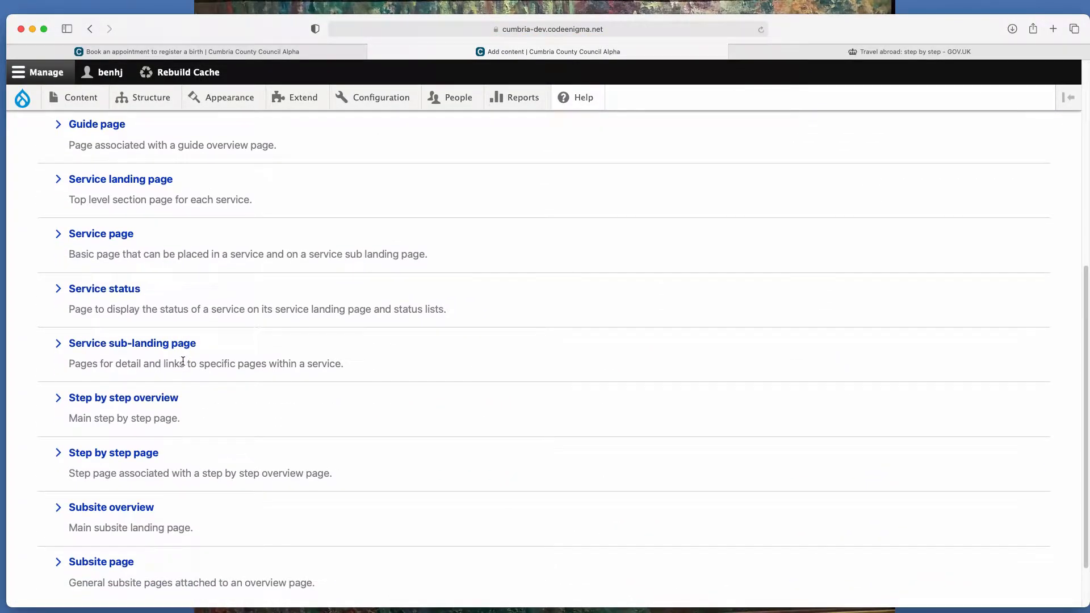
pyautogui.moveTo(122, 397)
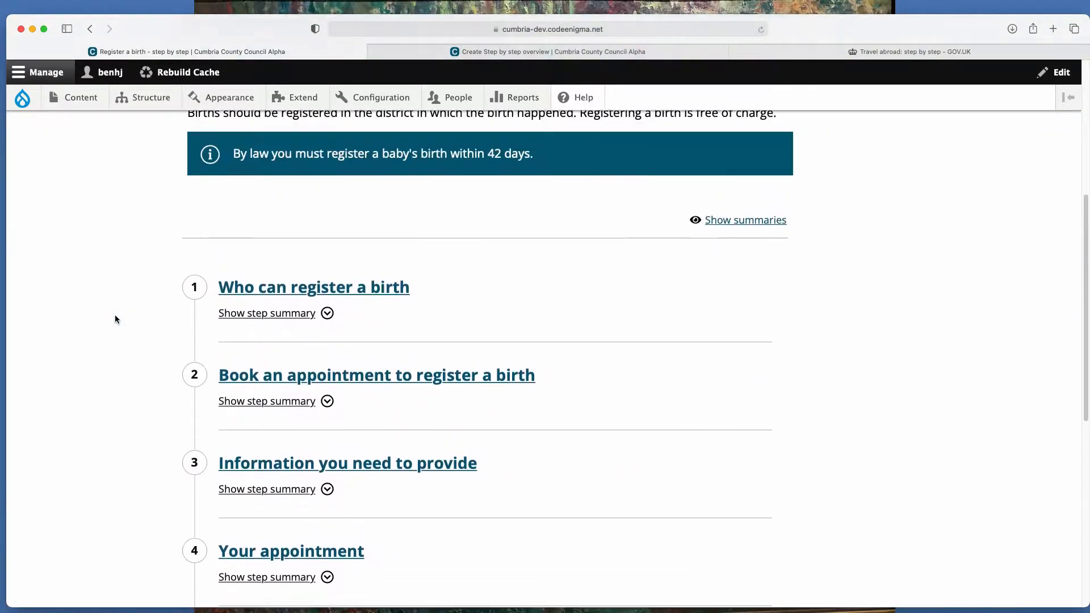
pyautogui.scroll(-3)
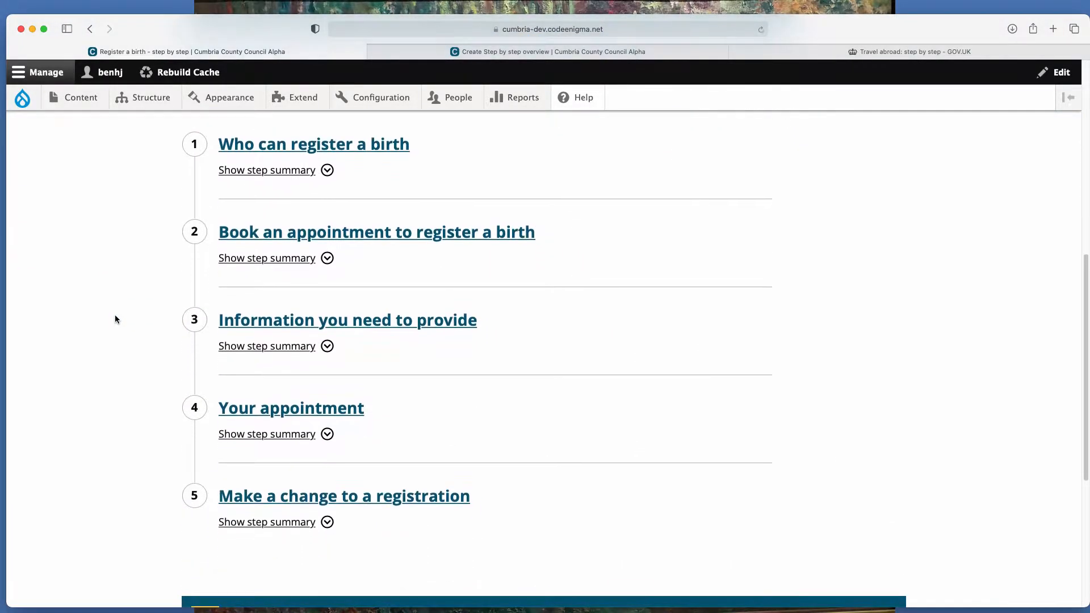
# Enter 'Renew your passport - step by step' as the new overview's title
pyautogui.click(548, 51)
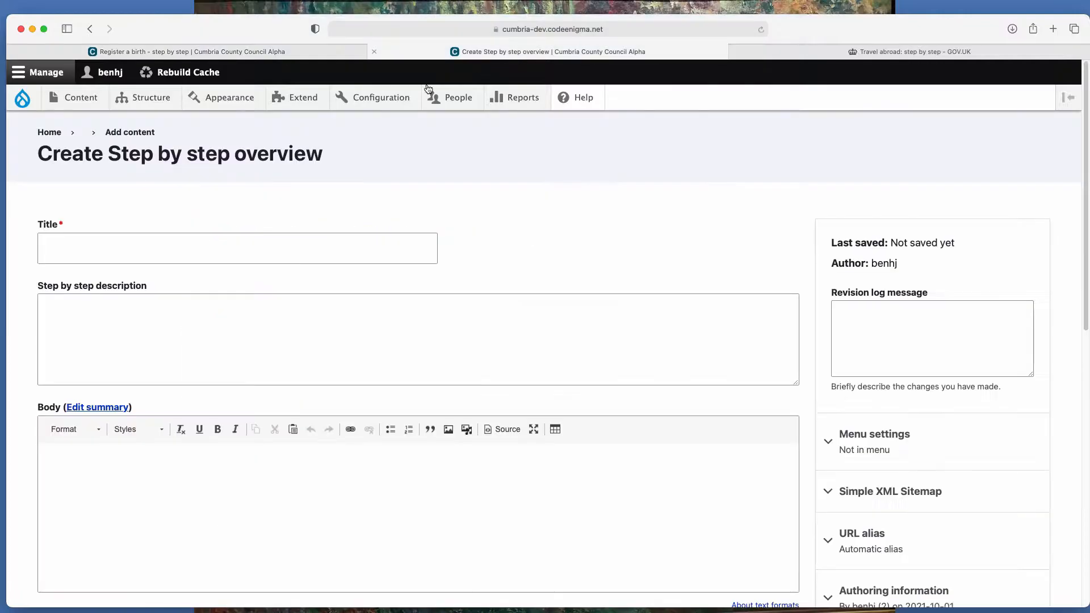
pyautogui.click(238, 248)
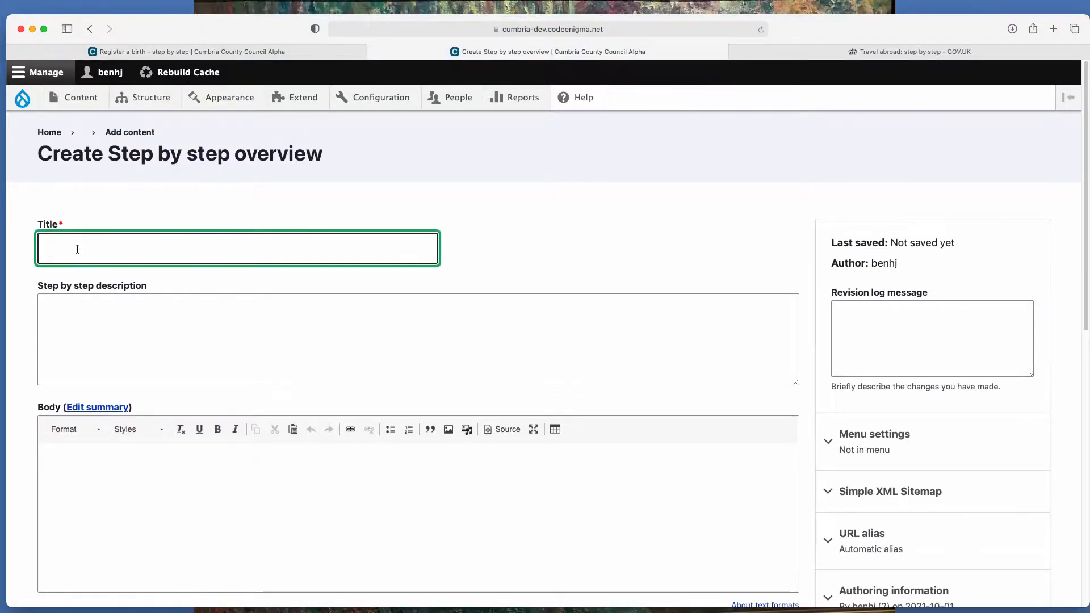
pyautogui.write('Re')
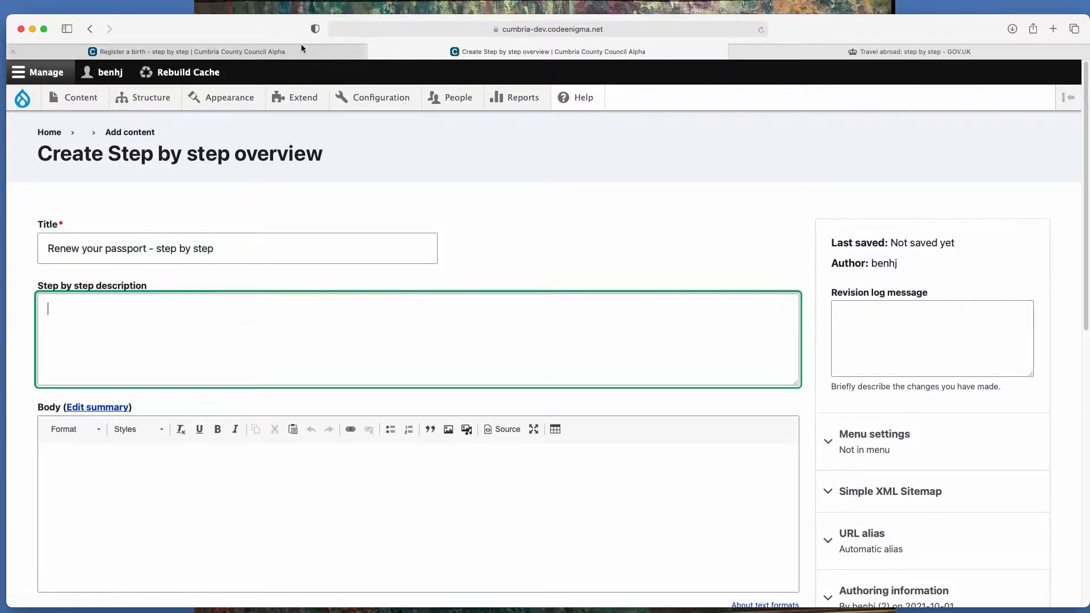
# Check the Register a birth and Travel abroad: step by step example headings in other tabs
pyautogui.click(187, 51)
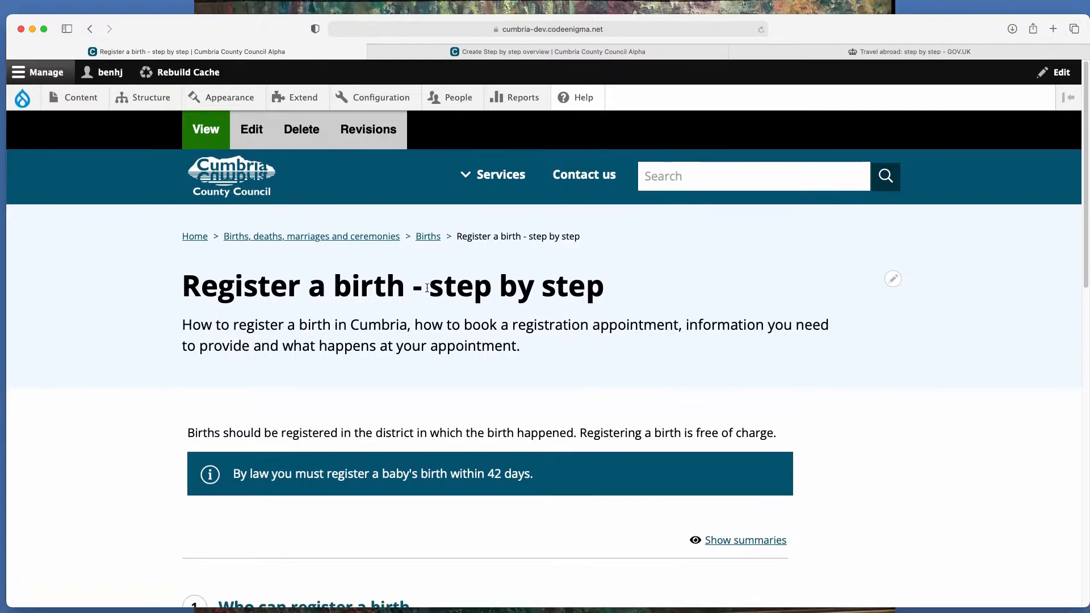
pyautogui.doubleClick(455, 286)
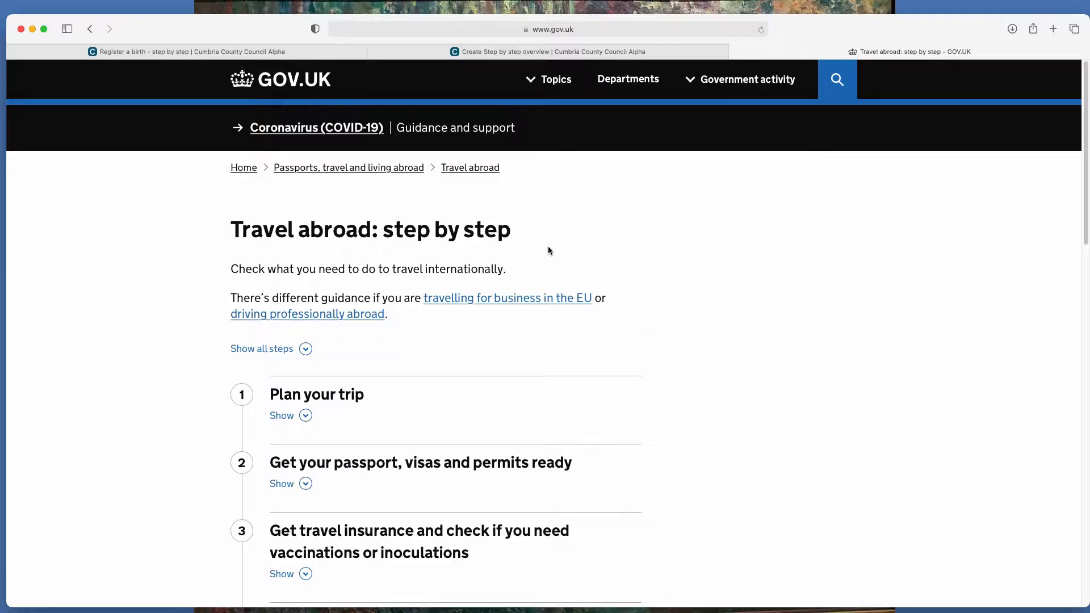
pyautogui.tripleClick(369, 229)
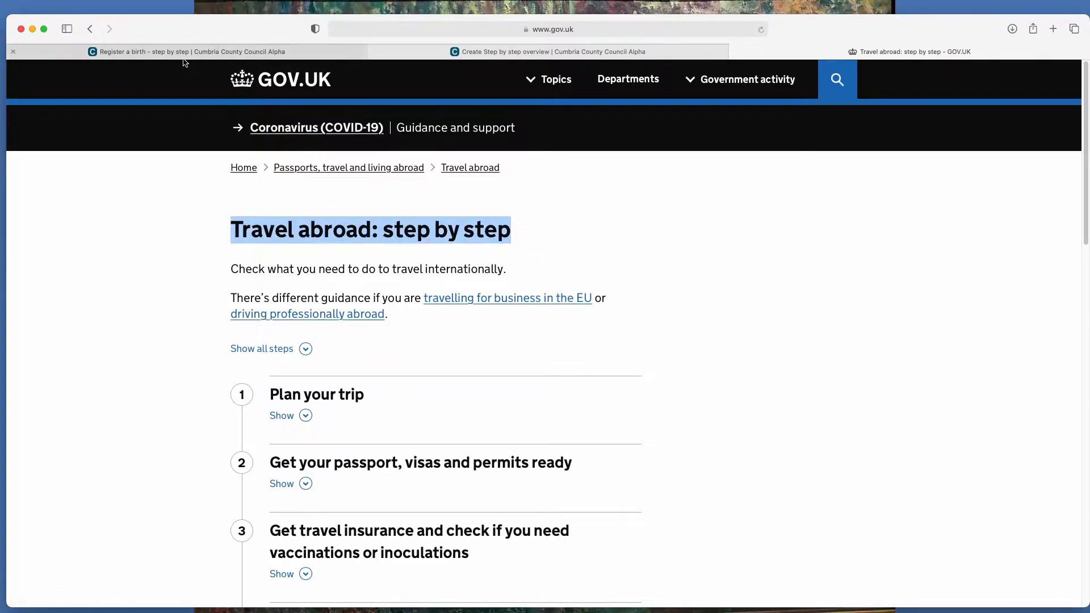
pyautogui.moveTo(167, 51)
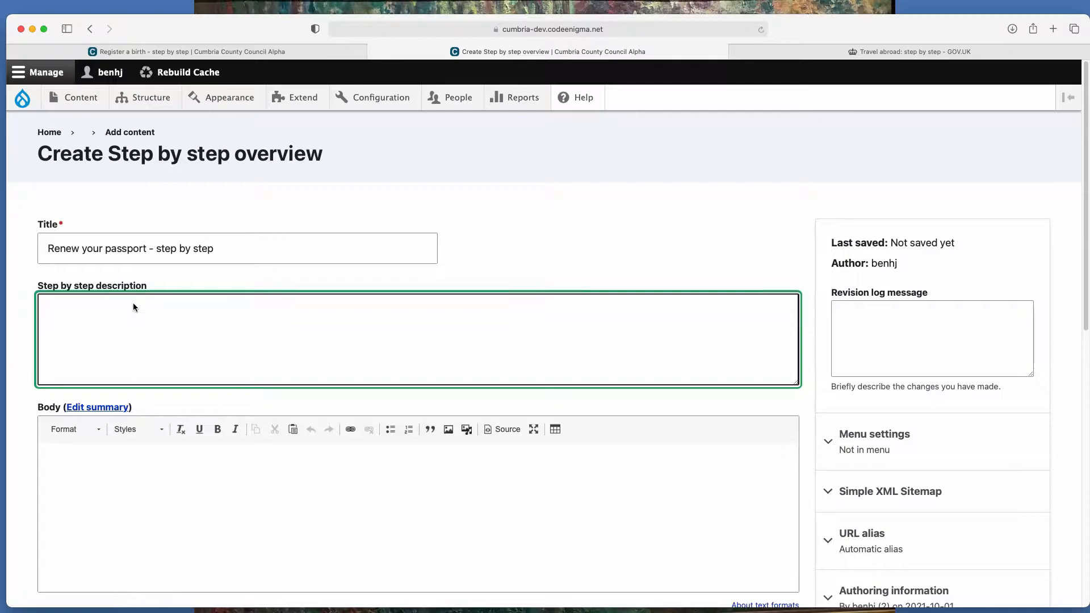
# Write the summary 'How to renew your passport, including what information you need.'
pyautogui.click(96, 406)
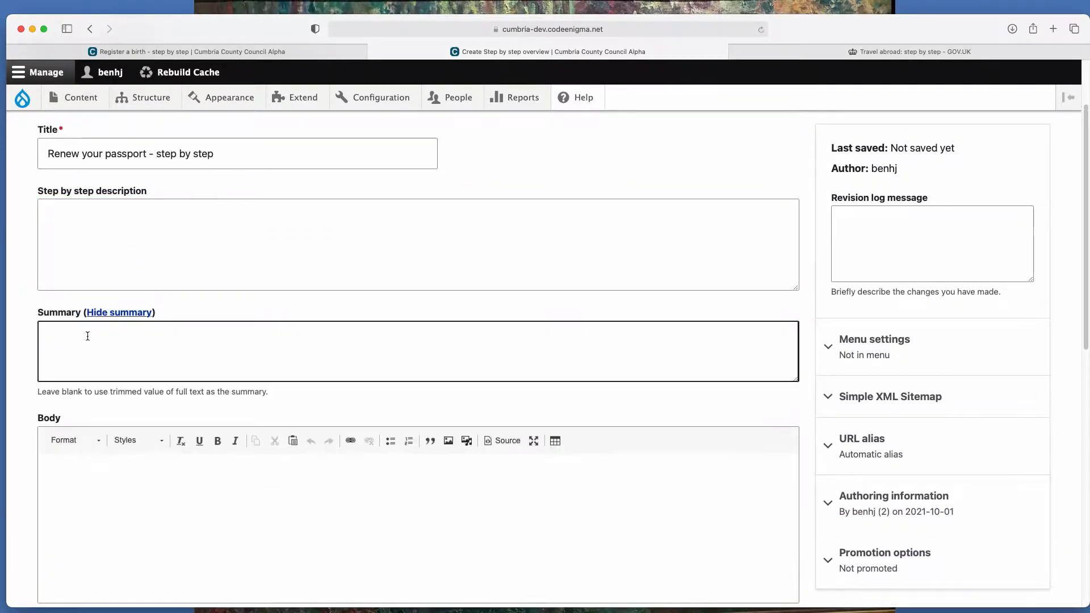
pyautogui.moveTo(95, 368)
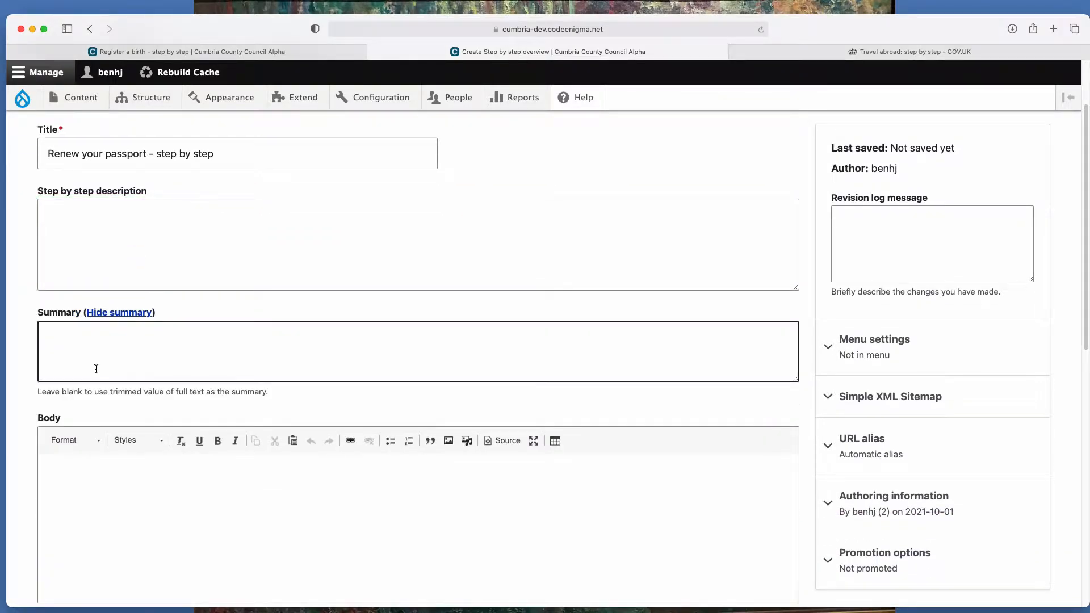
pyautogui.scroll(-3)
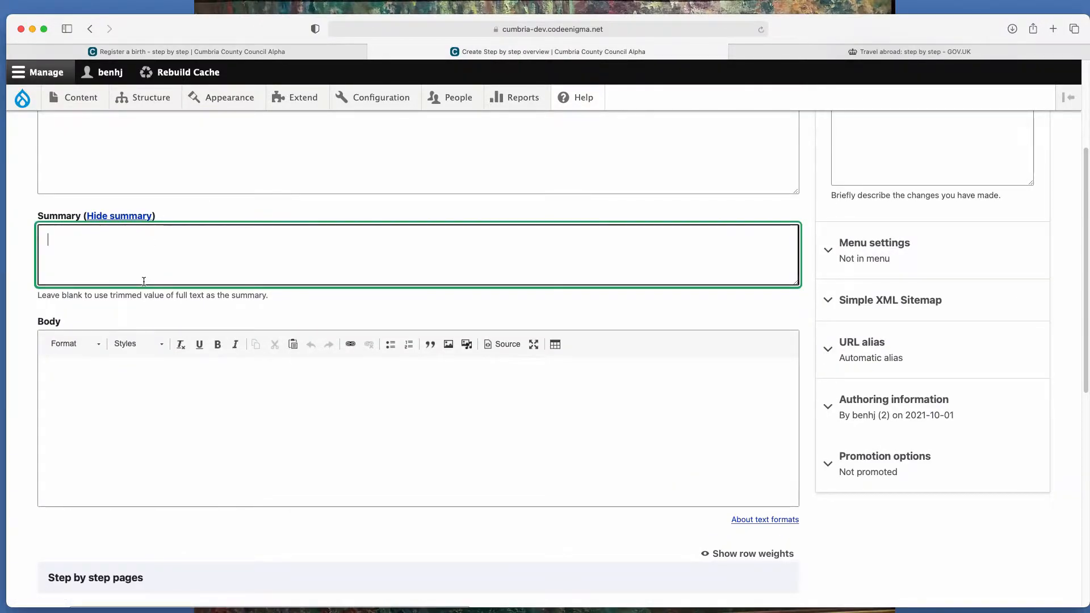
pyautogui.write('How to re')
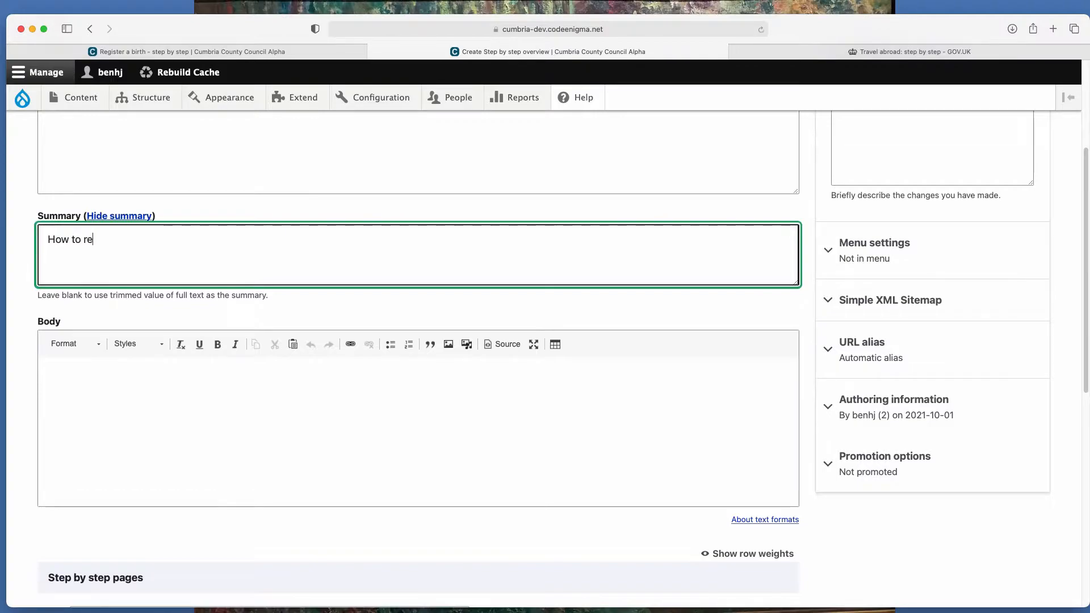
pyautogui.write('new your passport,')
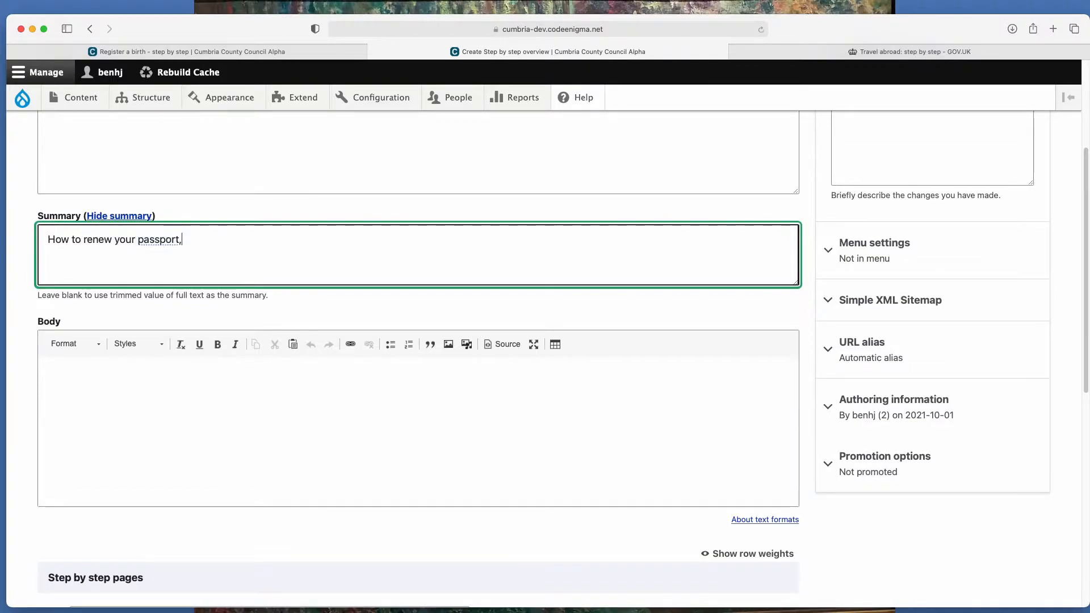
pyautogui.write('including what')
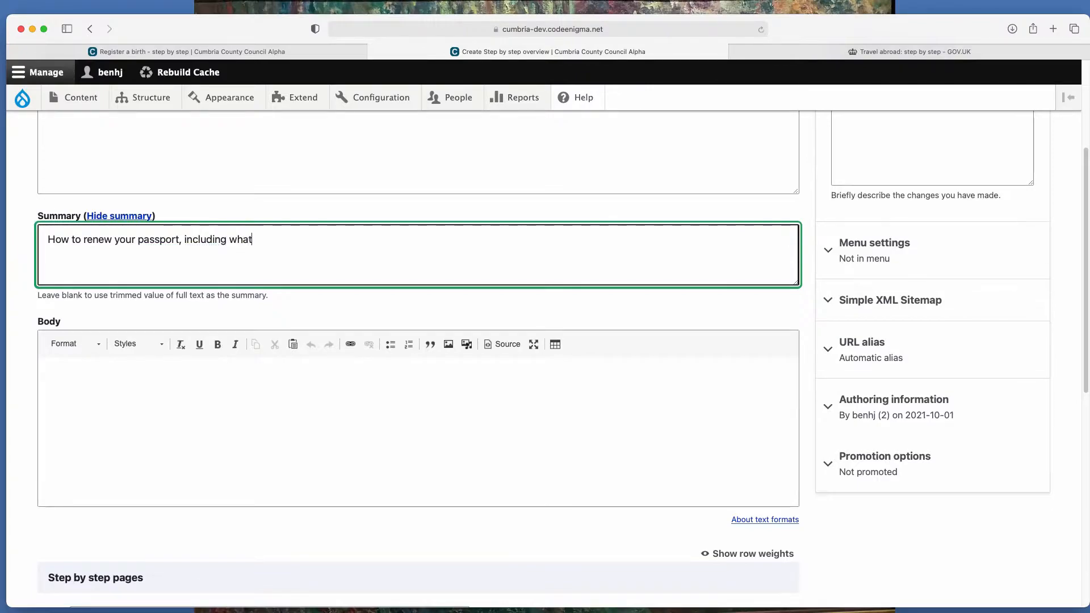
pyautogui.write('information y')
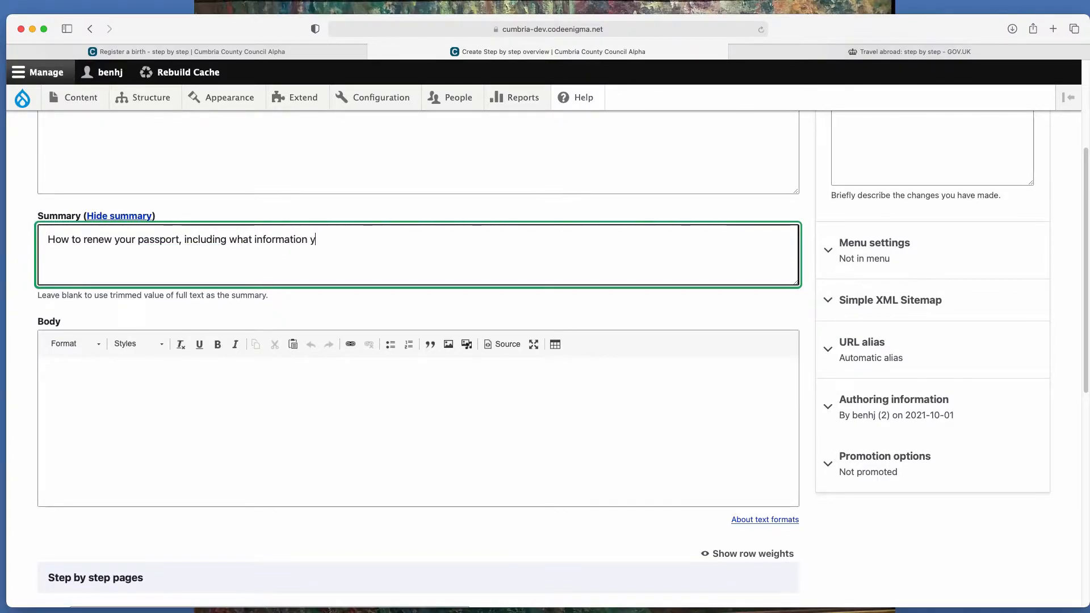
pyautogui.write('ou need.')
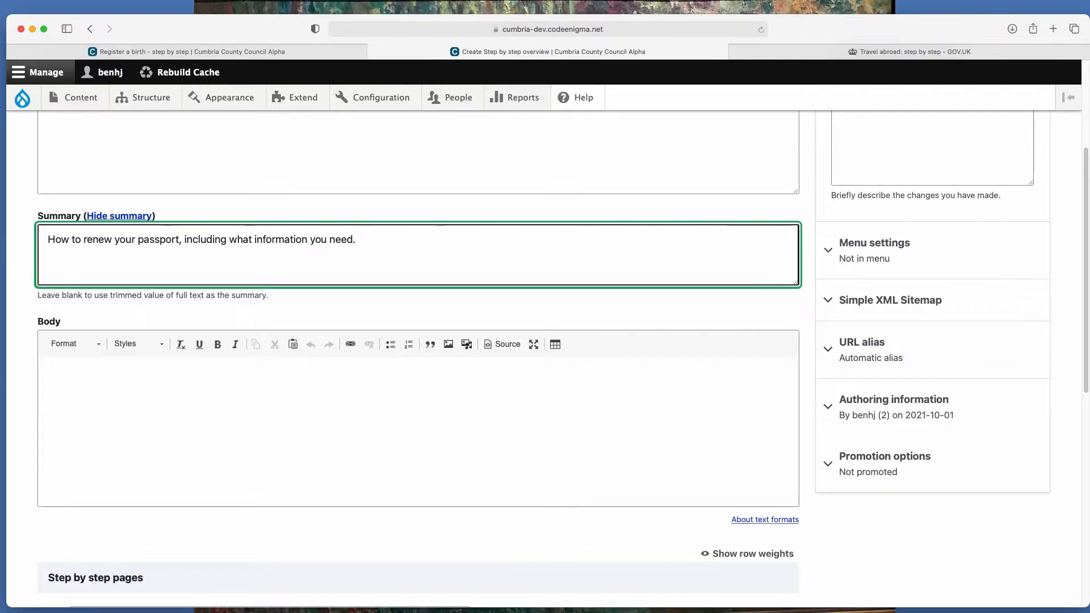
# Write 'You can renew your passport if:' and the condition 'you are over 18 years old' in the body
pyautogui.click(417, 417)
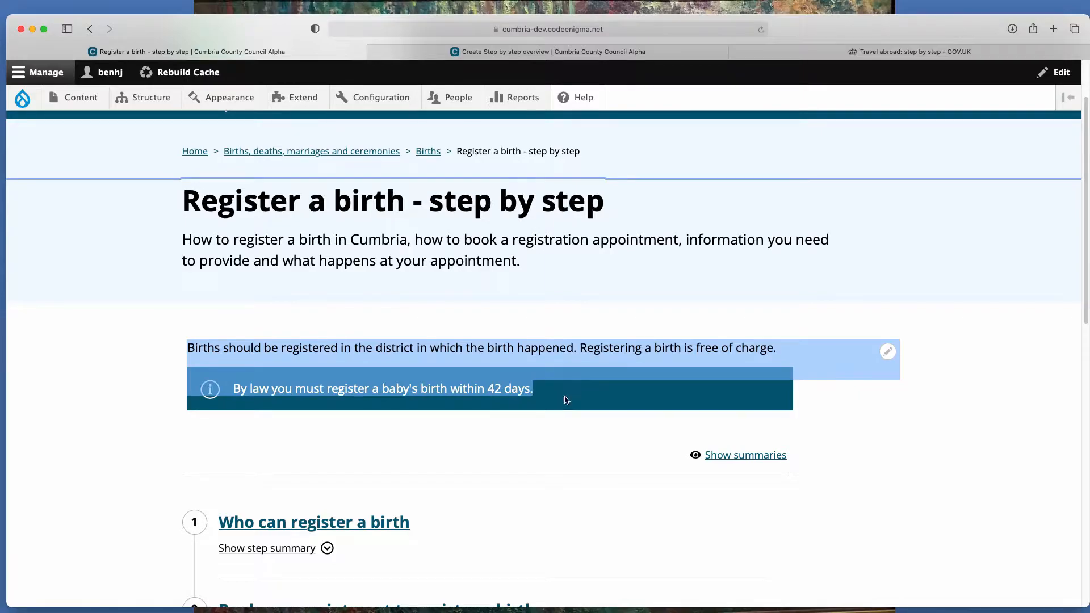
pyautogui.click(549, 51)
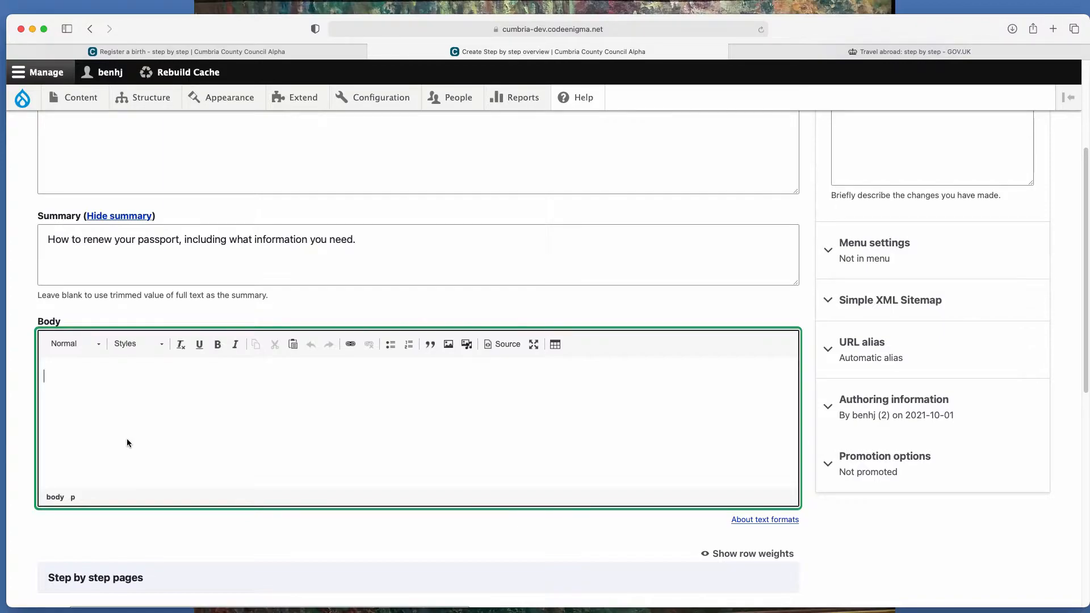
pyautogui.write('You can')
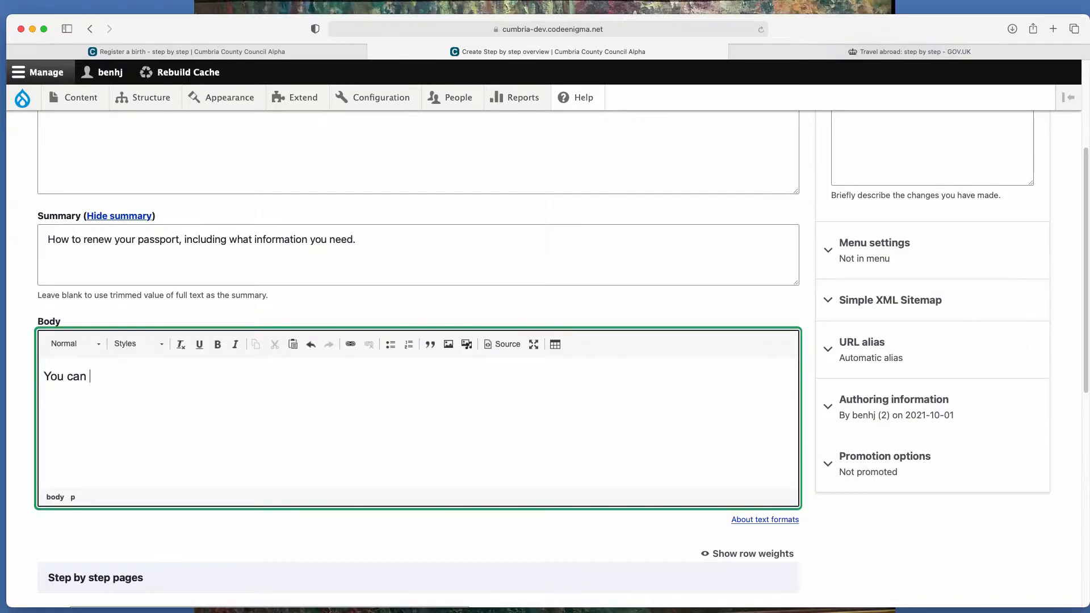
pyautogui.write('renew your')
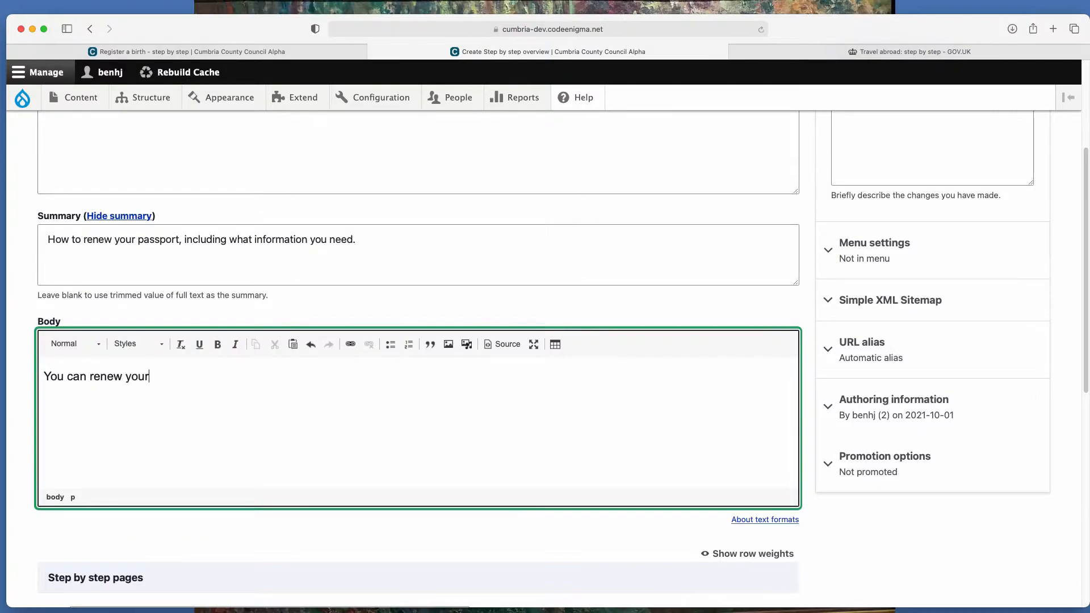
pyautogui.write('passport')
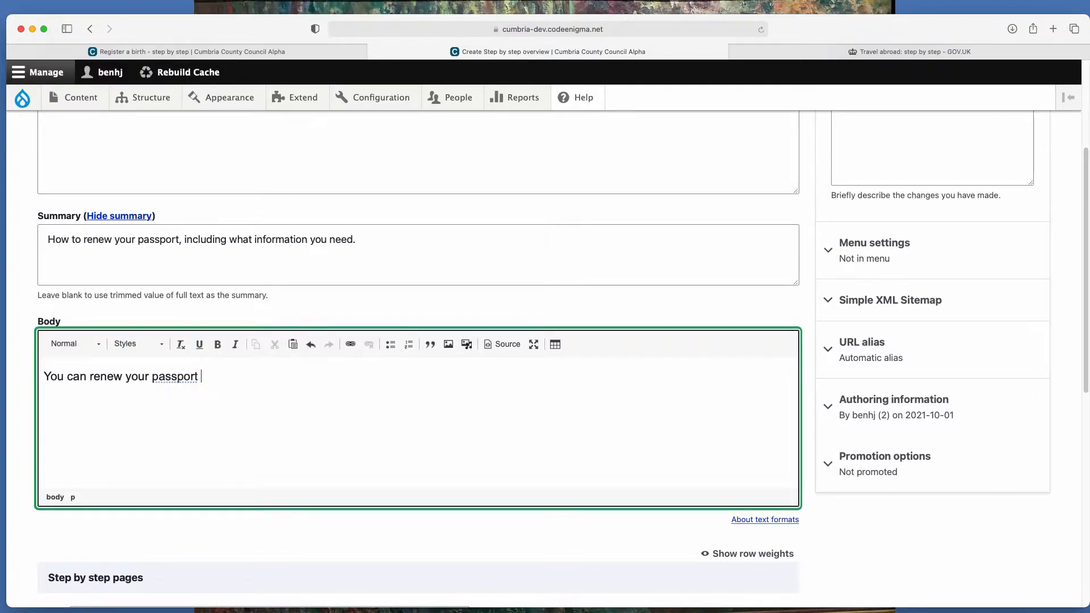
pyautogui.write('if:')
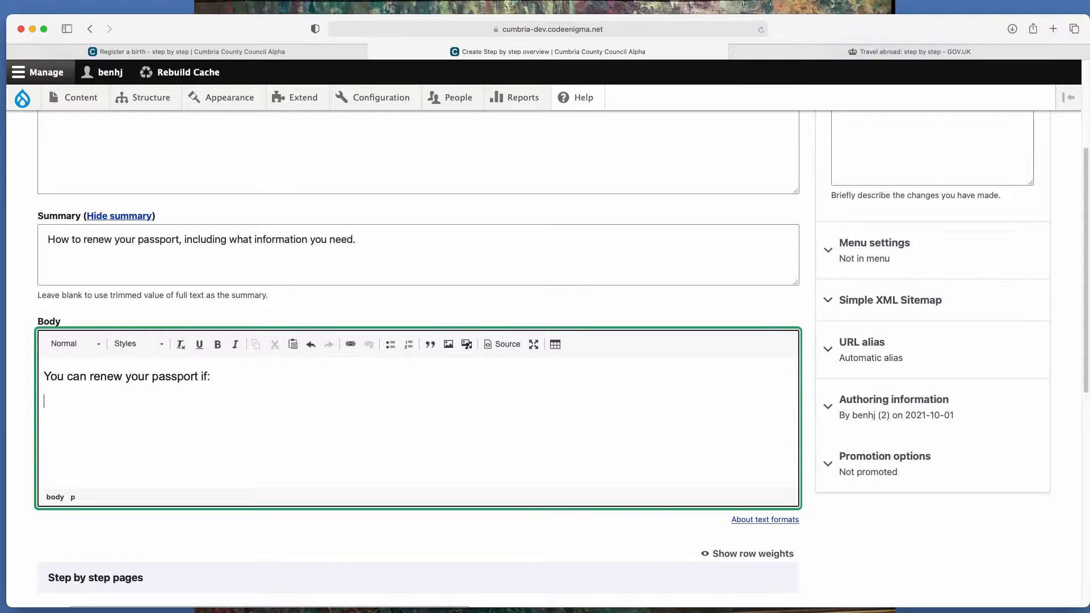
pyautogui.write('you are ove')
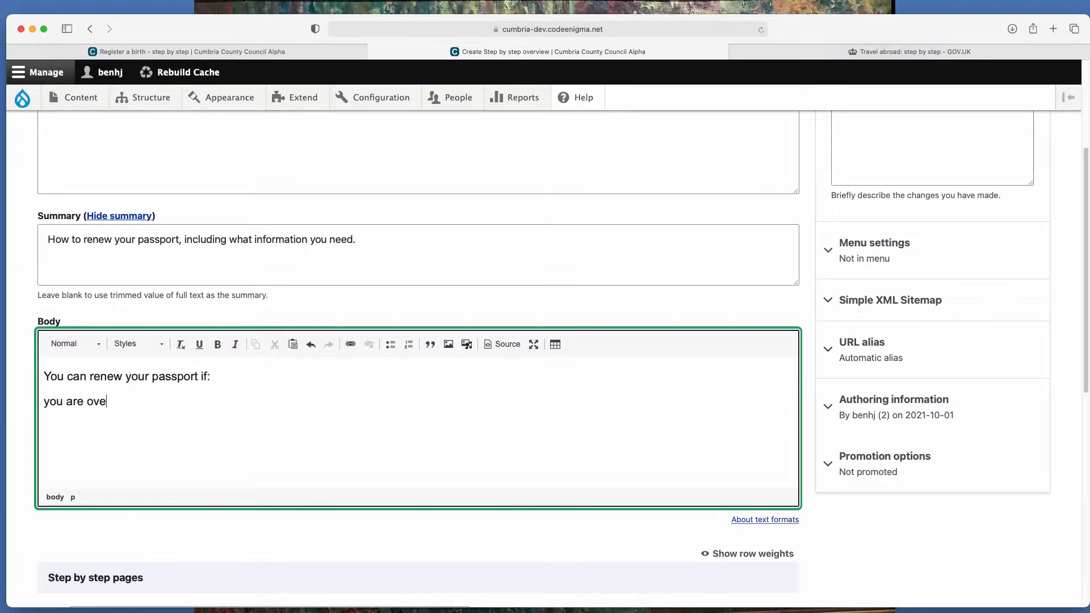
pyautogui.write('r 18 years')
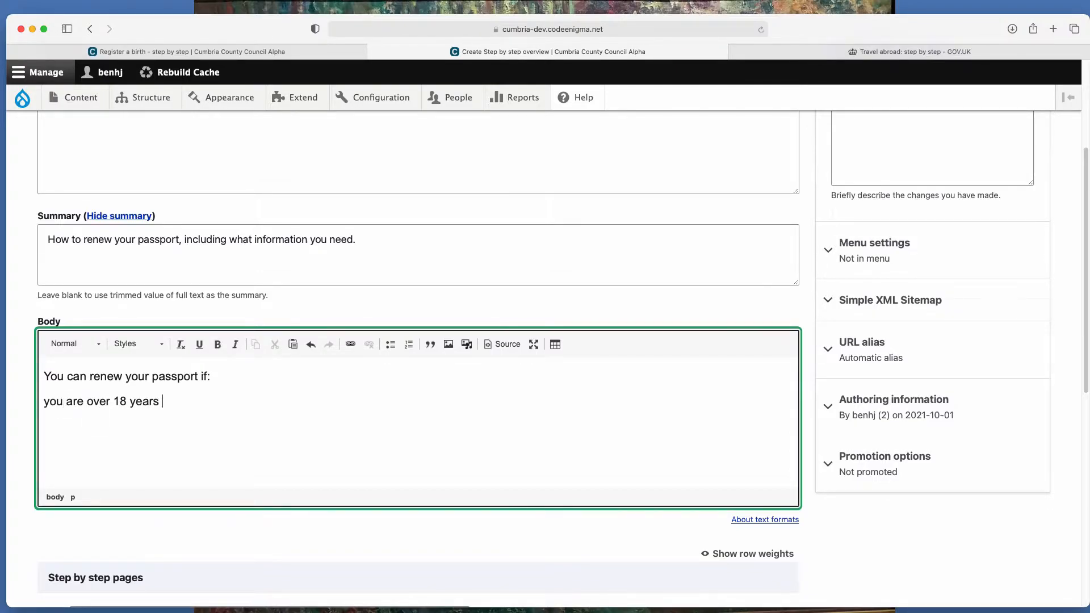
pyautogui.write('old')
pyautogui.write('your are')
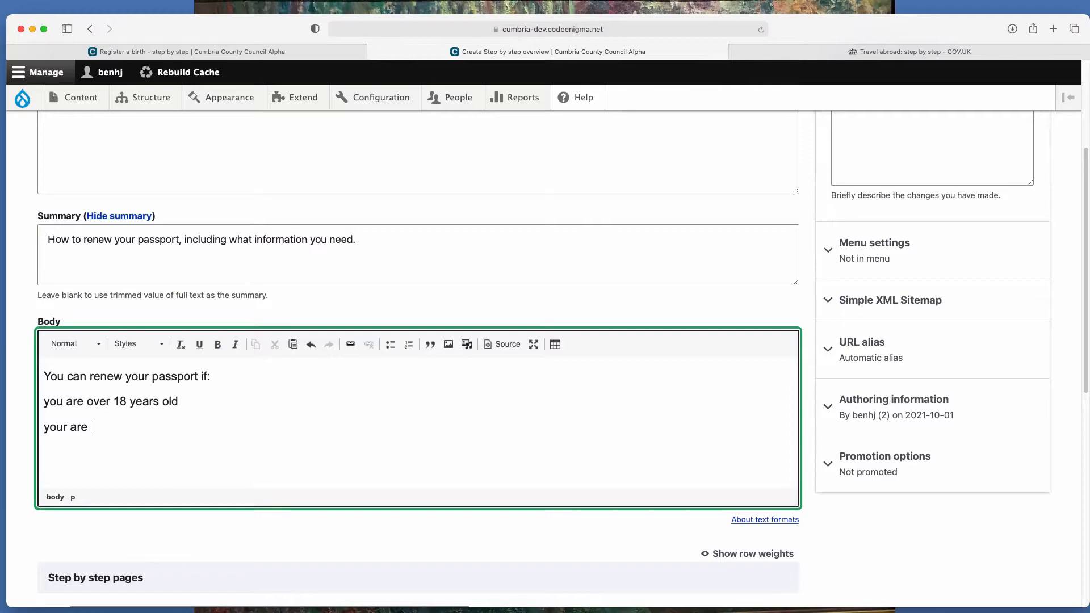
# Add the conditions 'within 6 months of your current passport expiry date' and 'you are a British citizen'
pyautogui.write('within')
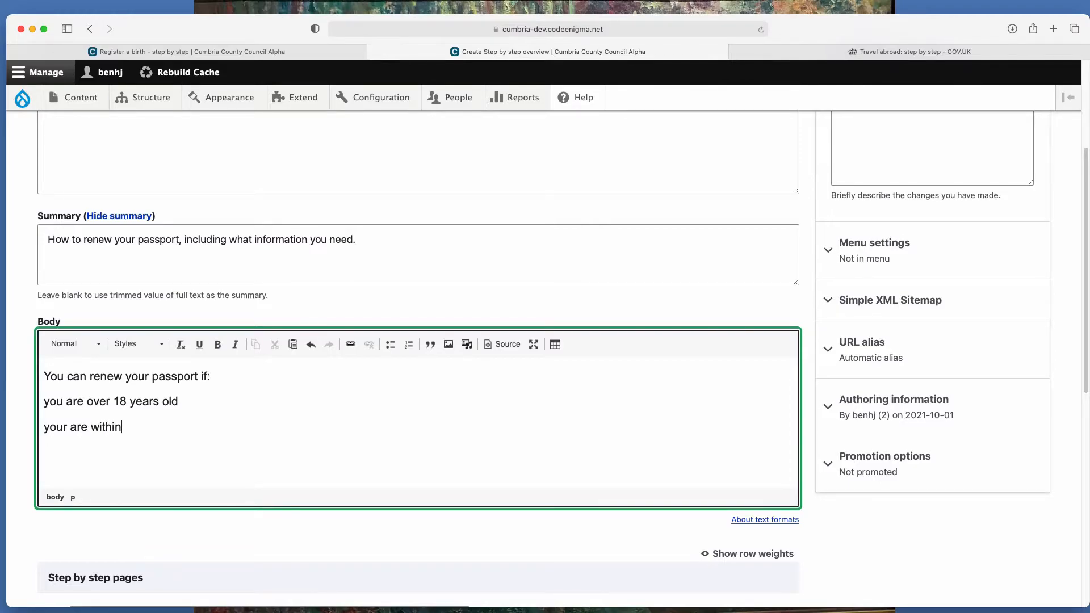
pyautogui.write('6 mo')
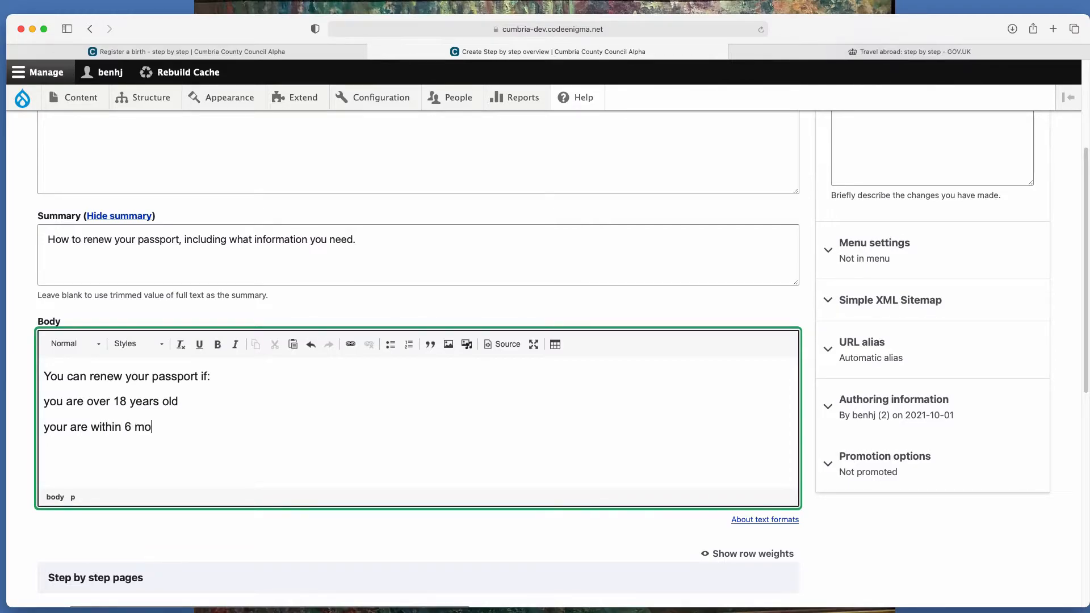
pyautogui.write('nths of your cur')
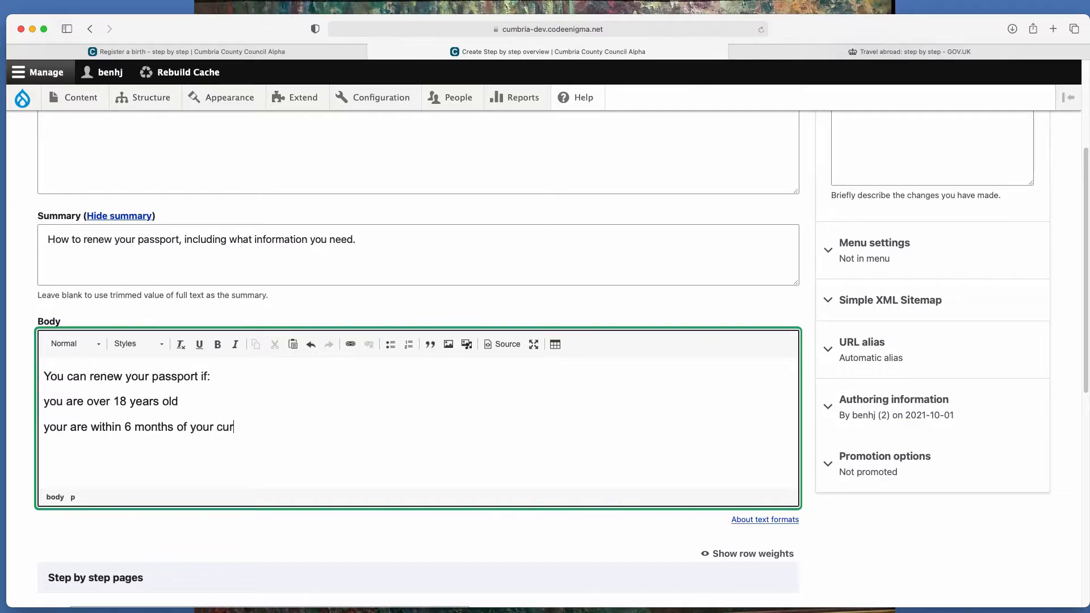
pyautogui.write('rent passport')
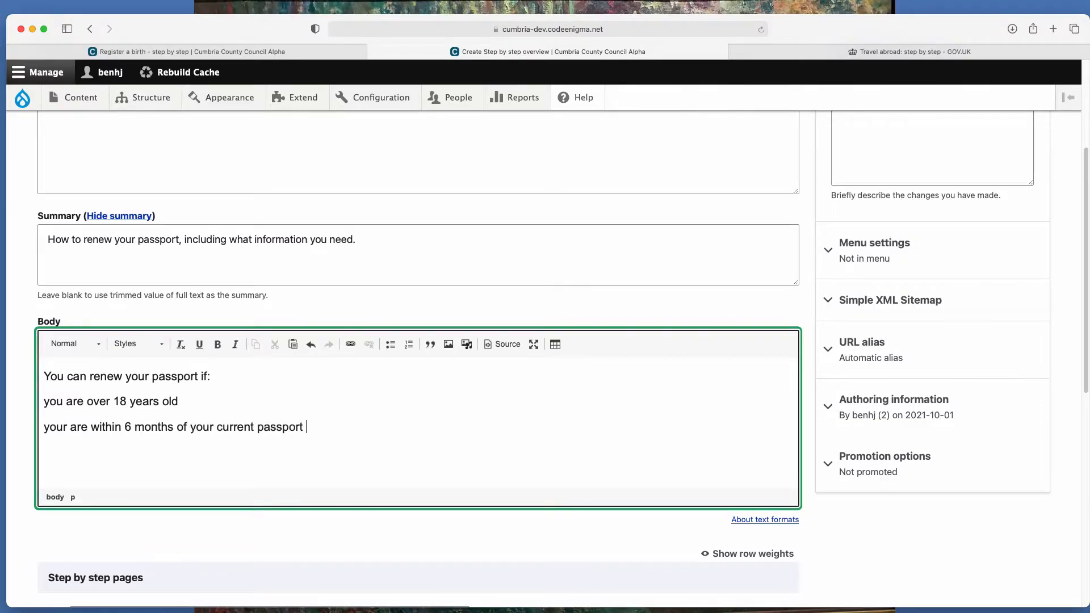
pyautogui.write('expiry date')
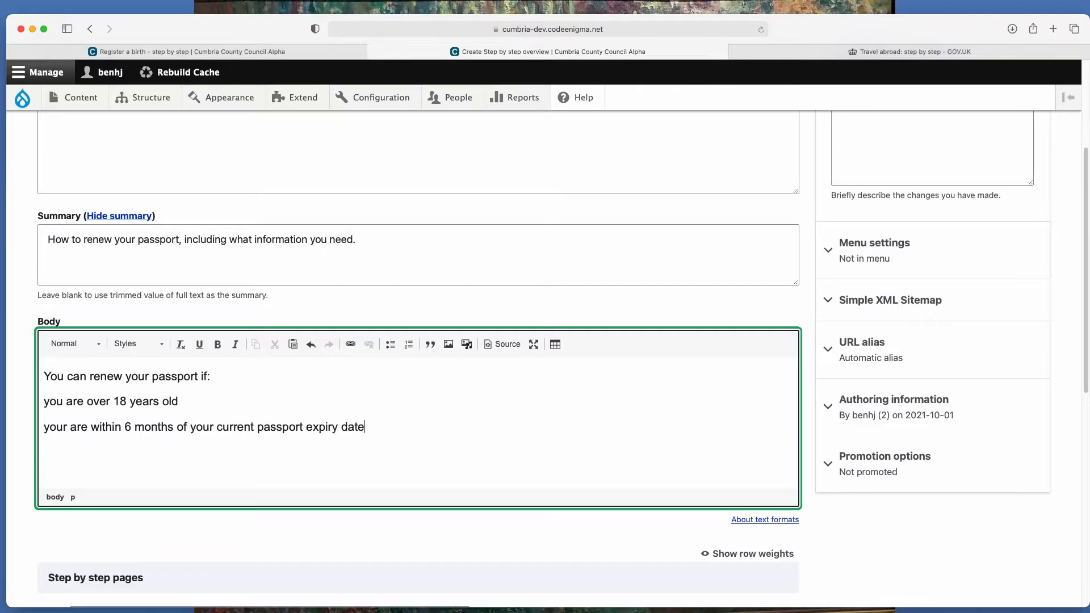
pyautogui.write('you are')
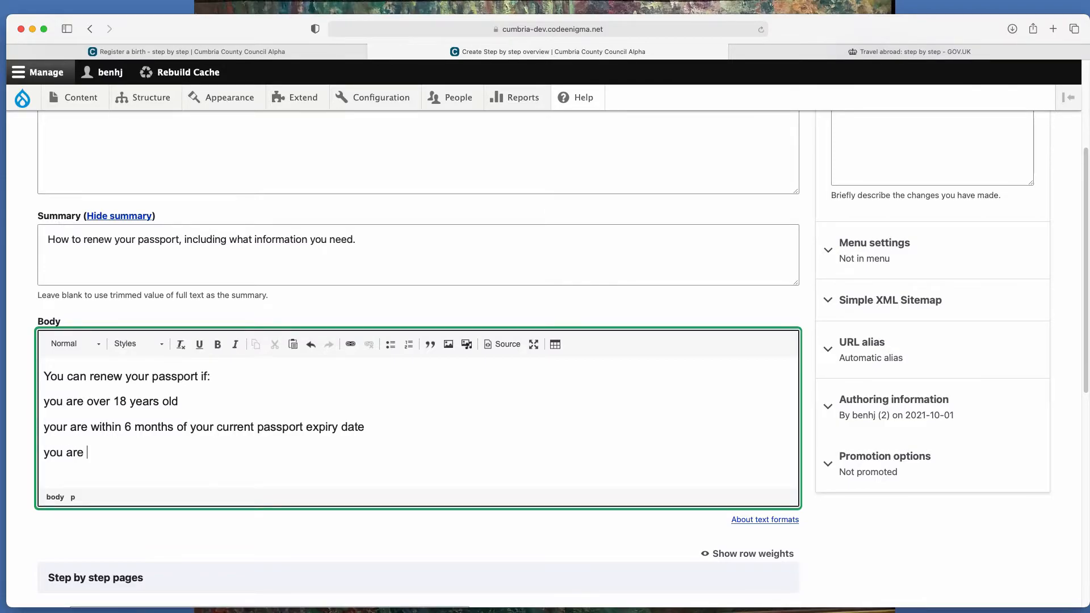
pyautogui.write('a British citi')
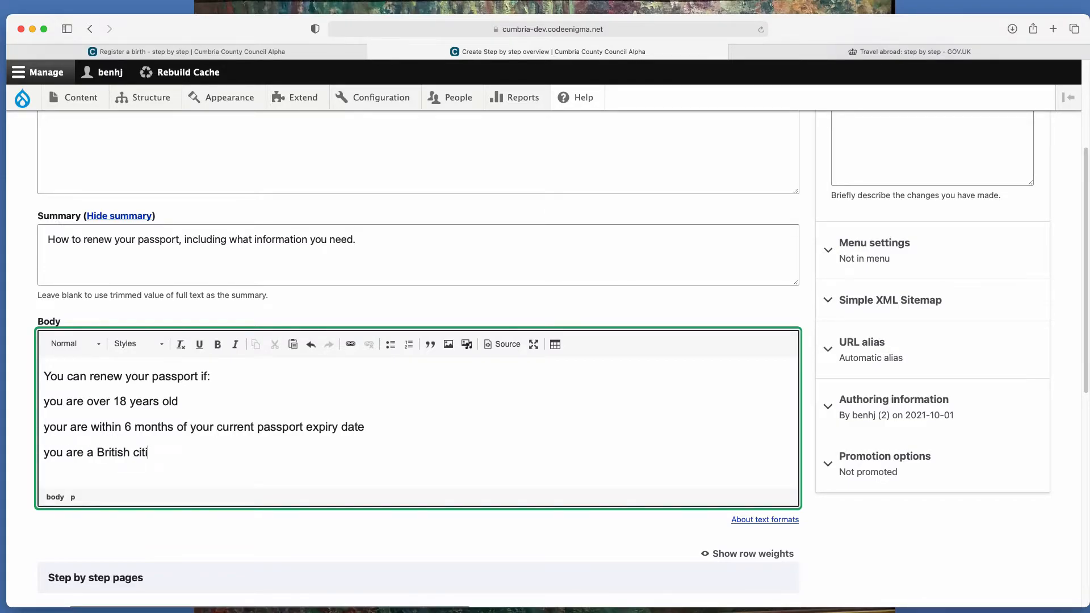
pyautogui.write('zen')
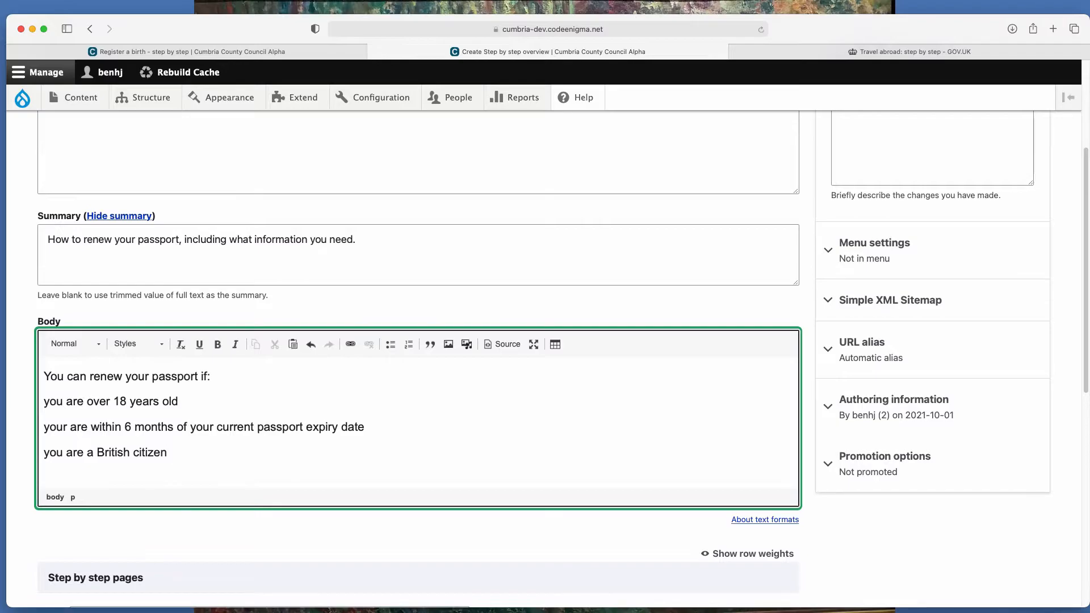
# Format the three renewal conditions as a bulleted list
pyautogui.doubleClick(147, 453)
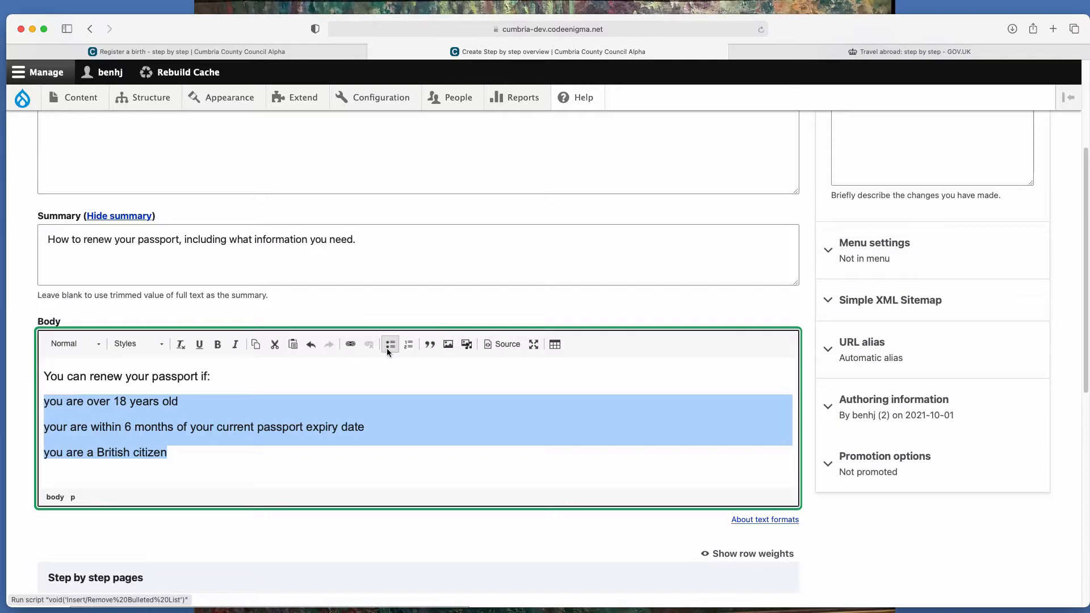
pyautogui.click(389, 344)
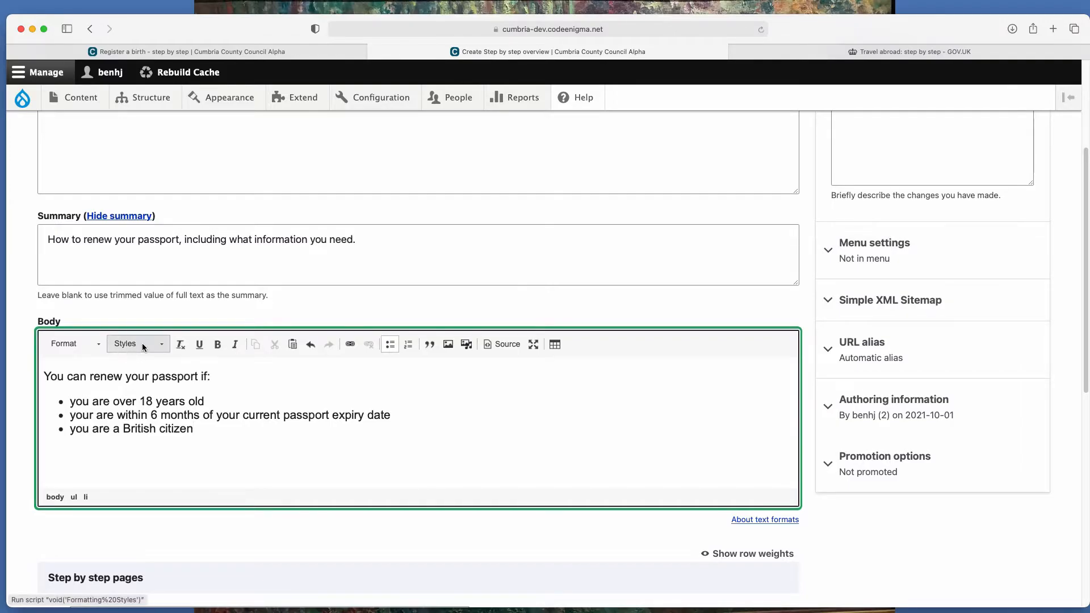
pyautogui.moveTo(73, 342)
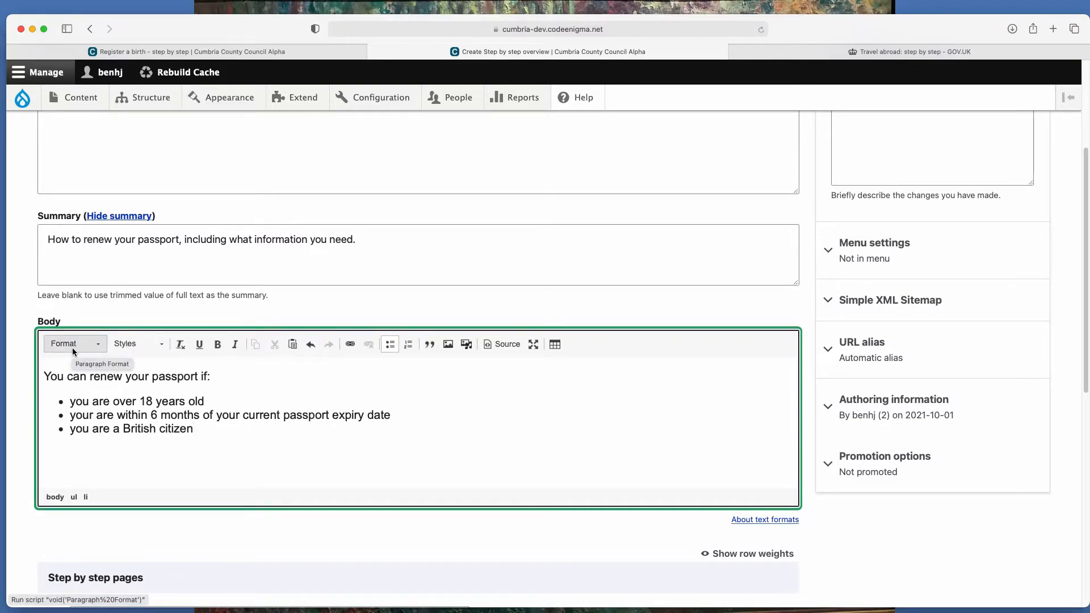
pyautogui.moveTo(504, 313)
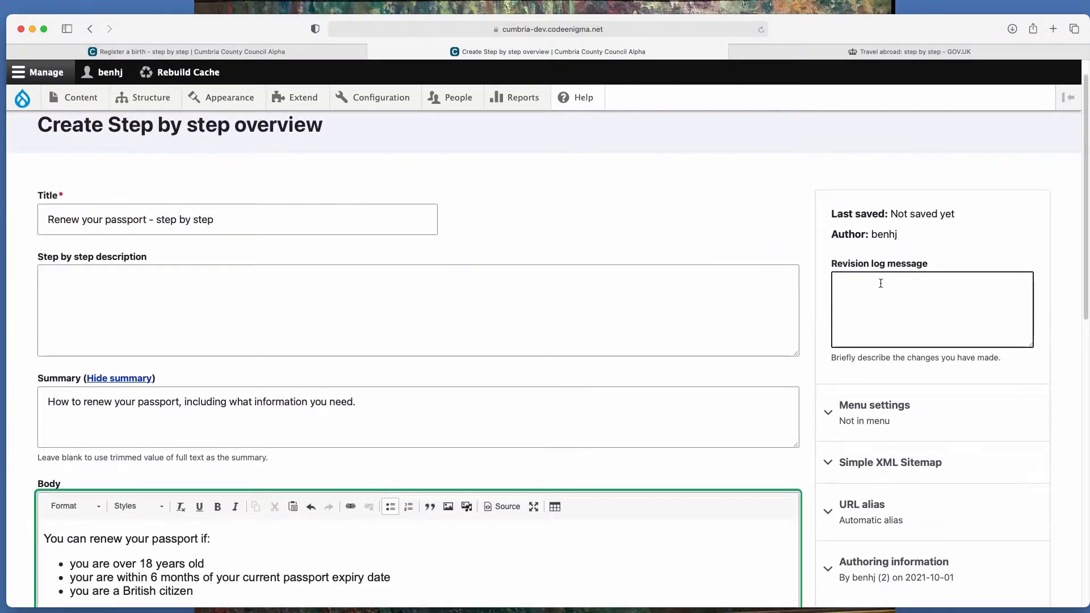
pyautogui.scroll(-3)
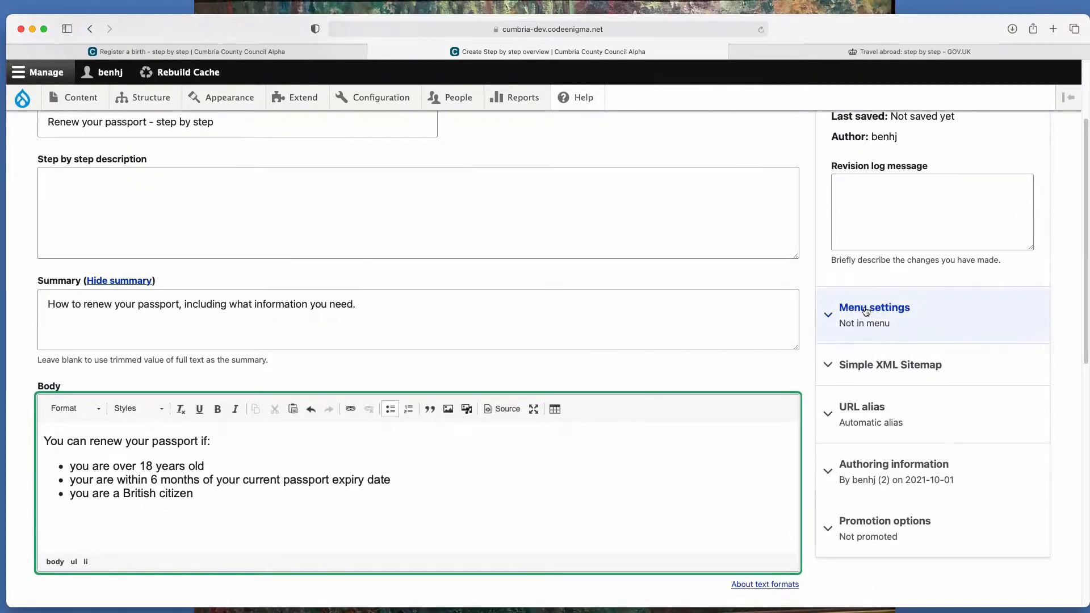
pyautogui.scroll(-3)
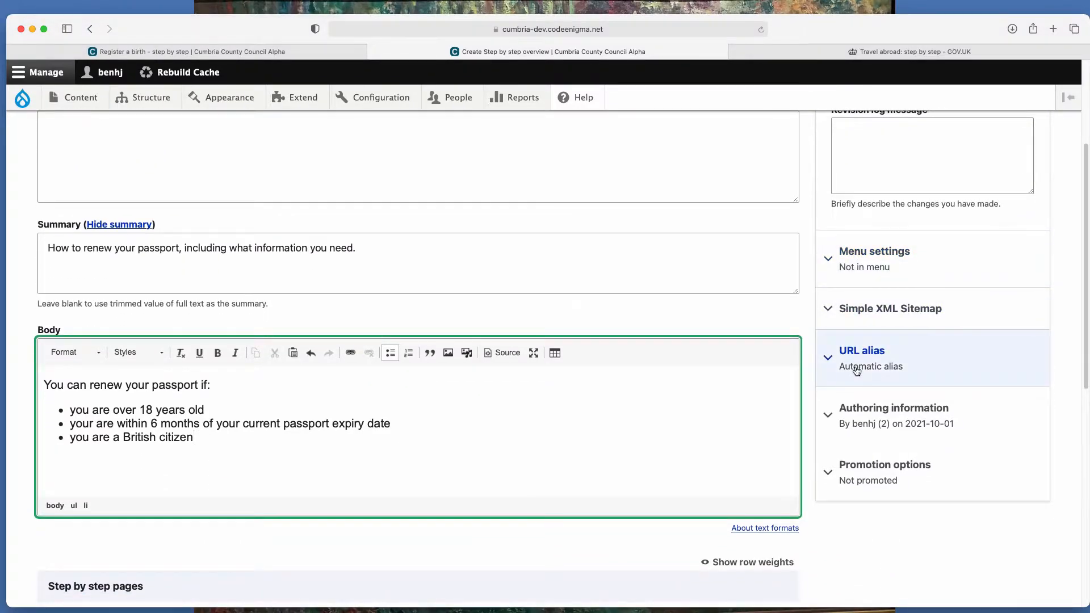
pyautogui.scroll(-3)
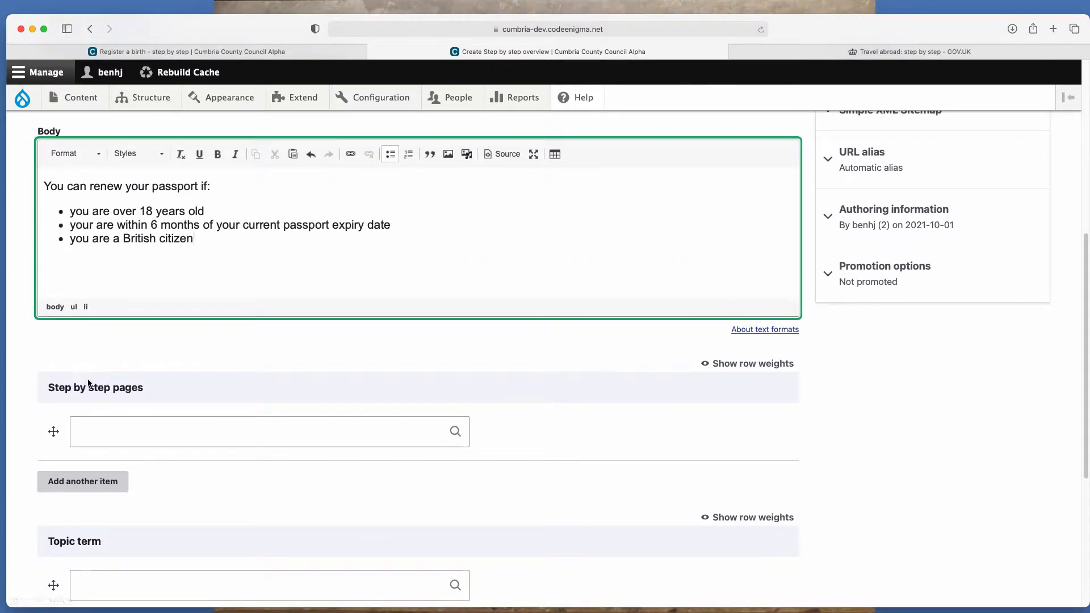
pyautogui.click(268, 432)
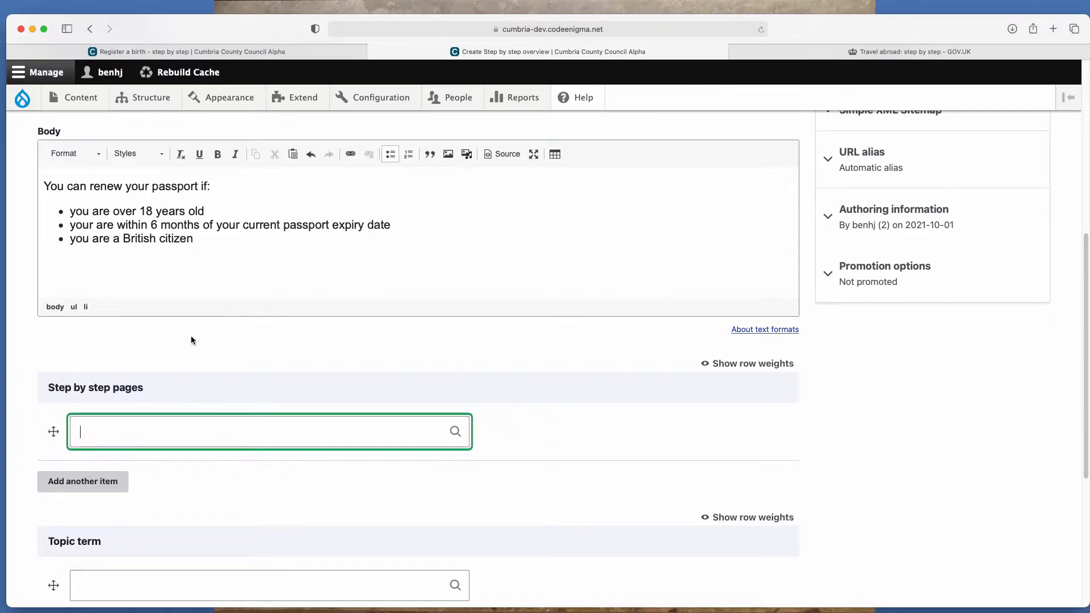
pyautogui.scroll(-3)
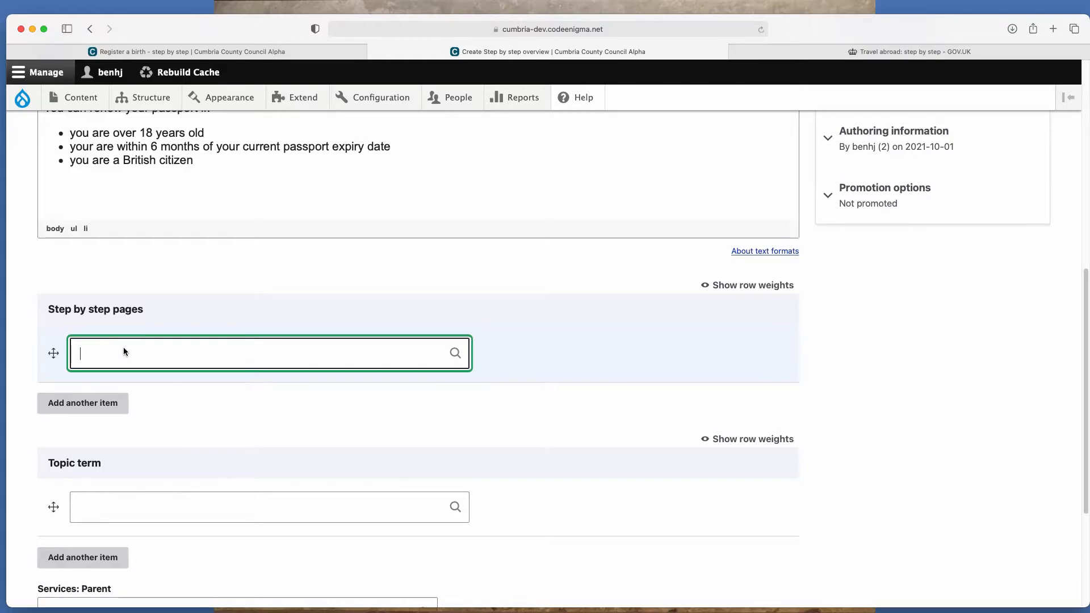
pyautogui.scroll(-3)
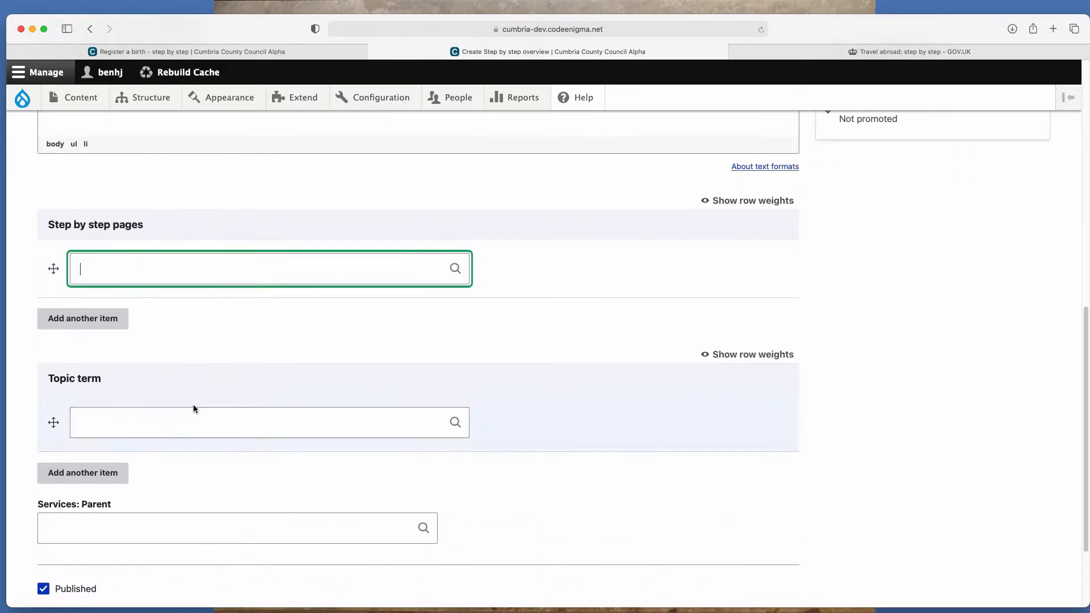
pyautogui.scroll(-3)
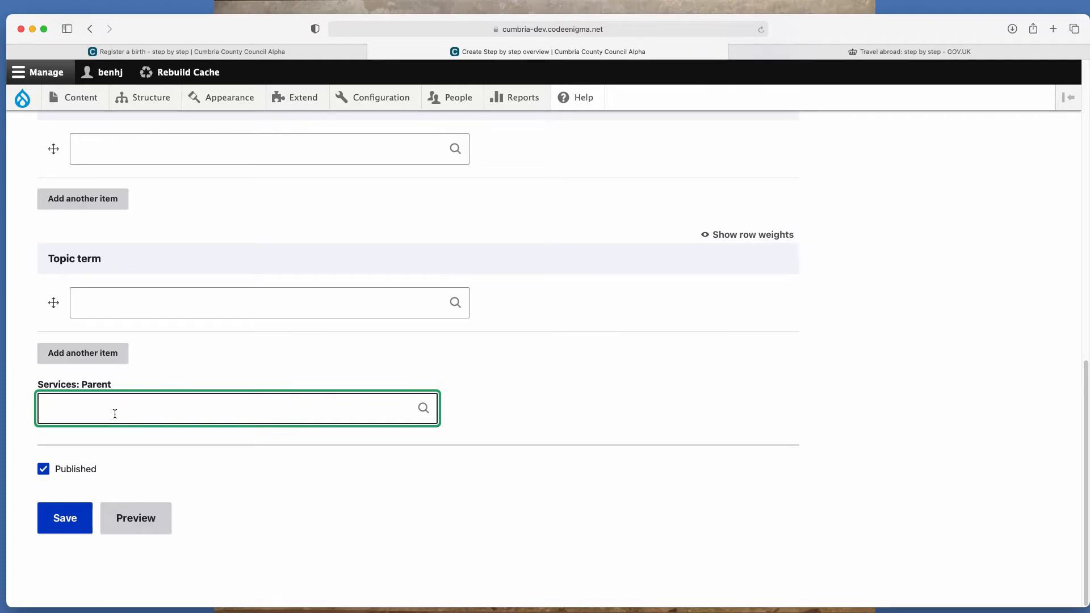
# Set Births as the parent service, untick Published and save the overview
pyautogui.write('births')
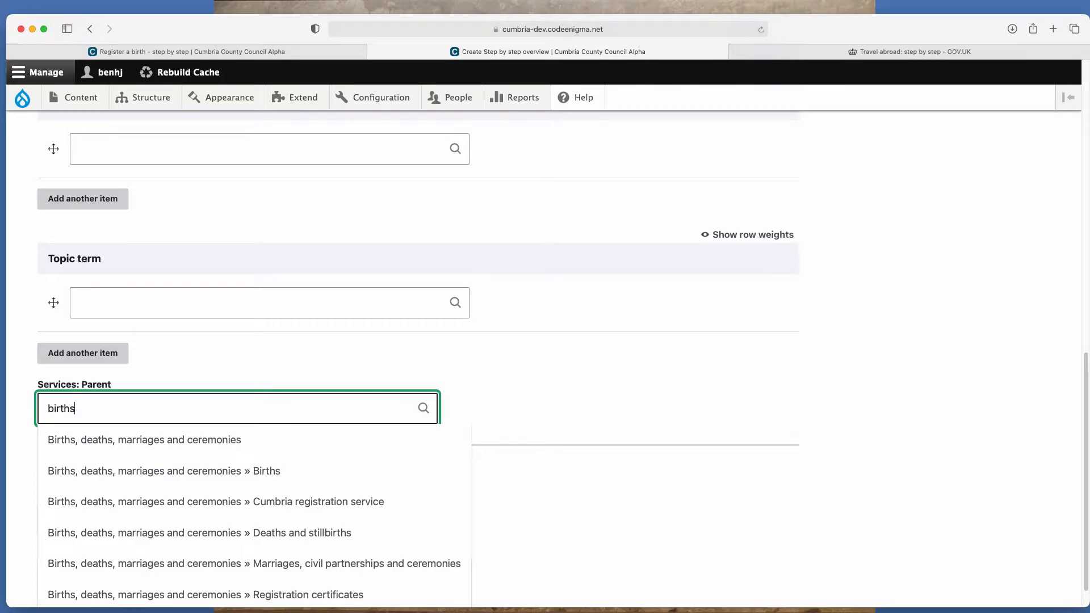
pyautogui.moveTo(531, 361)
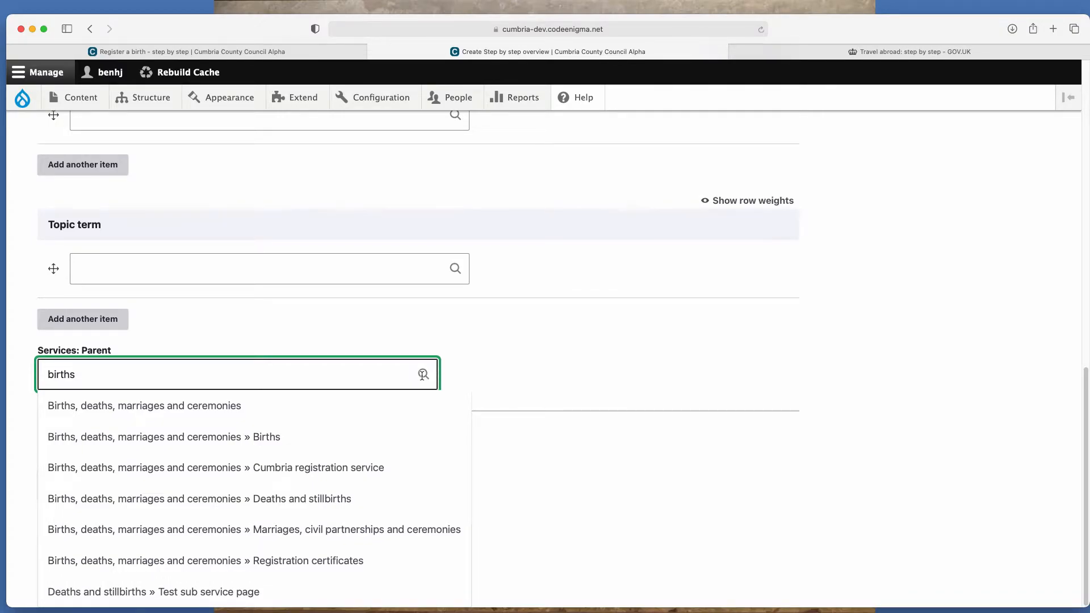
pyautogui.moveTo(402, 376)
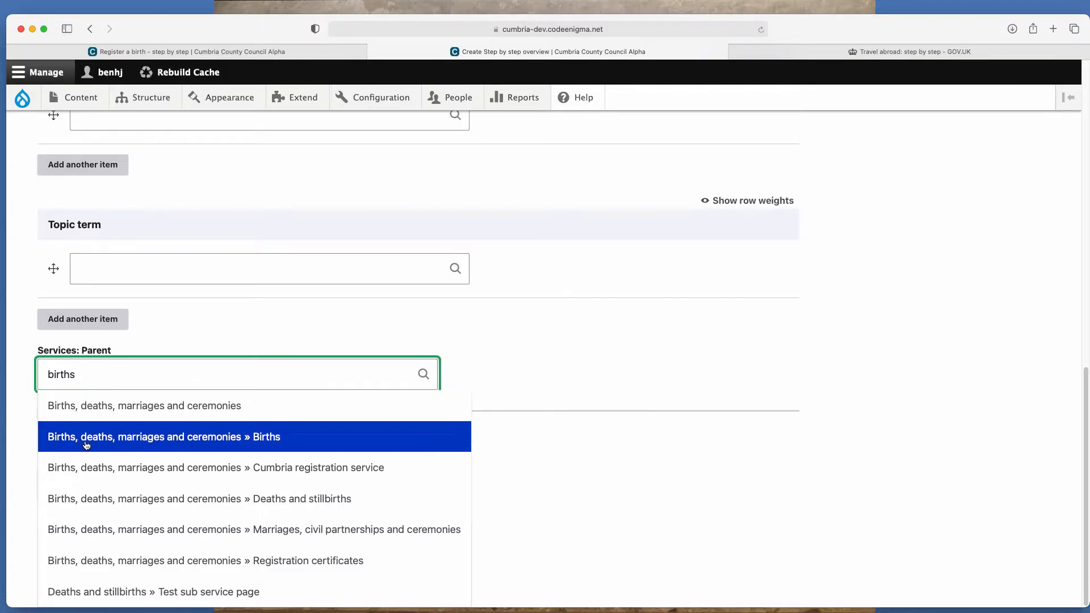
pyautogui.click(162, 436)
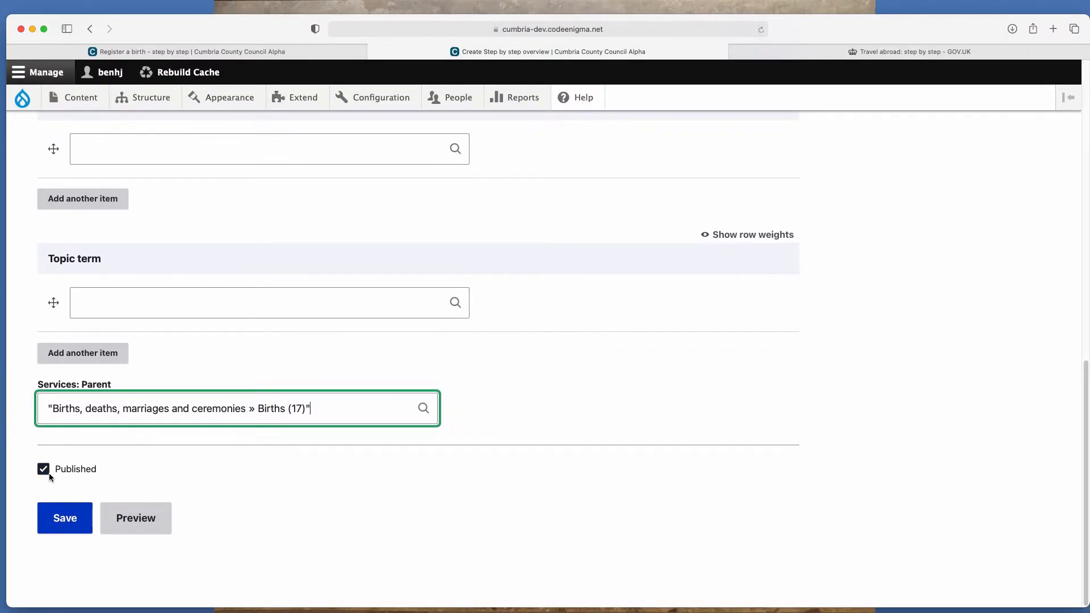
pyautogui.click(43, 469)
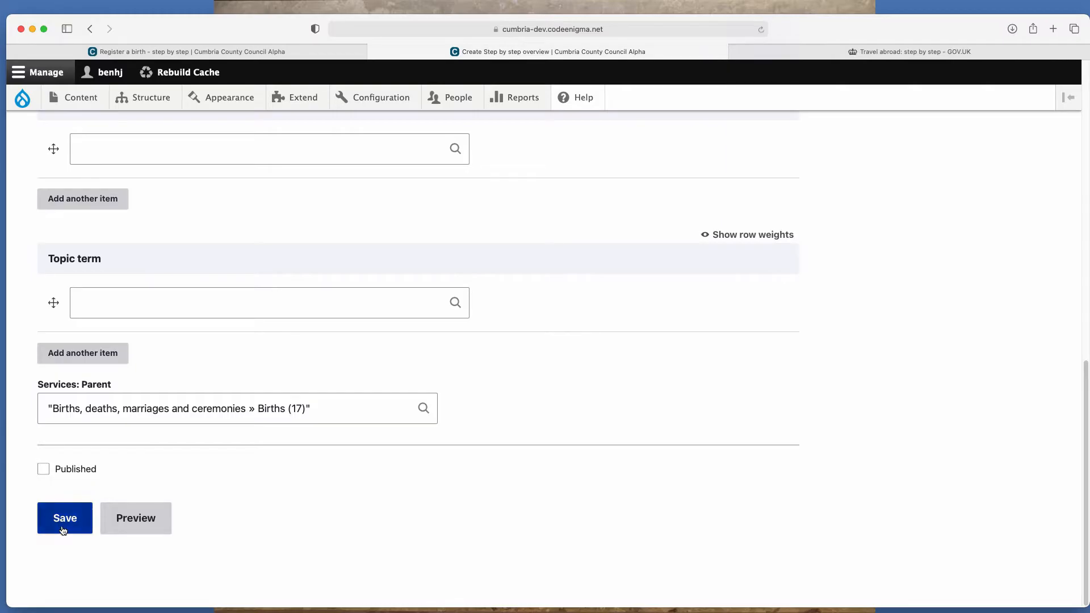
pyautogui.click(64, 518)
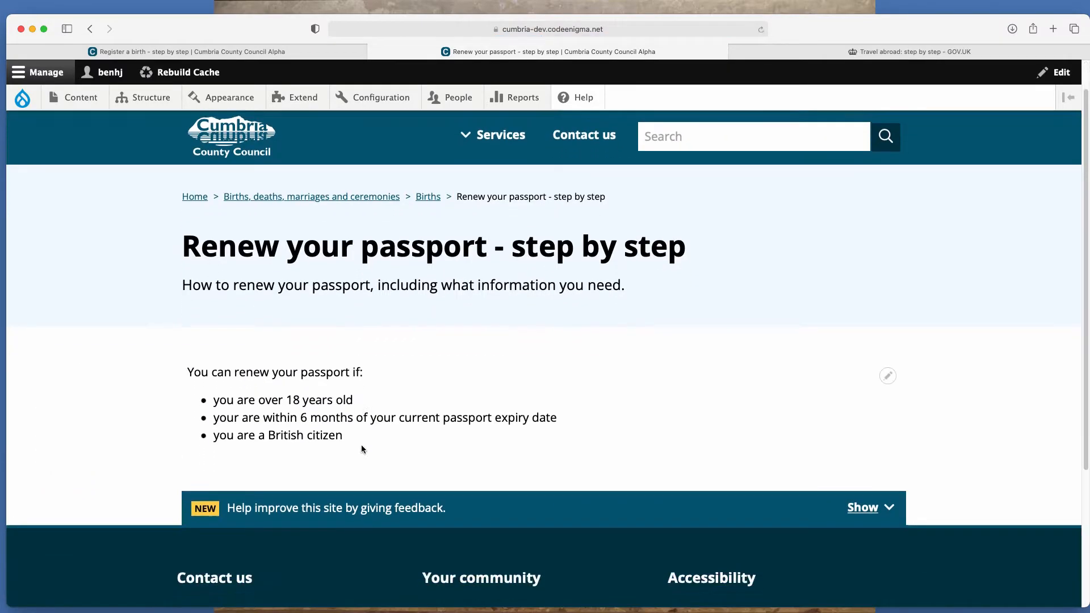
# Show the Add content list of content types, including Step by step page
pyautogui.scroll(-3)
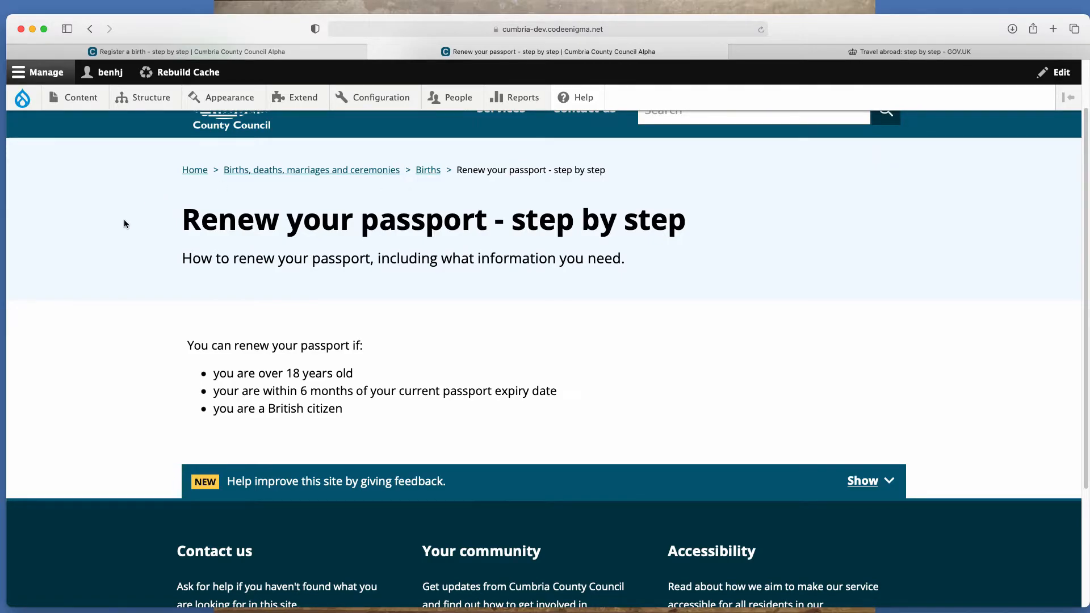
pyautogui.click(80, 98)
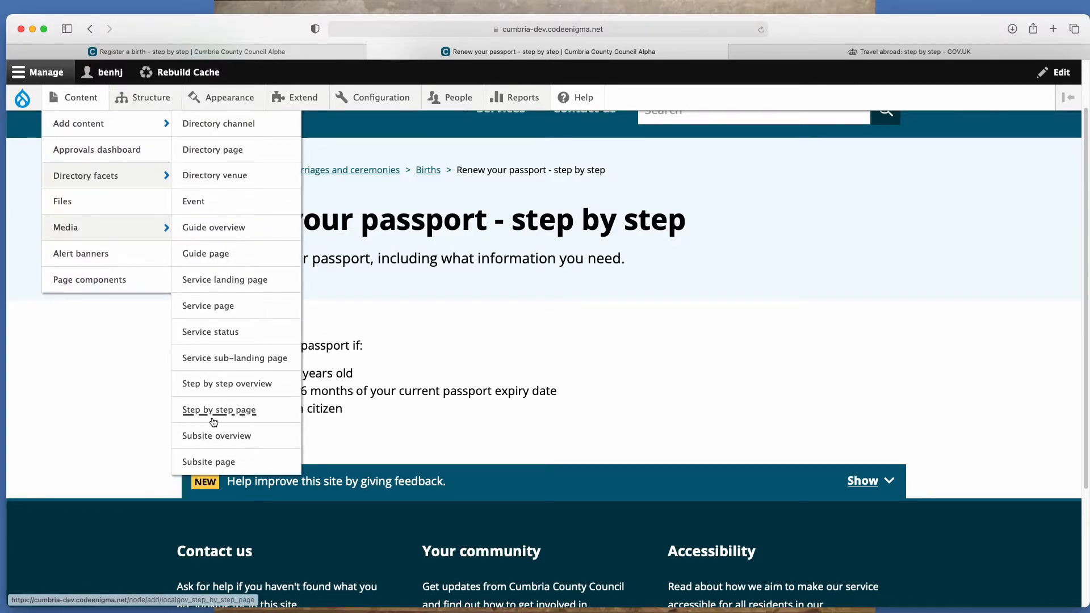
# Create a new Step by step page titled 'Information you need'
pyautogui.click(218, 410)
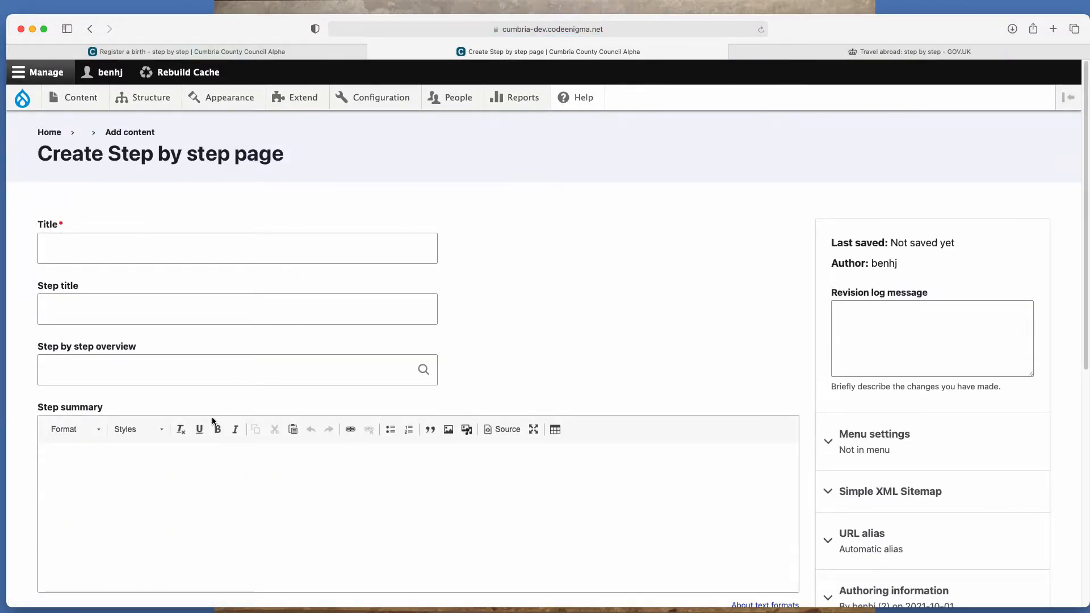
pyautogui.click(236, 249)
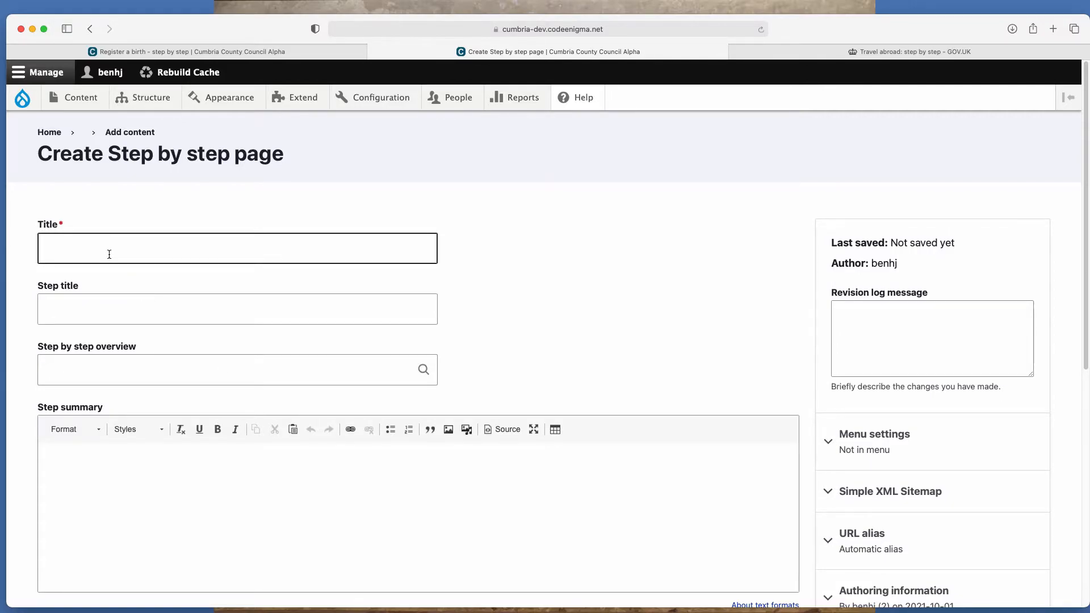
pyautogui.click(237, 249)
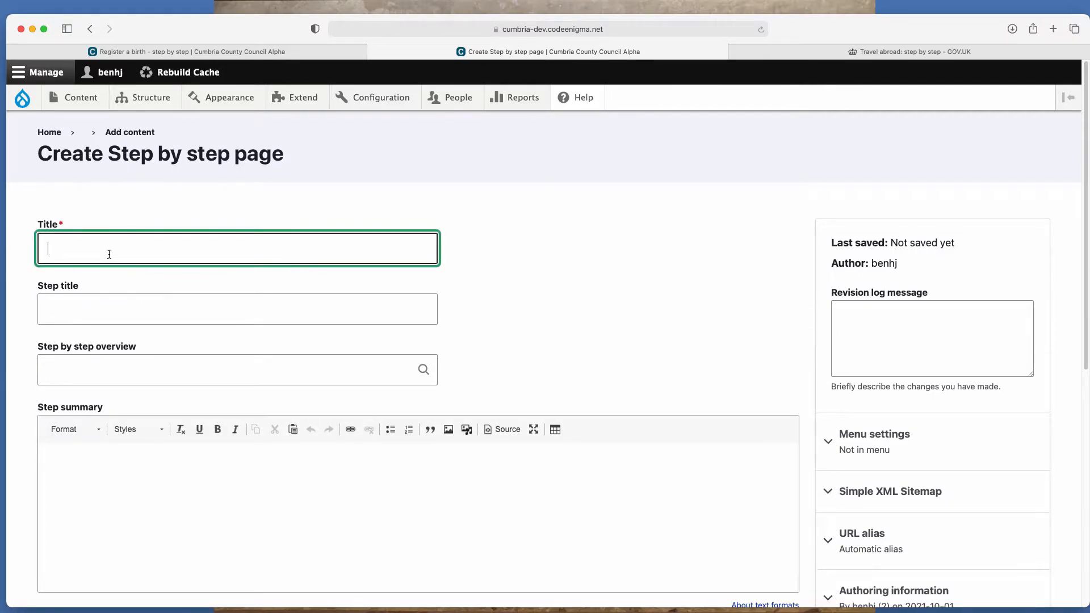
pyautogui.write('Information you need')
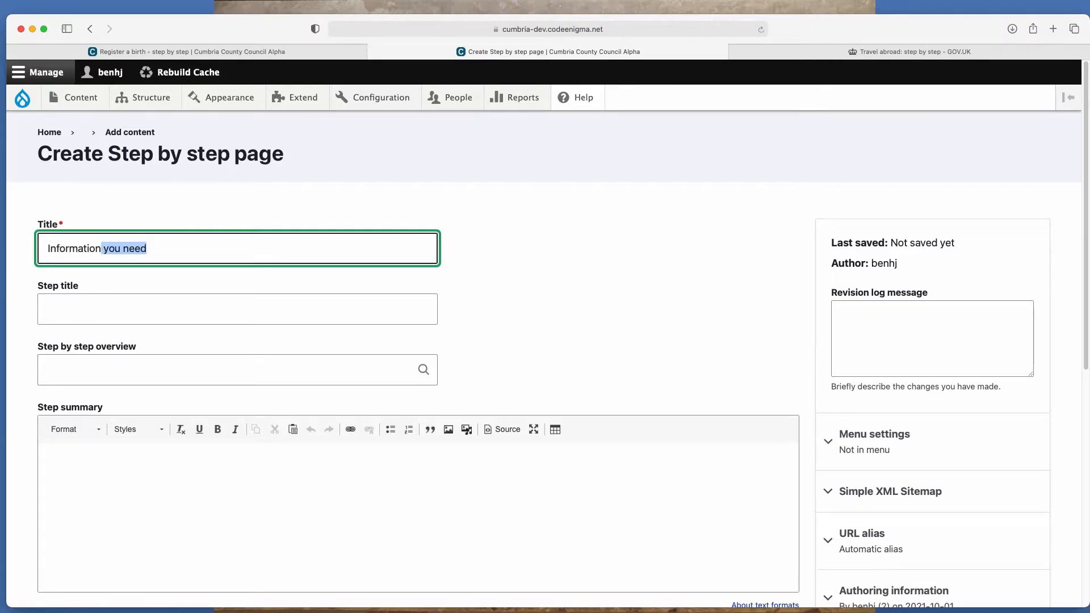
pyautogui.click(237, 308)
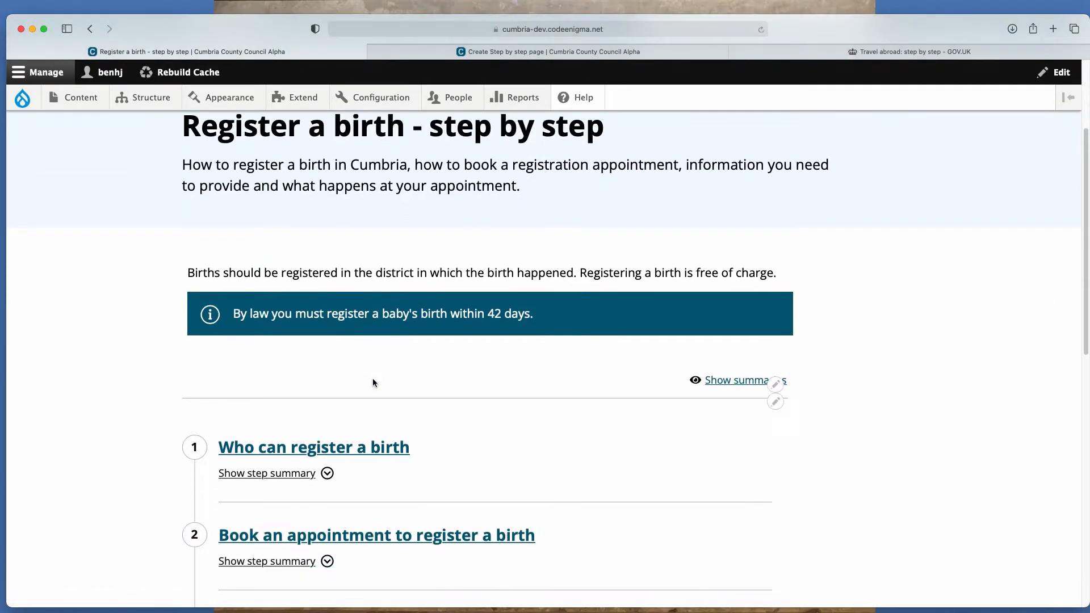
# Look through the 'Who can register a birth' step list, then return to the unsaved step page form
pyautogui.click(313, 447)
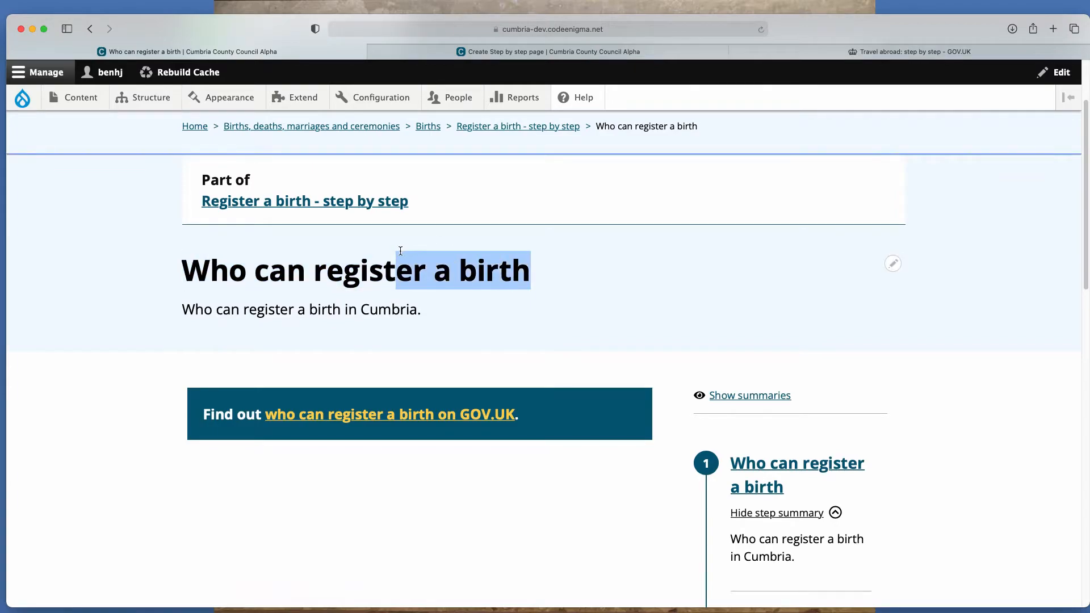
pyautogui.scroll(-3)
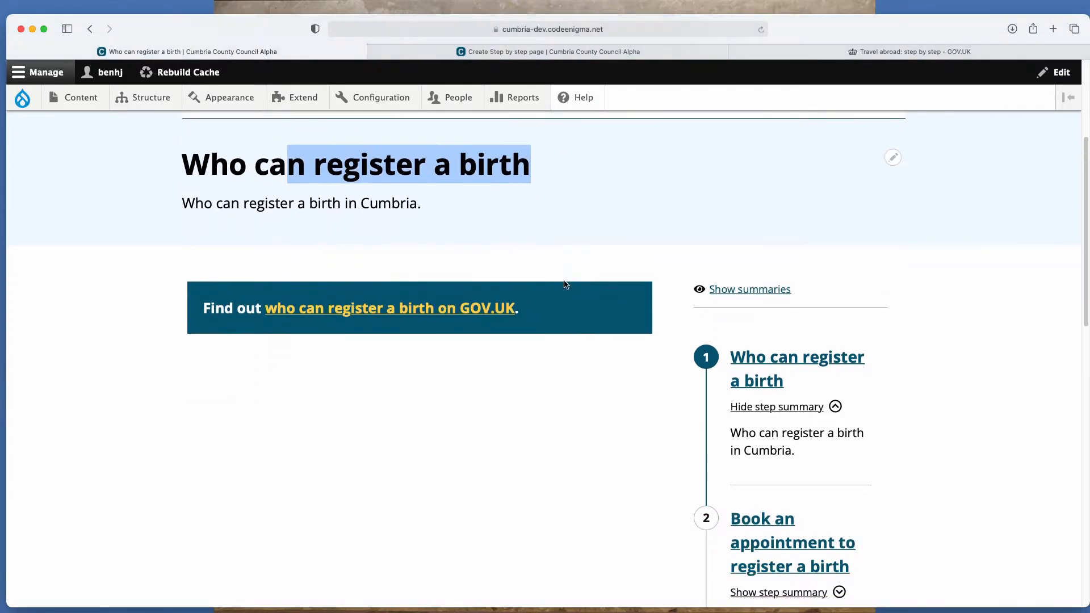
pyautogui.moveTo(769, 374)
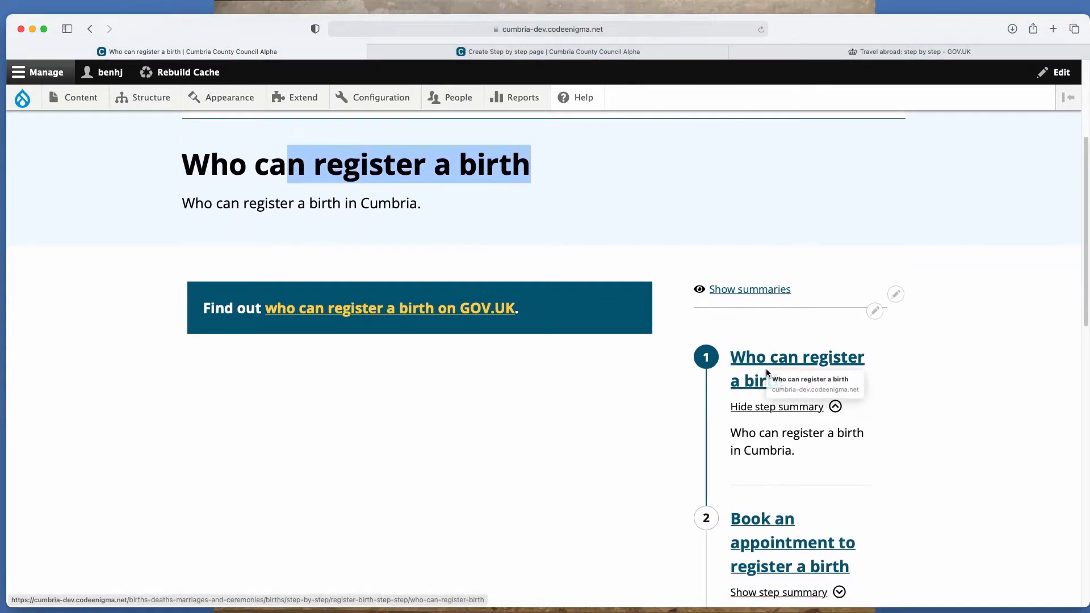
pyautogui.scroll(-3)
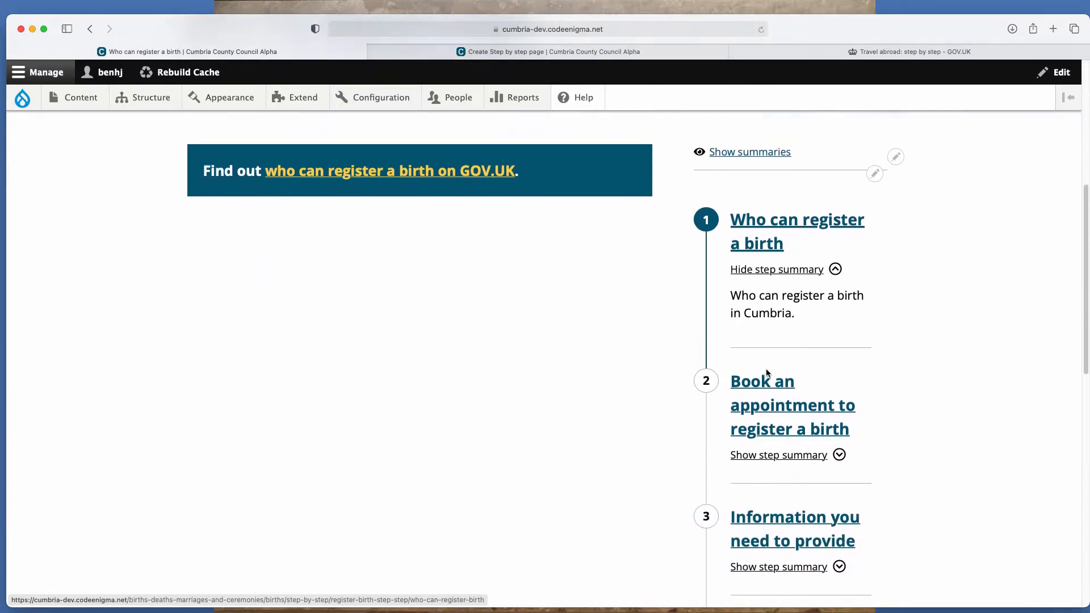
pyautogui.scroll(-3)
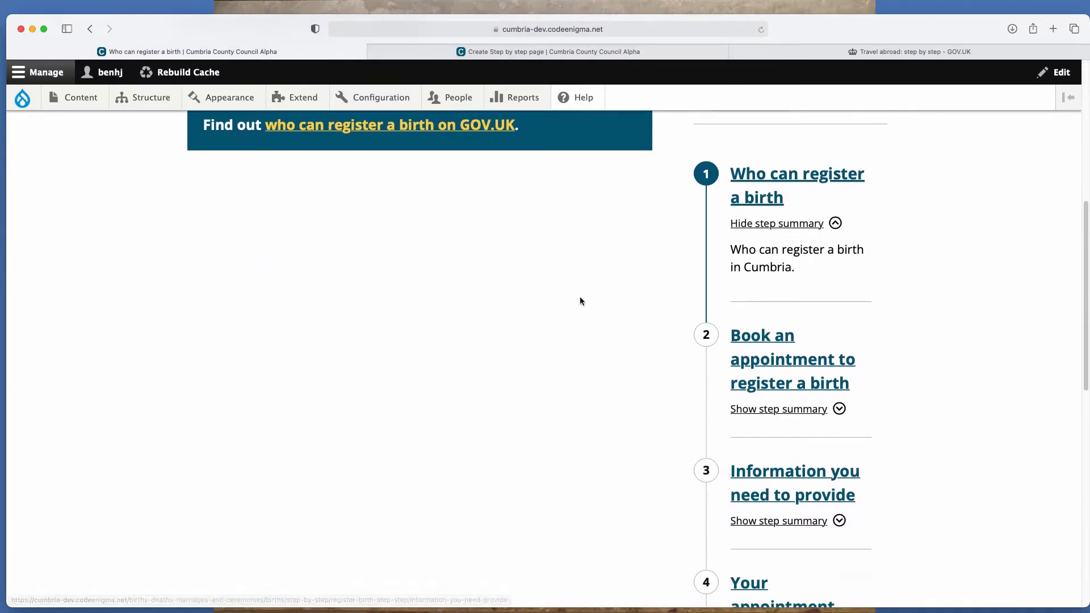
pyautogui.click(547, 51)
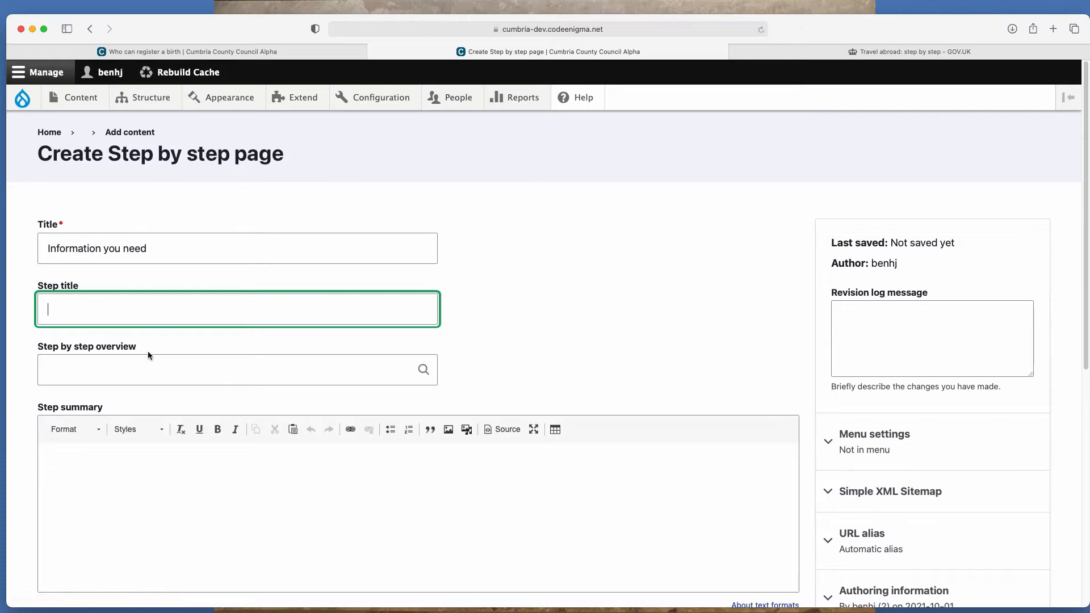
# Enter step title 'Information' and link the page to the 'Renew your passport - step by step' overview
pyautogui.write('Informatio')
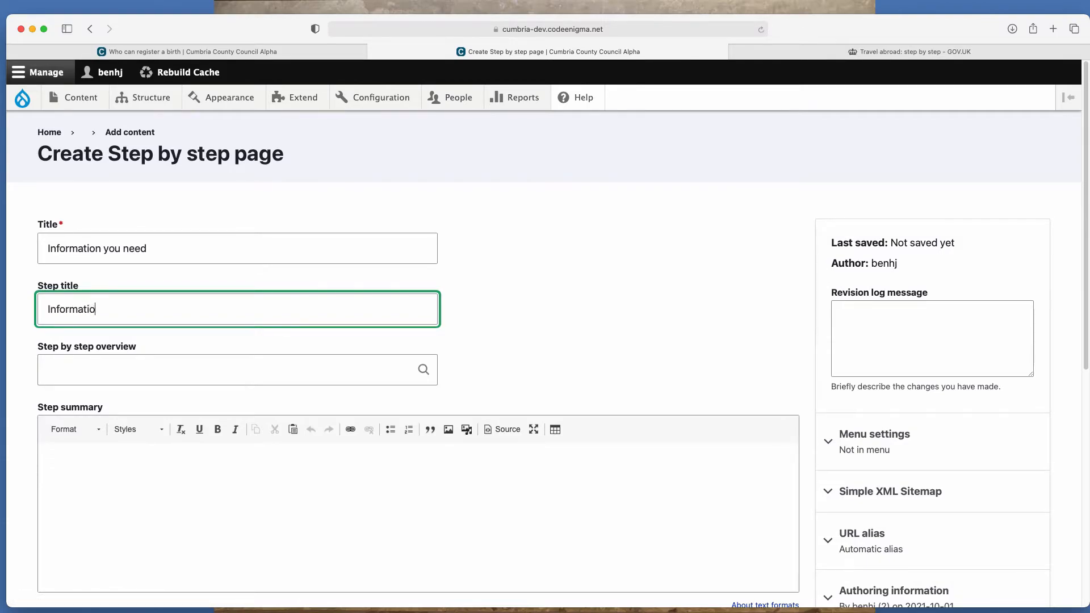
pyautogui.write('n')
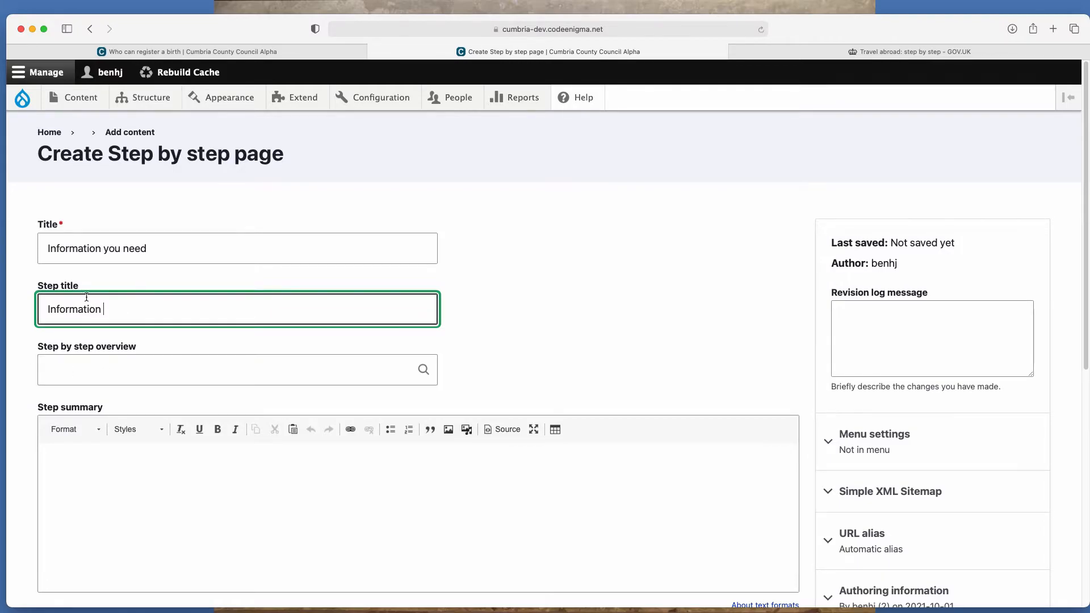
pyautogui.scroll(-3)
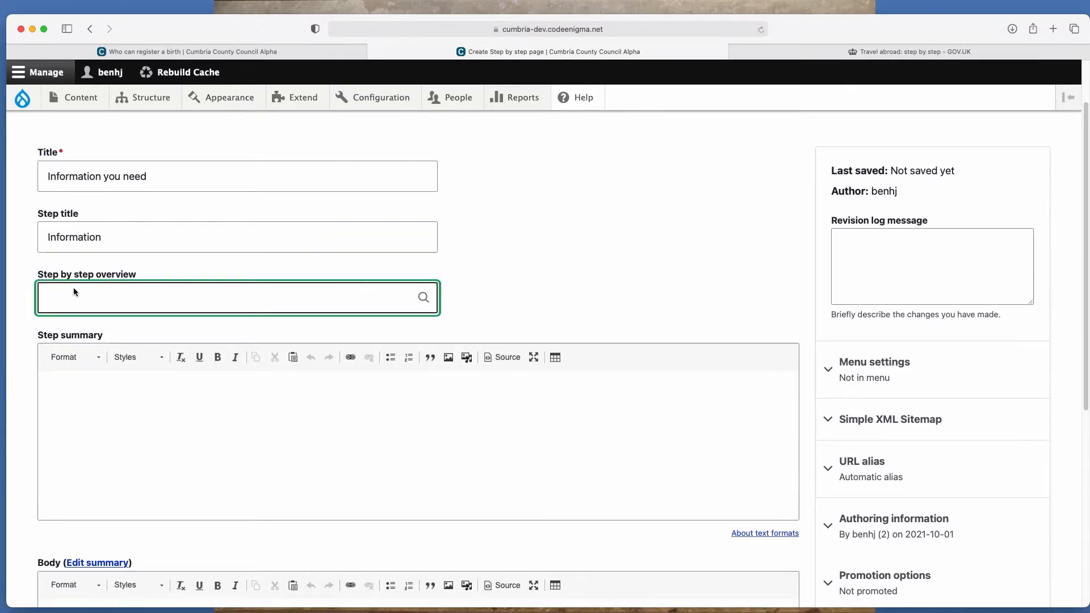
pyautogui.write('passport')
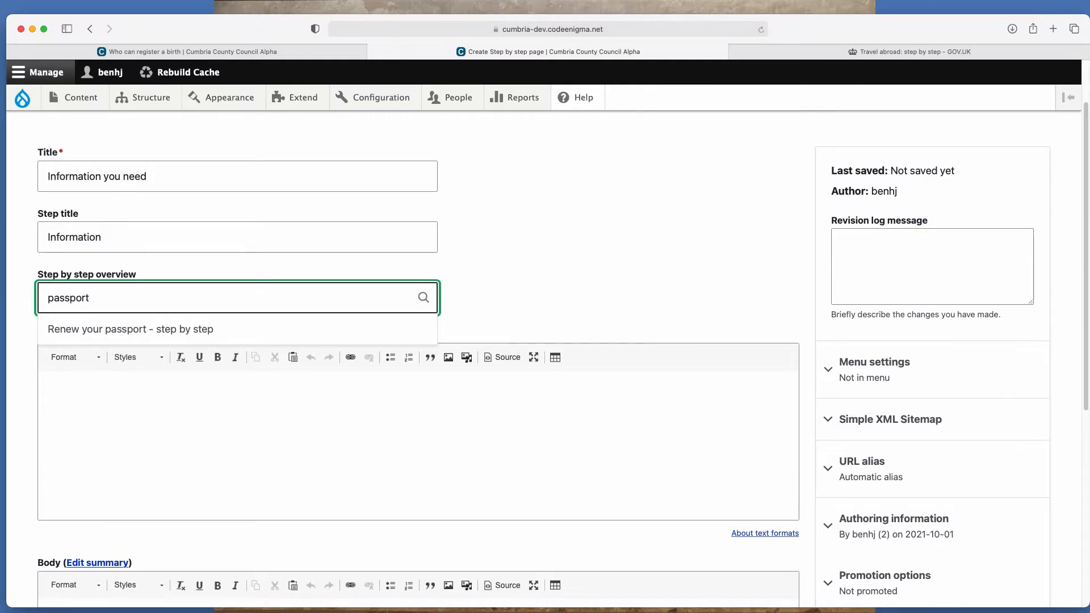
pyautogui.moveTo(6, 307)
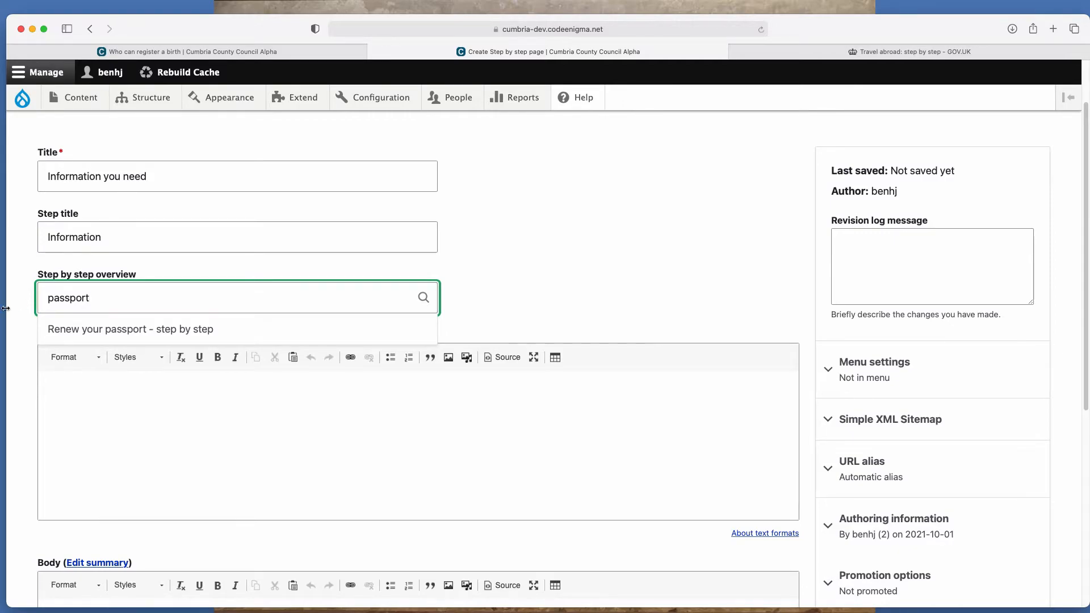
pyautogui.moveTo(129, 329)
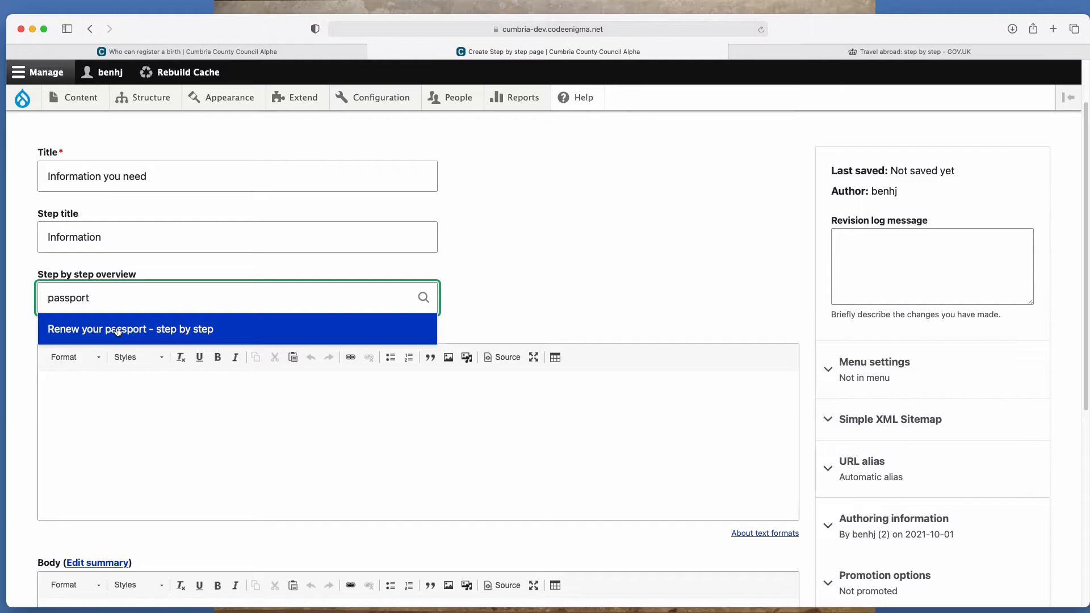
pyautogui.click(131, 329)
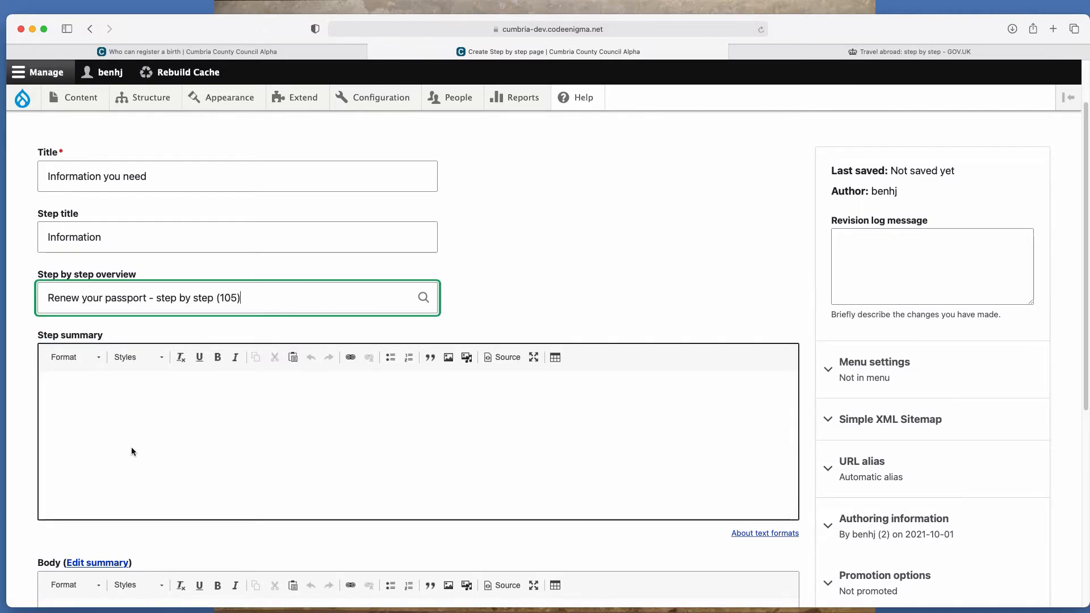
pyautogui.scroll(-3)
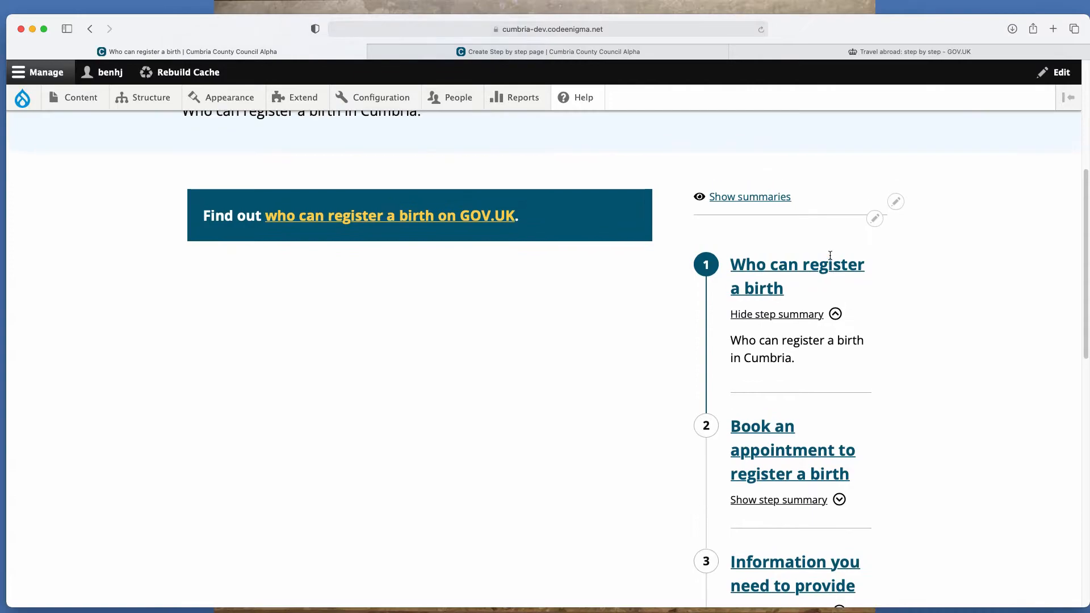
# Write the step summary 'Information and documents you need before you renew your passport.'
pyautogui.click(741, 196)
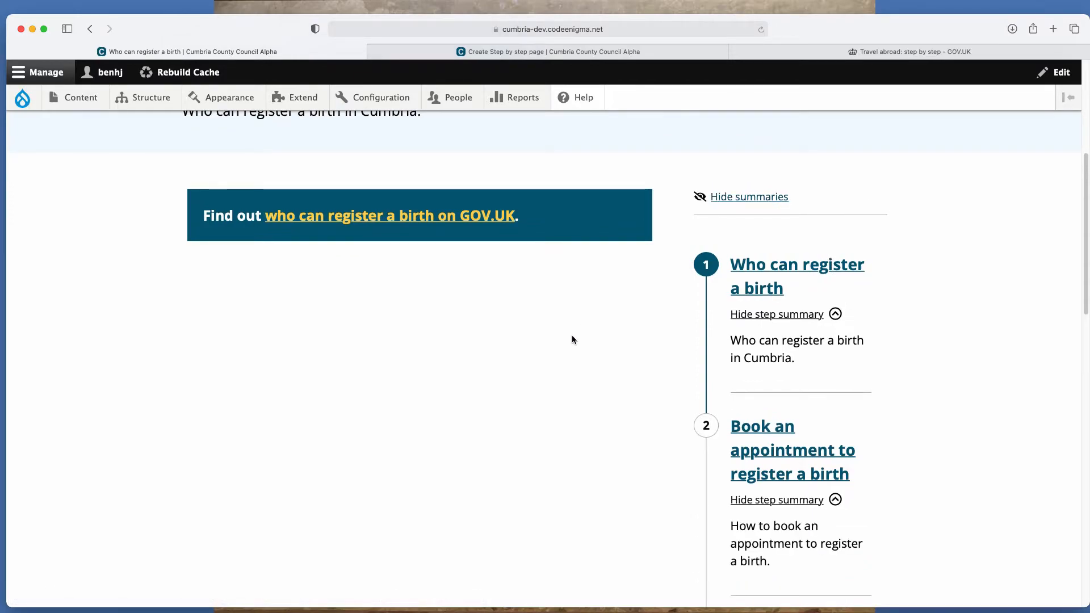
pyautogui.scroll(-3)
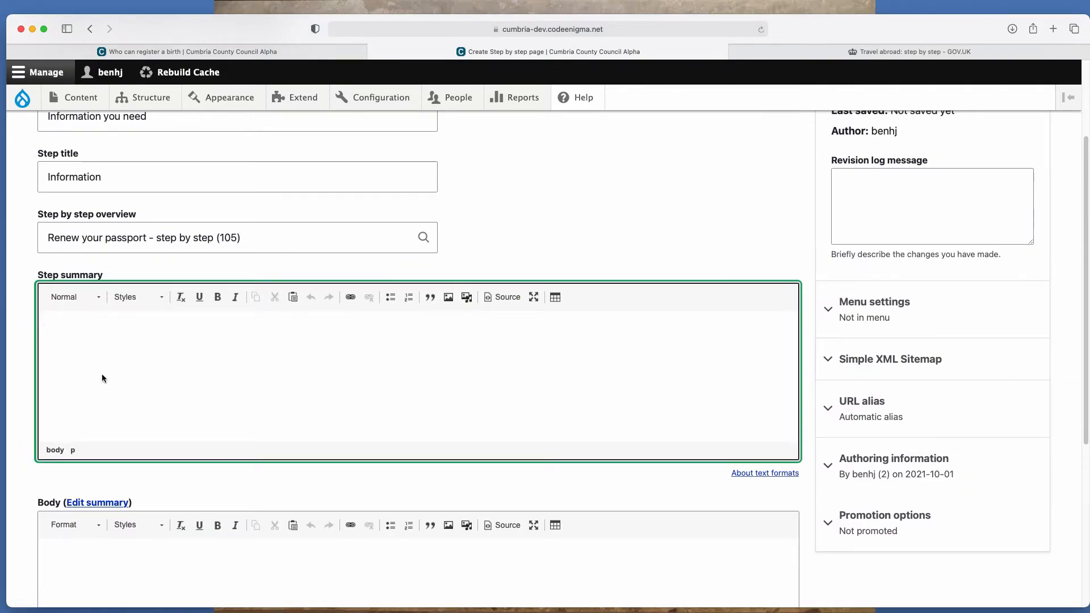
pyautogui.write('Information a')
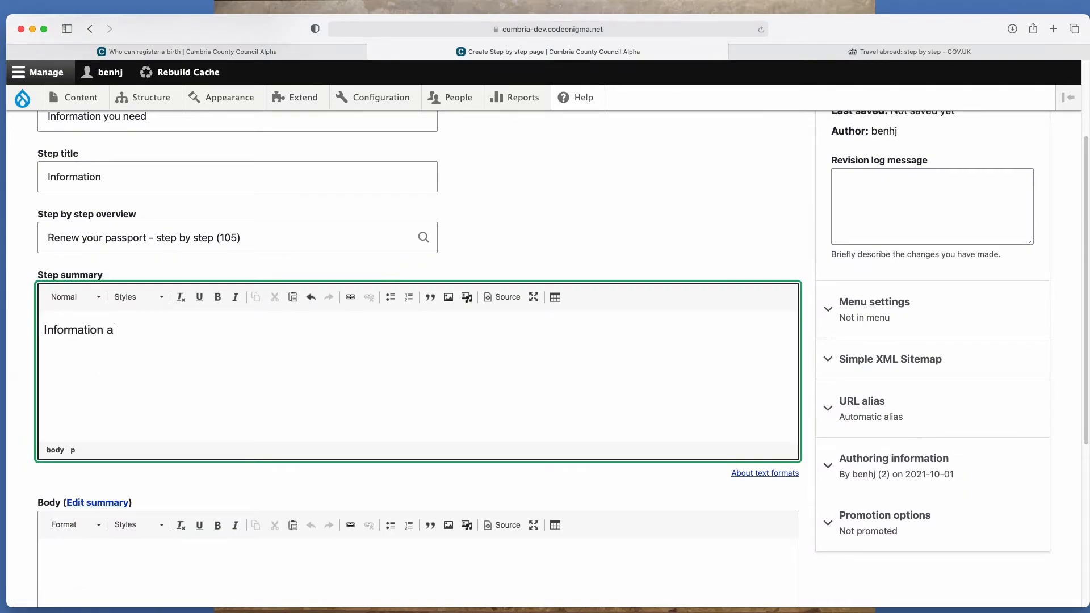
pyautogui.write('nd documents')
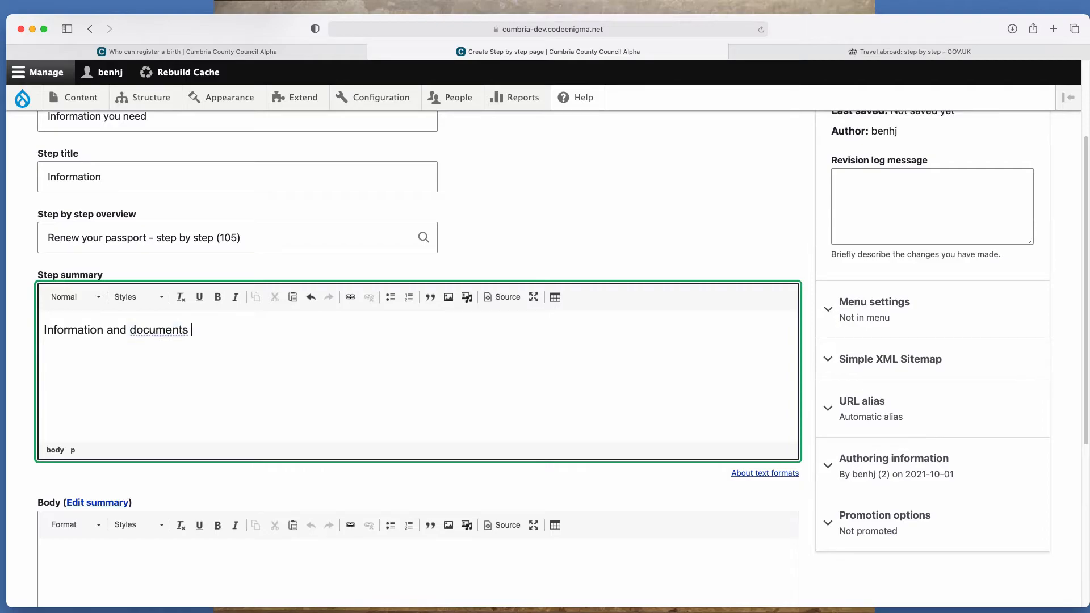
pyautogui.write('you need')
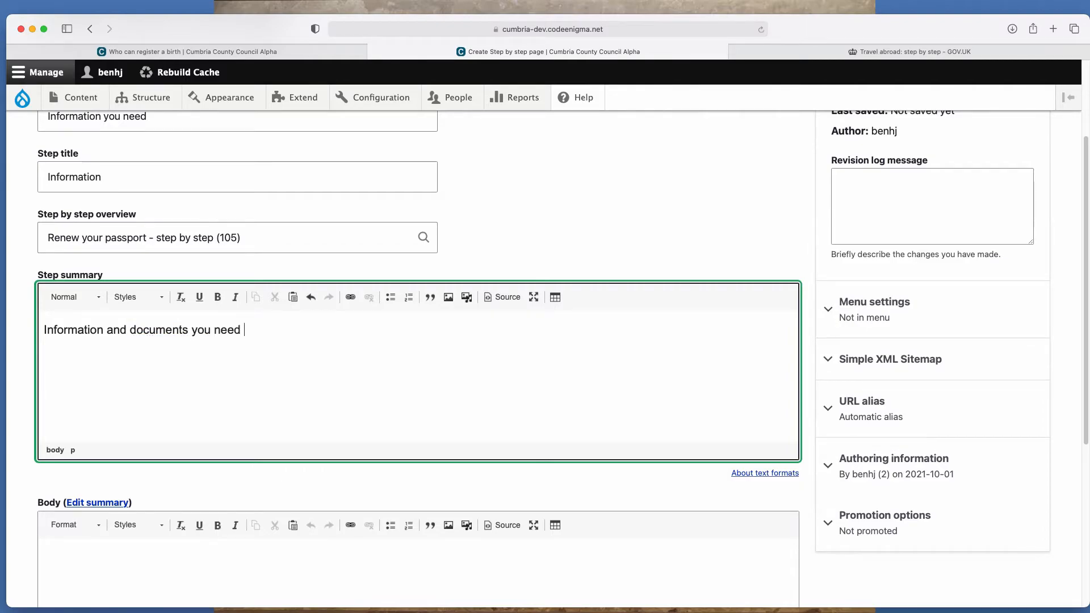
pyautogui.write('before you renew your passp')
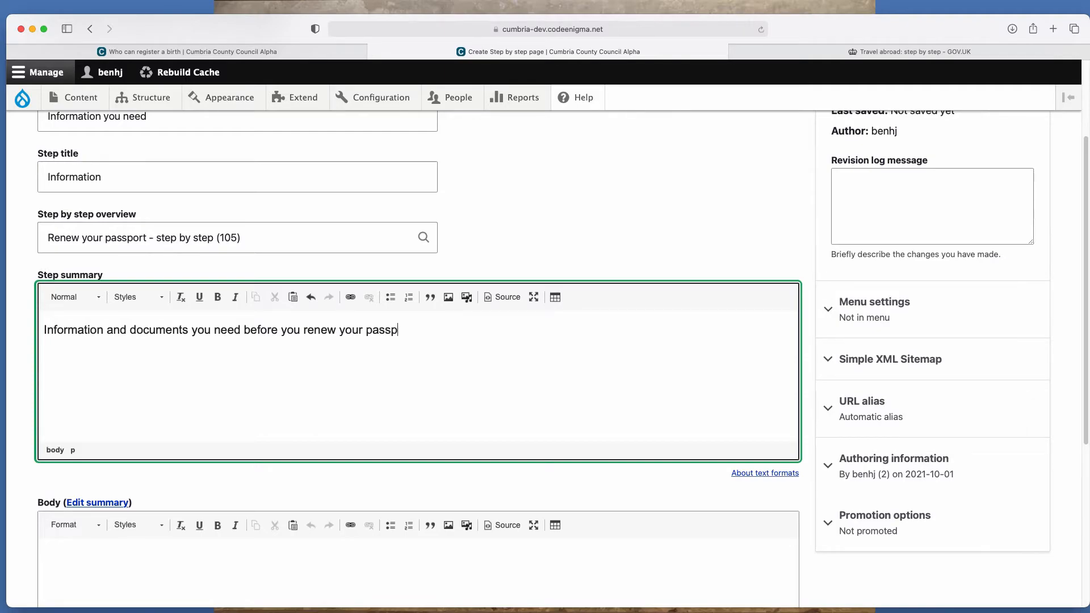
pyautogui.write('ort.')
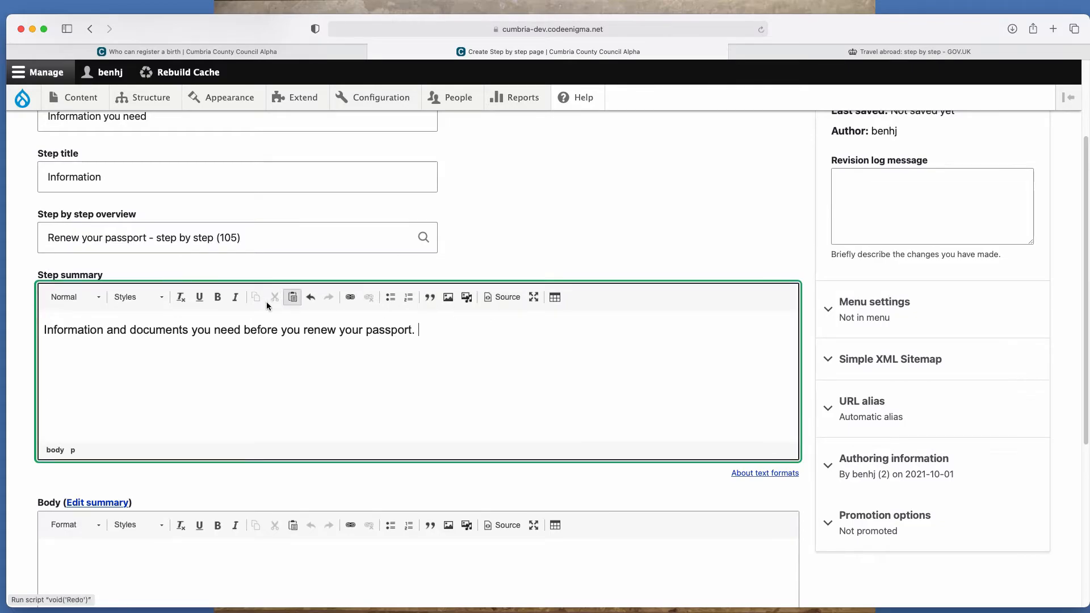
pyautogui.scroll(-3)
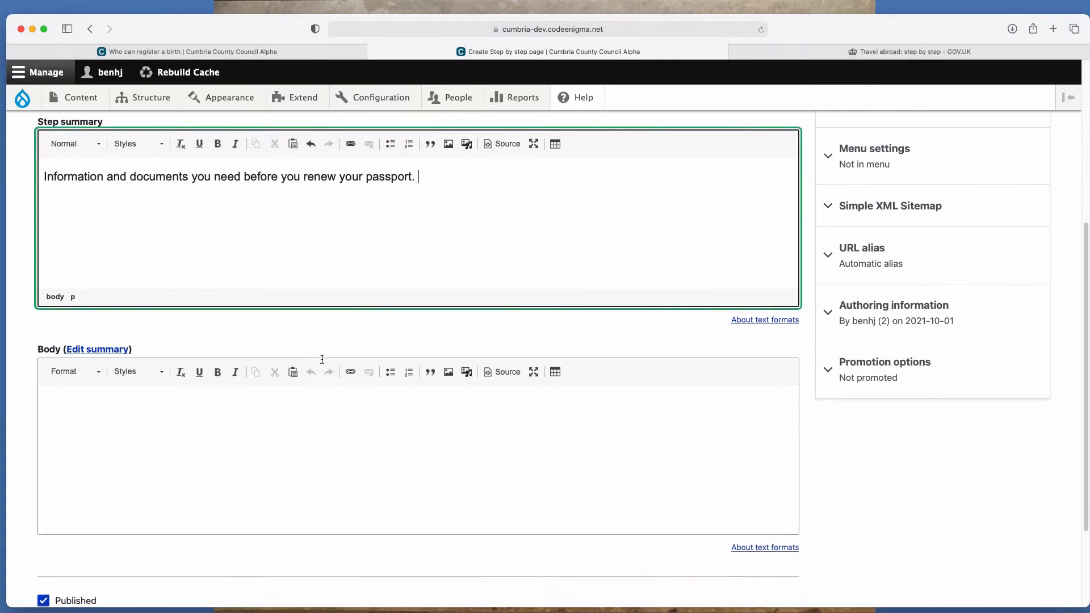
pyautogui.click(98, 349)
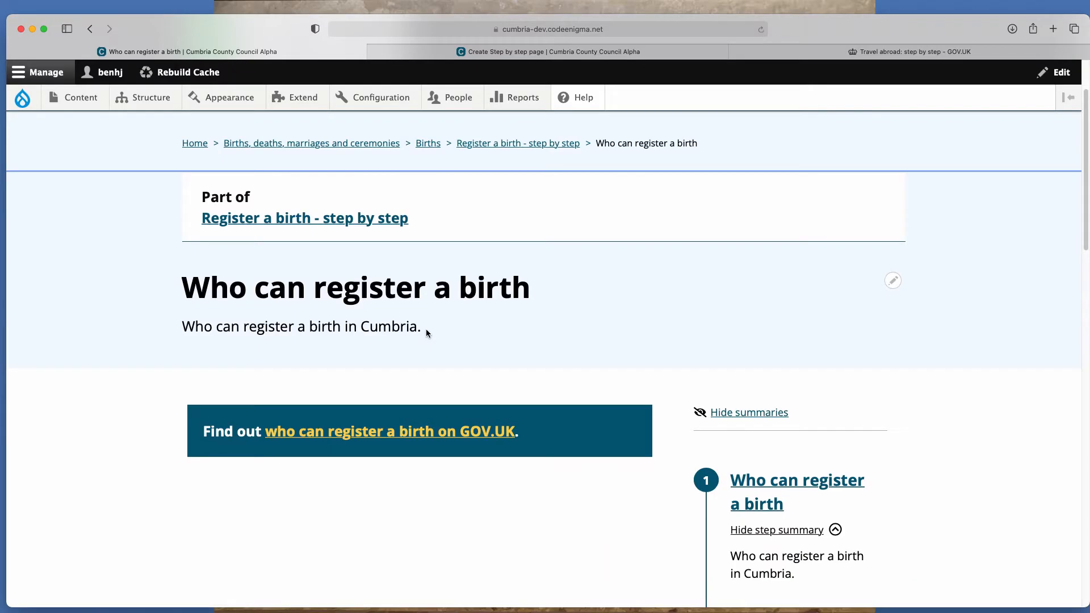
# Glance at the 'Book an appointment' example step, then select the step summary sentence for reuse
pyautogui.scroll(-3)
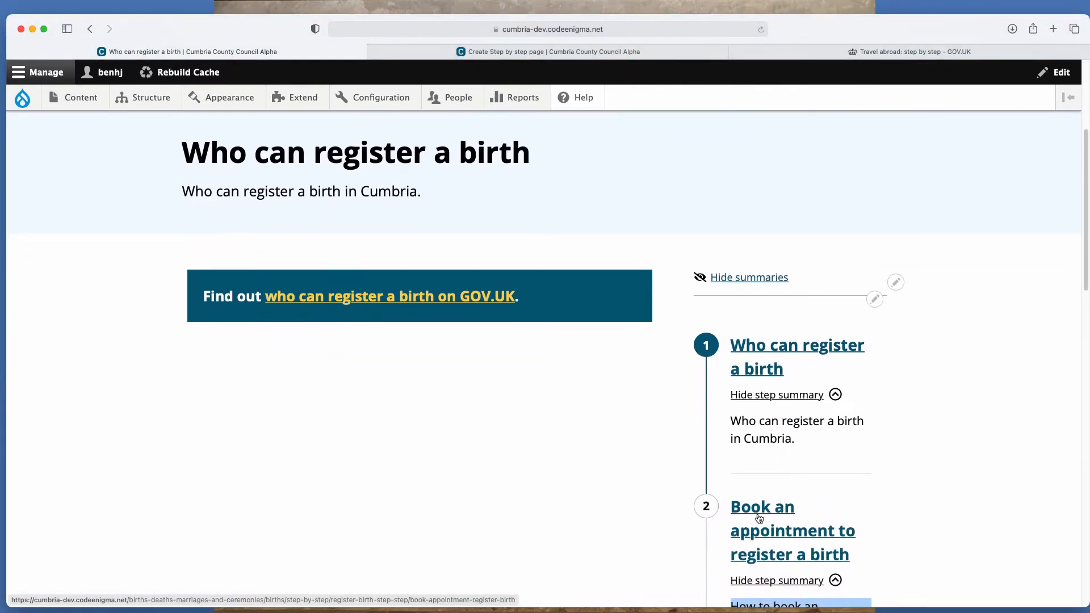
pyautogui.click(762, 507)
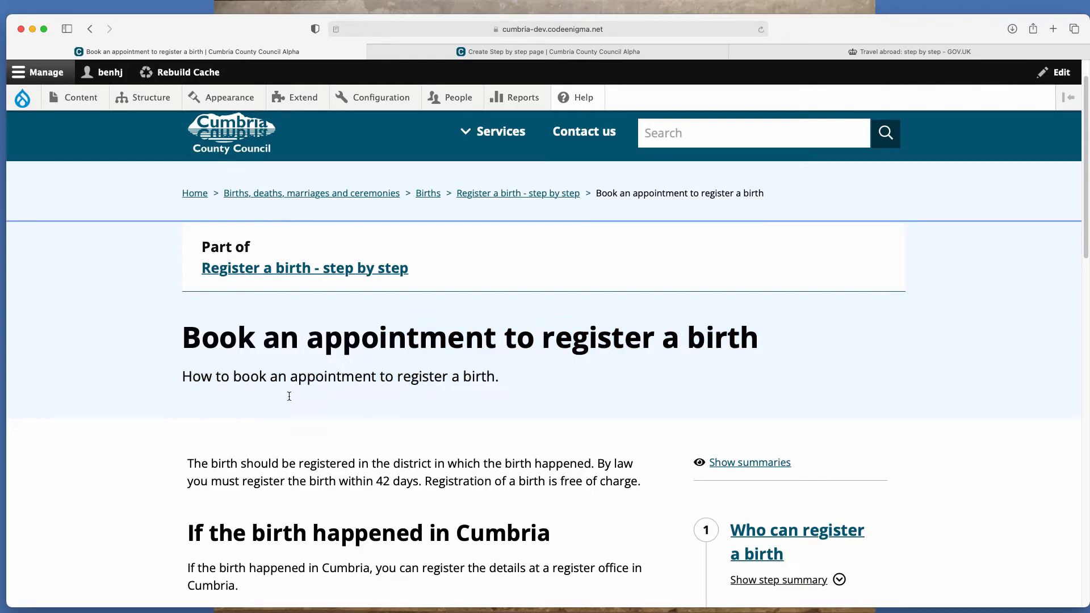
pyautogui.click(451, 96)
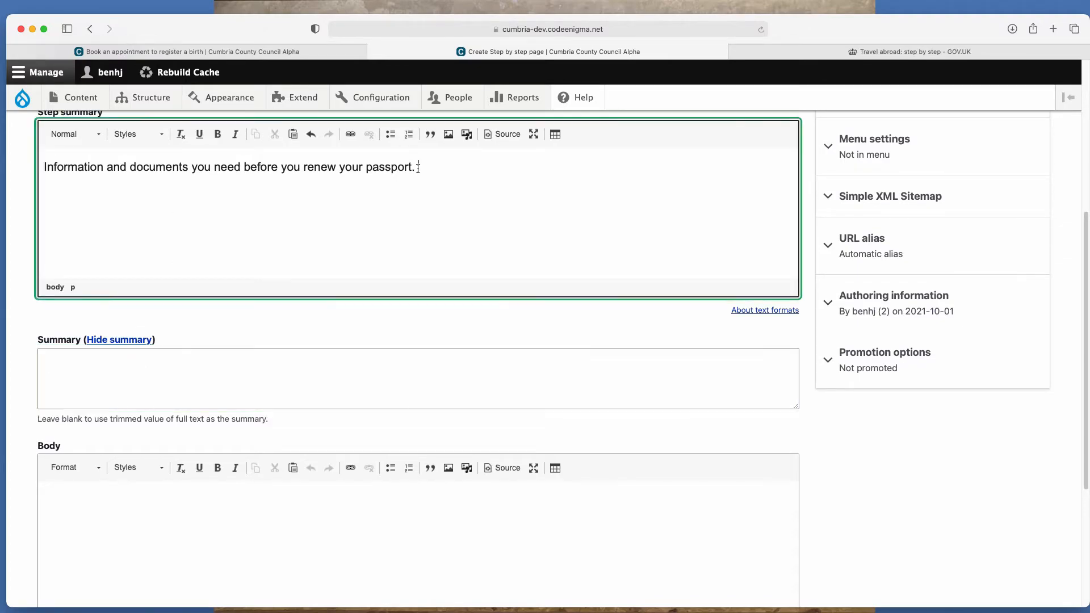
pyautogui.tripleClick(229, 167)
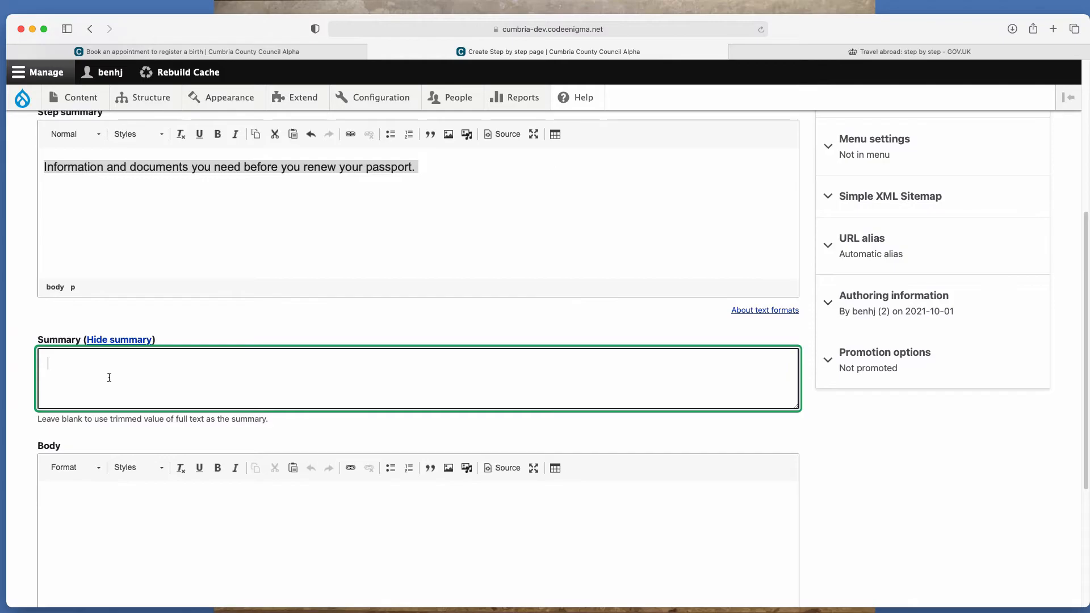
# Fill the Summary with the same sentence and give the Body placeholder text 'Body.'
pyautogui.scroll(-3)
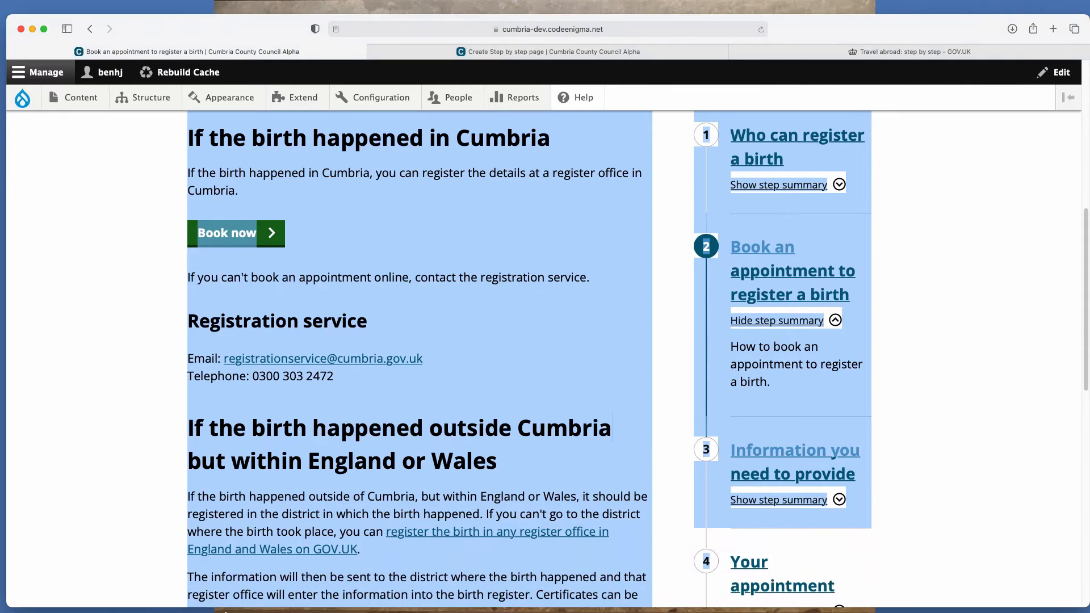
pyautogui.scroll(-3)
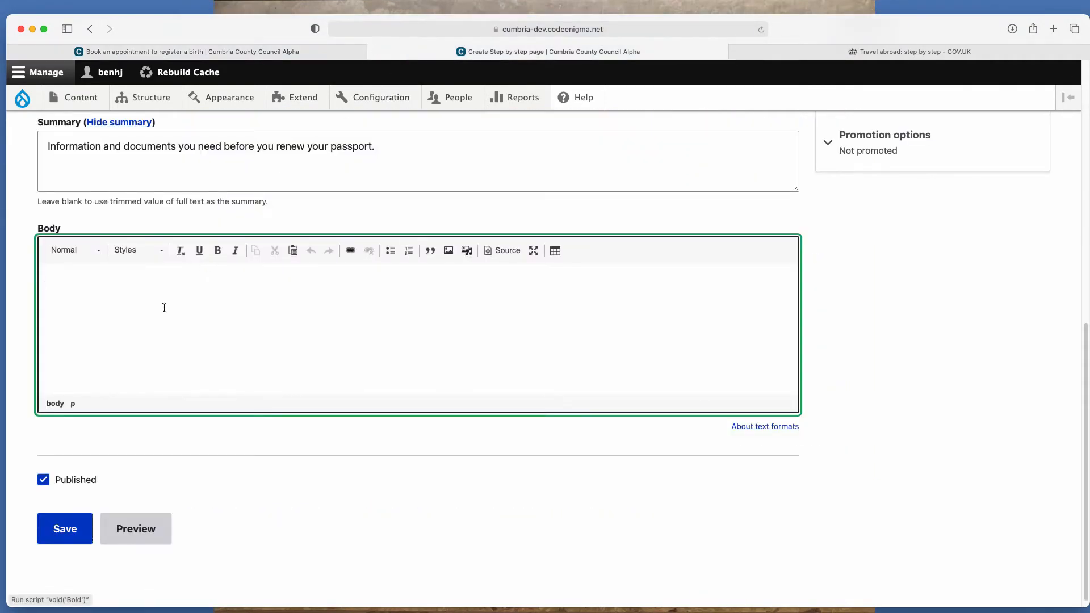
pyautogui.write('Body')
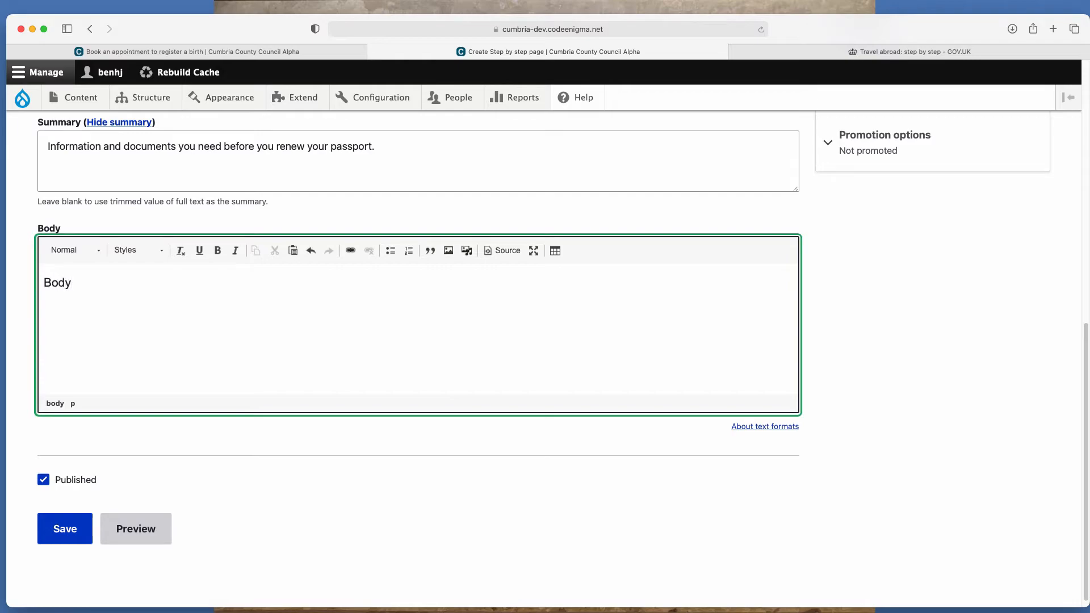
pyautogui.write('.')
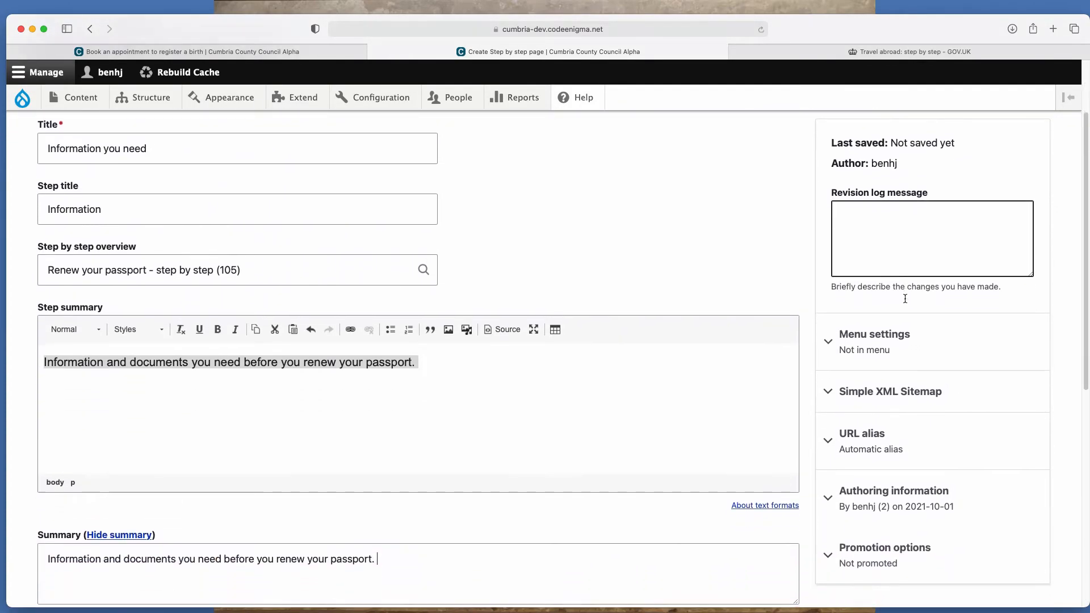
pyautogui.moveTo(904, 302)
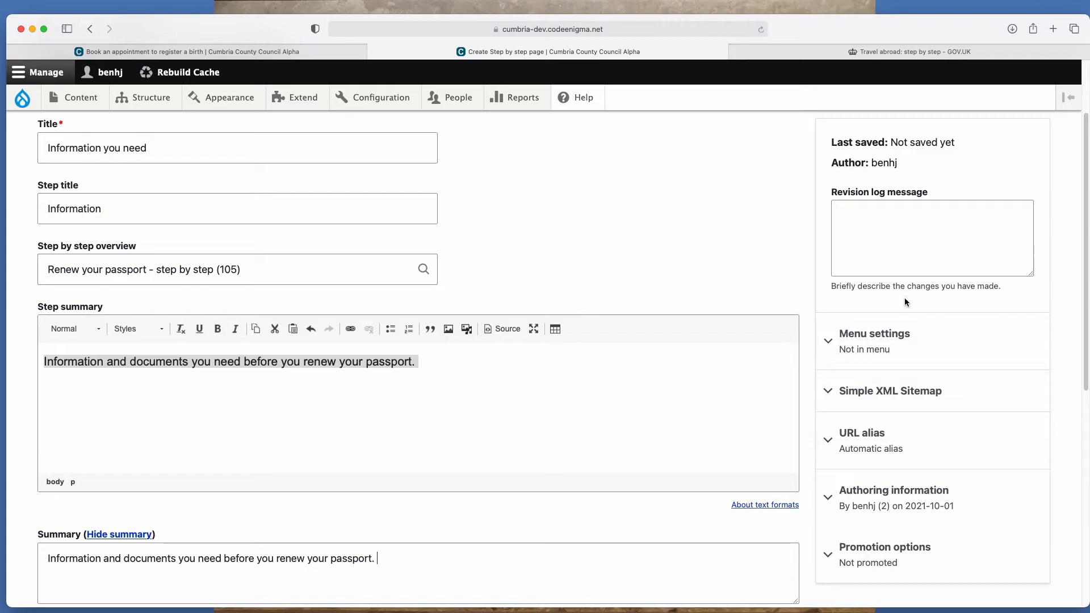
# Uncheck Published and save the 'Information you need' step page as unpublished
pyautogui.scroll(-3)
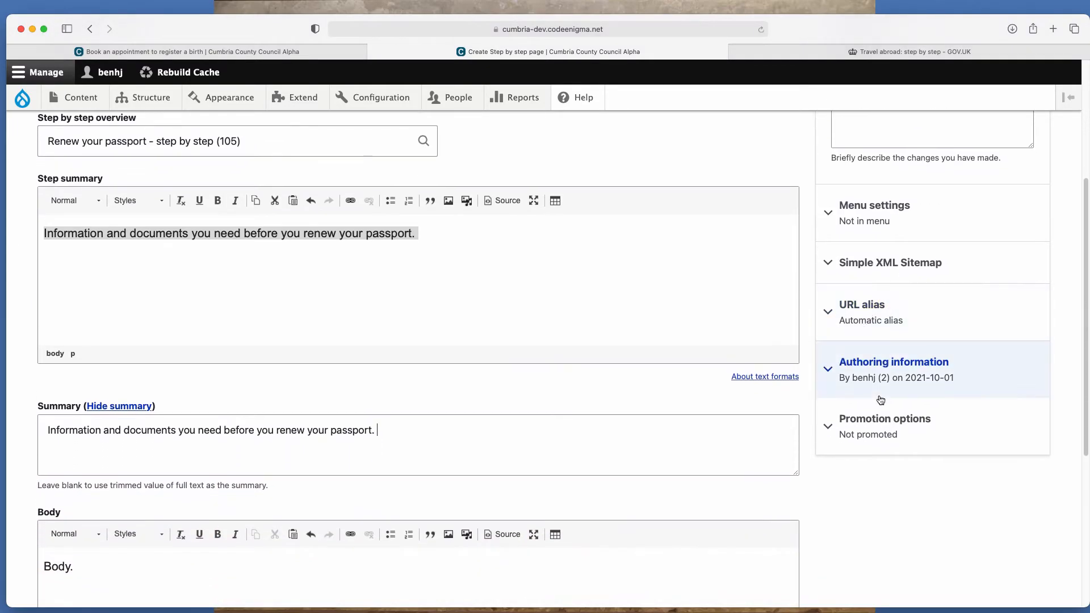
pyautogui.scroll(-3)
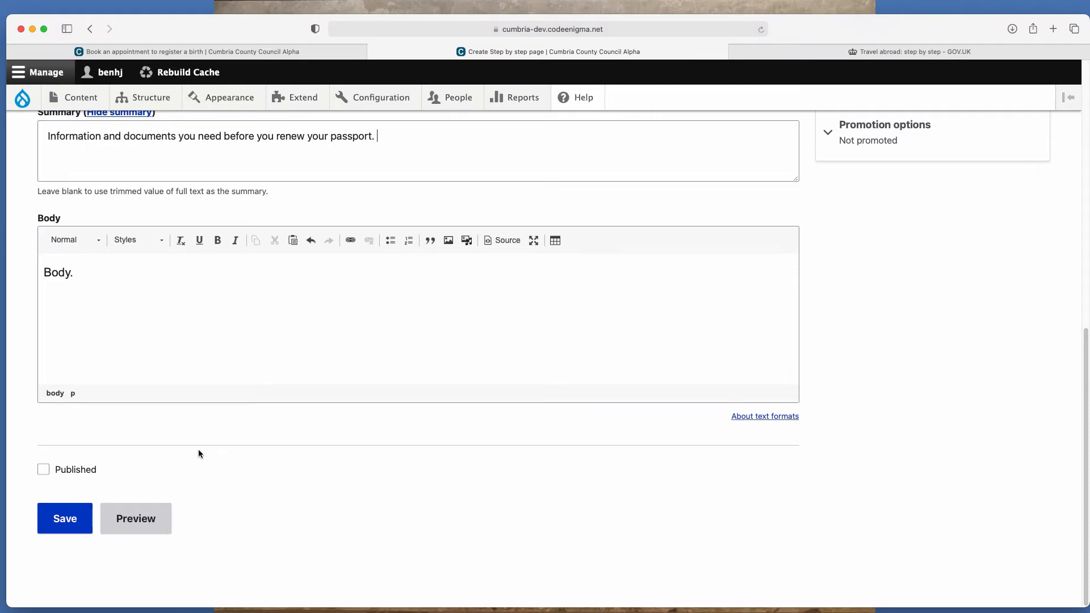
pyautogui.click(64, 519)
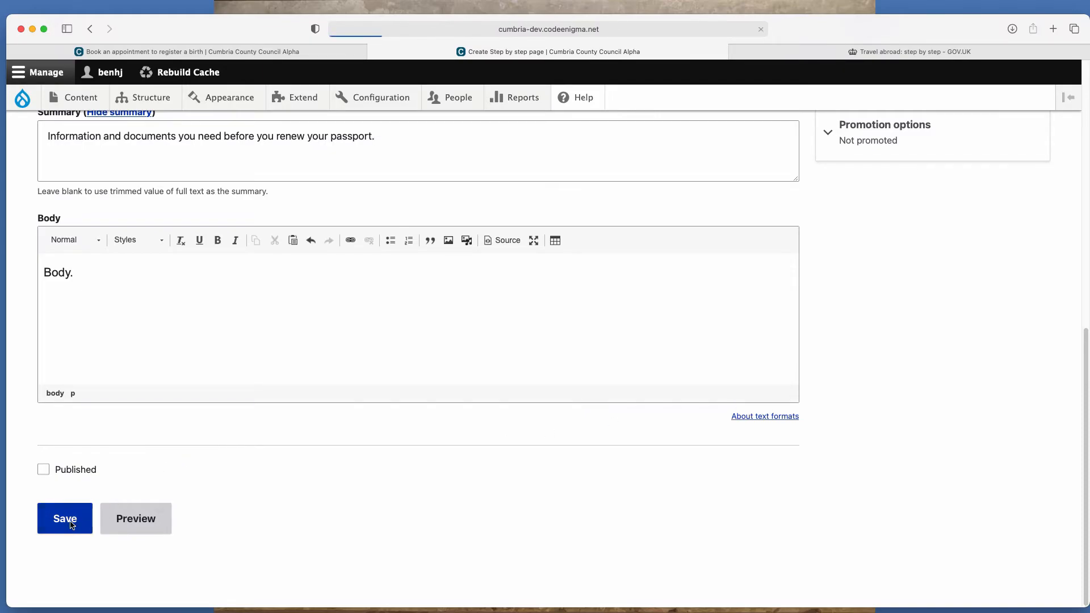
pyautogui.click(64, 519)
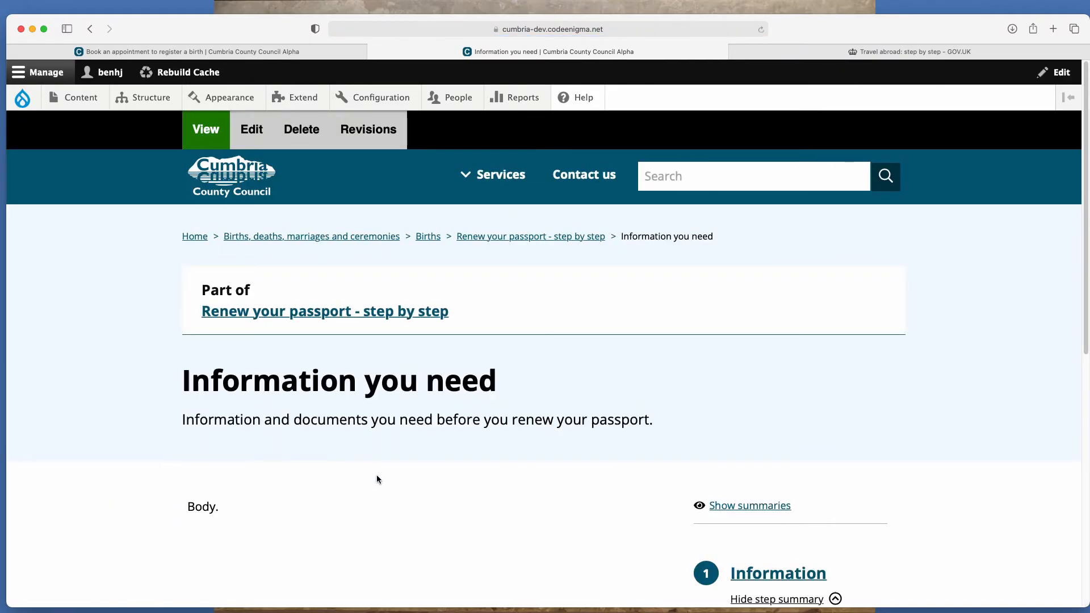
pyautogui.scroll(-3)
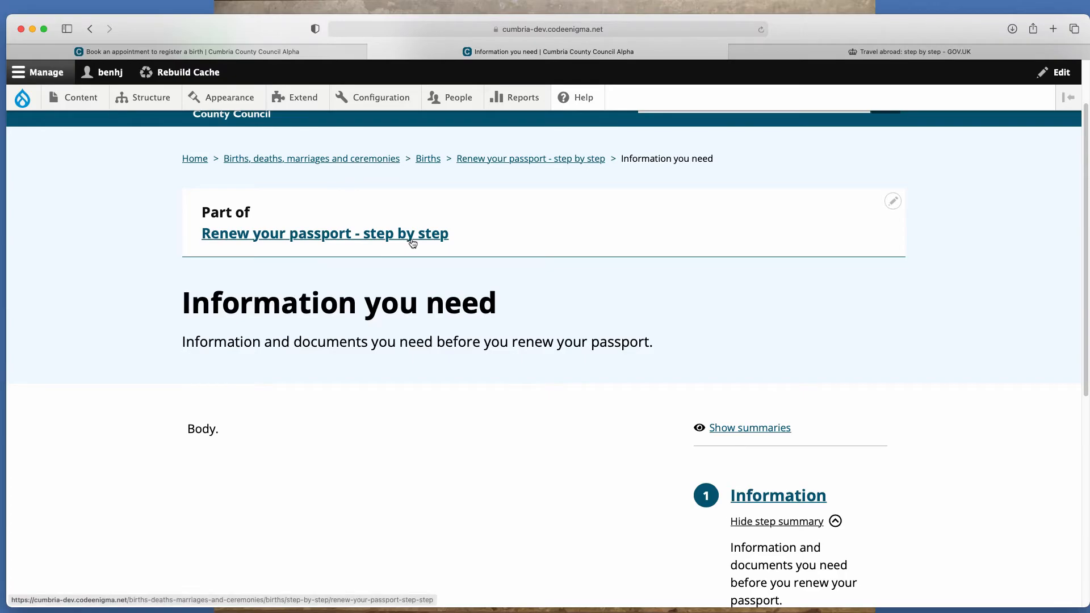
# Review the 'Renew your passport - step by step' overview and start editing it
pyautogui.click(324, 232)
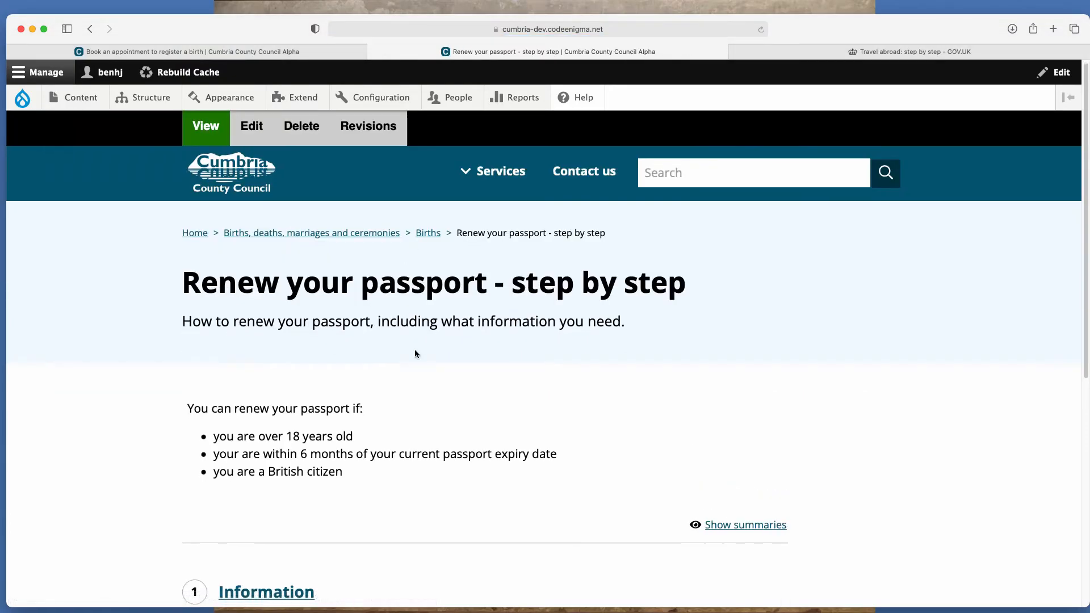
pyautogui.scroll(-3)
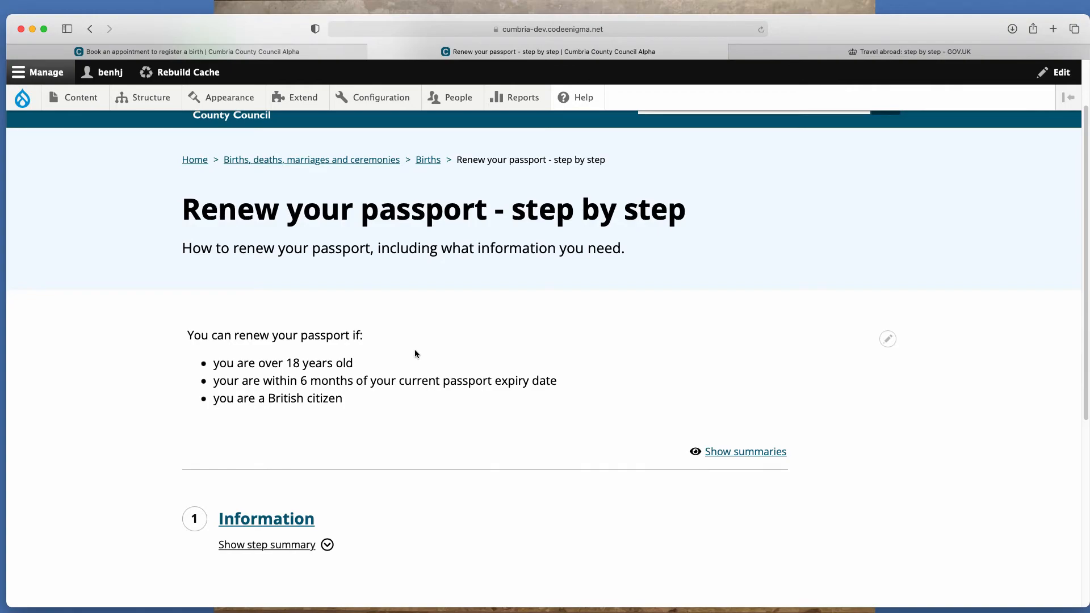
pyautogui.moveTo(406, 334)
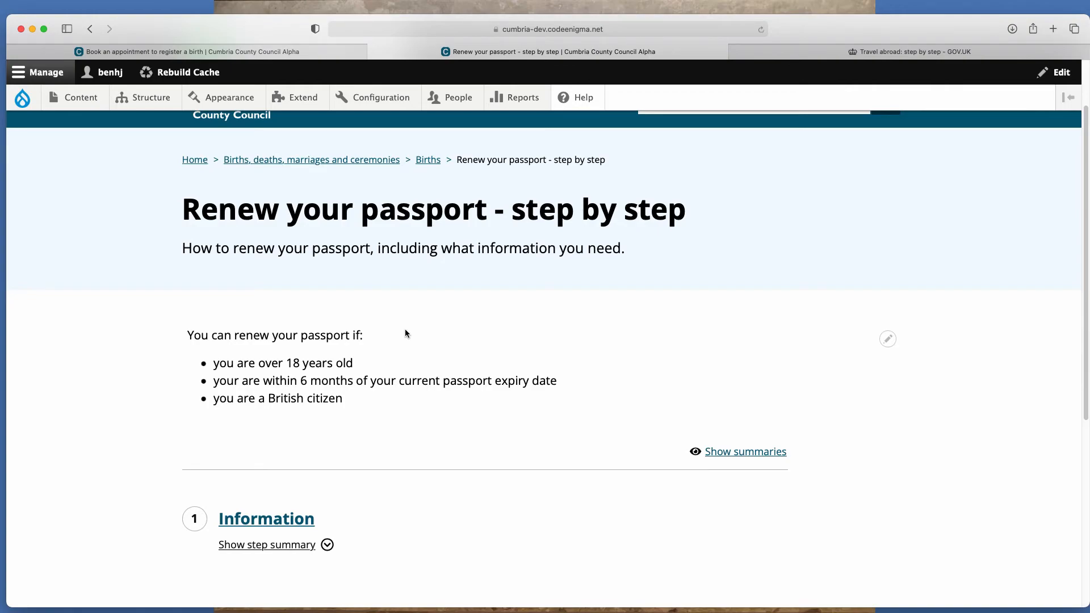
pyautogui.scroll(-3)
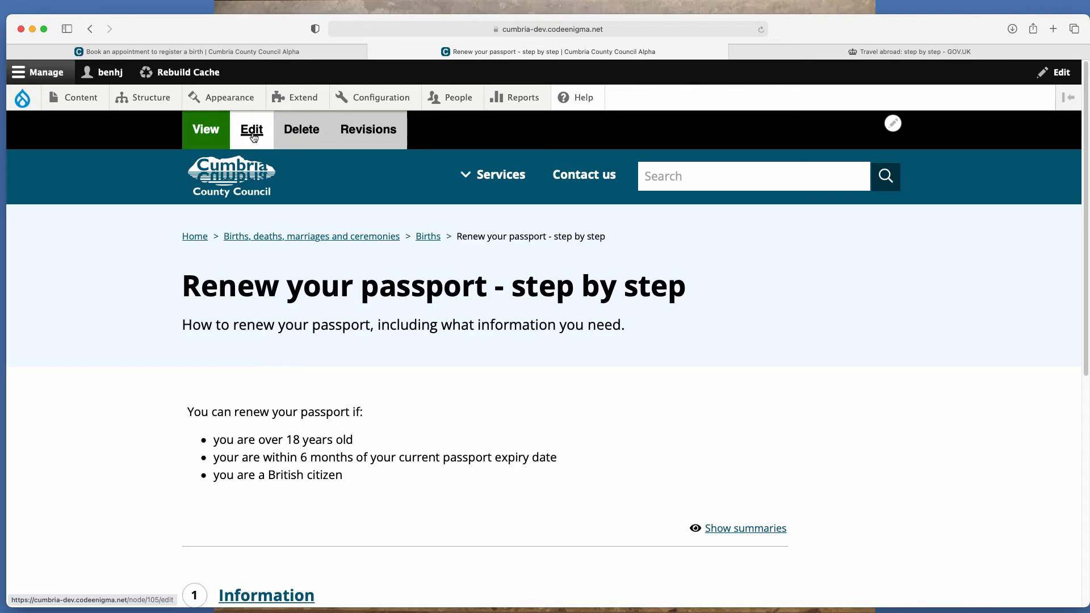
pyautogui.click(251, 129)
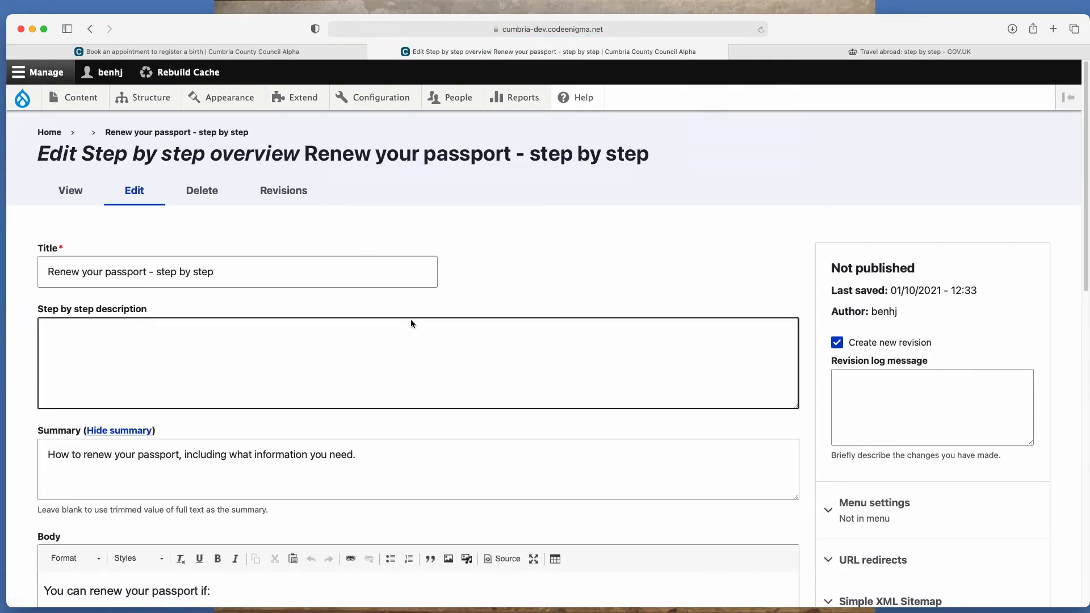
# Save the overview with 'Information you need' as a step page, then go to the content list
pyautogui.scroll(-3)
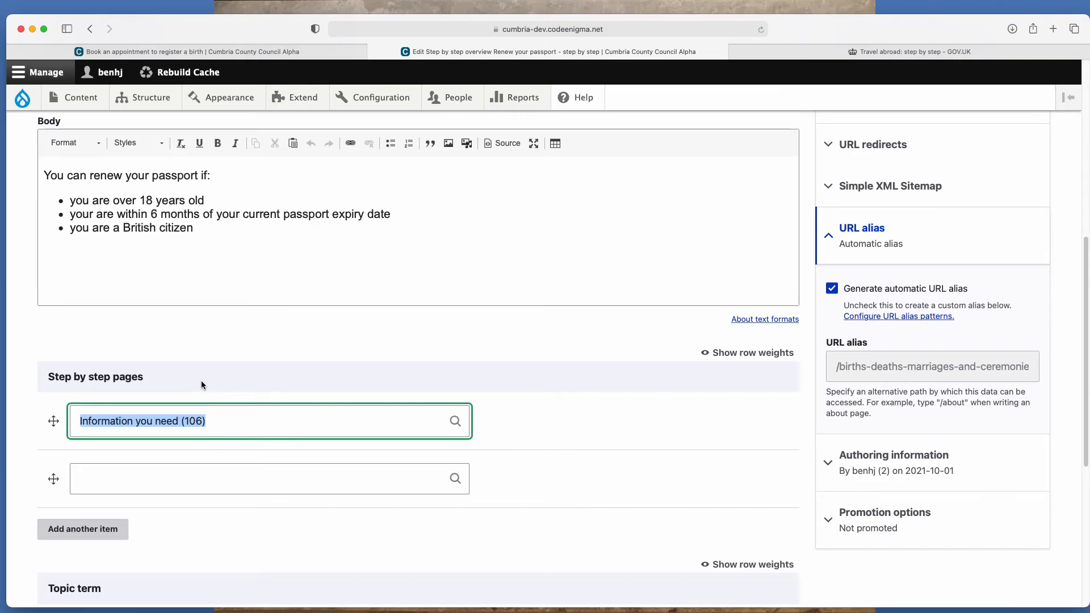
pyautogui.scroll(-3)
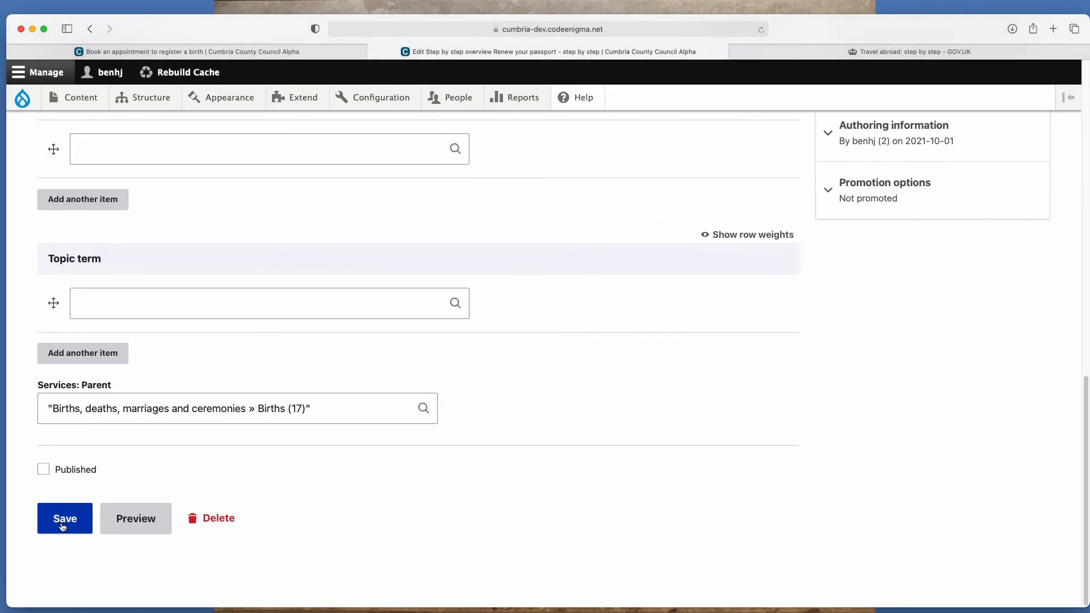
pyautogui.click(64, 519)
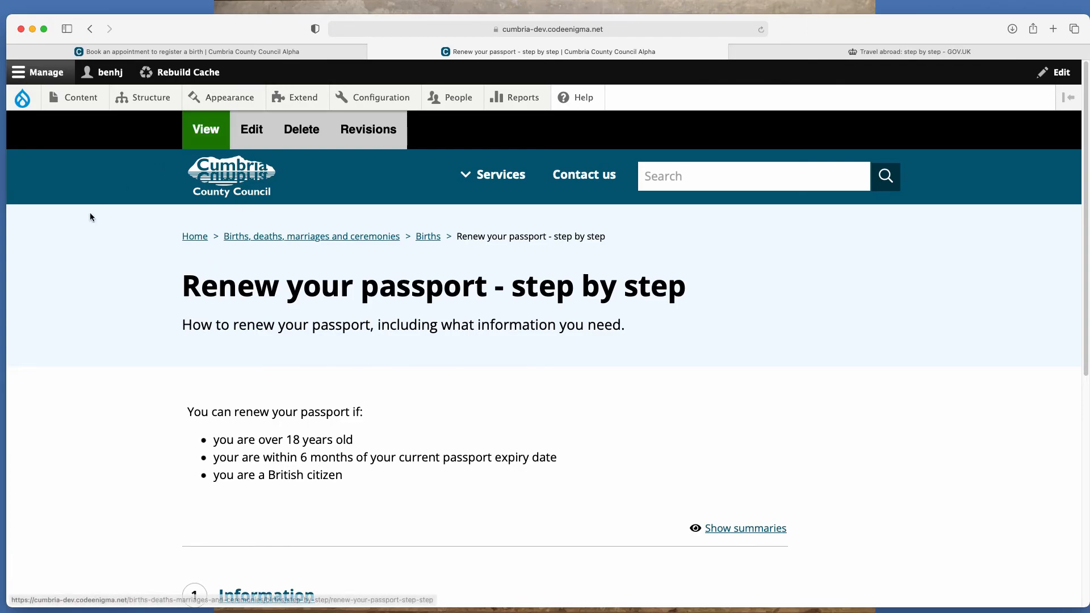
pyautogui.click(82, 98)
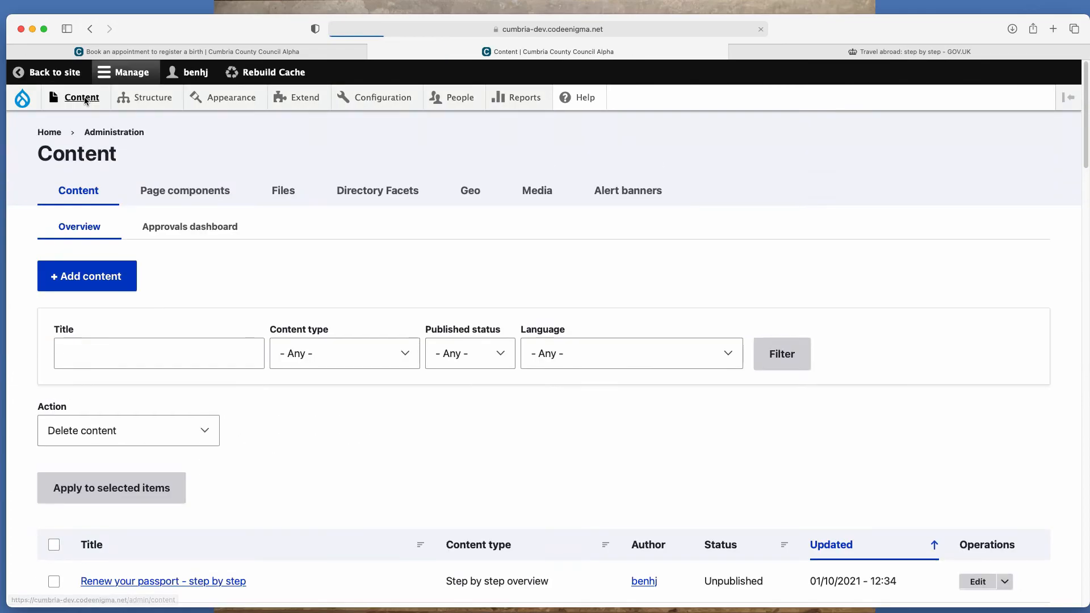
# Set the content list's Content type filter to 'Step by step page'
pyautogui.scroll(-3)
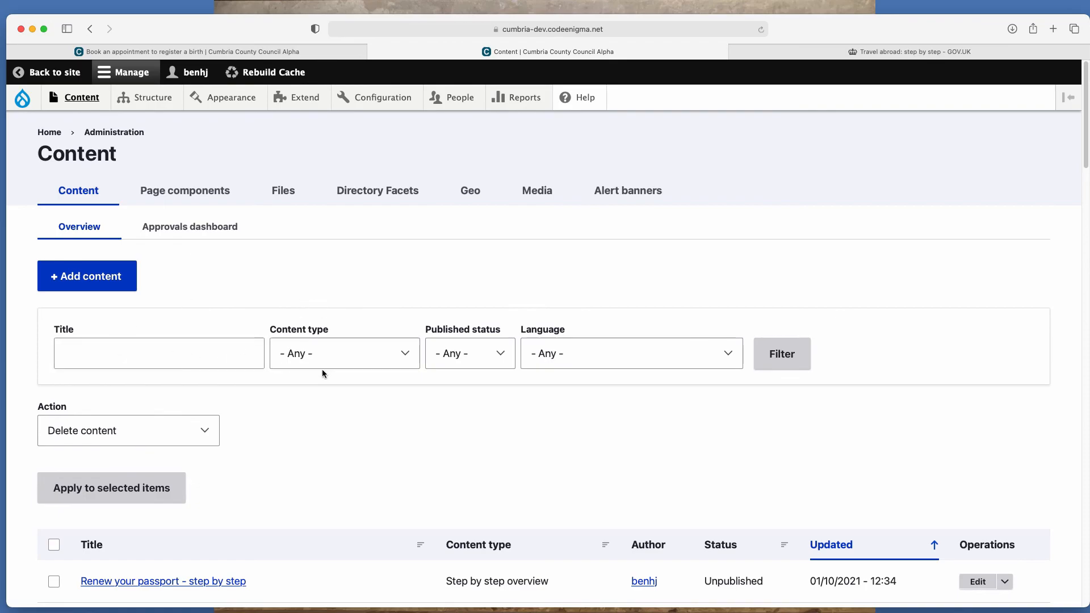
pyautogui.click(343, 353)
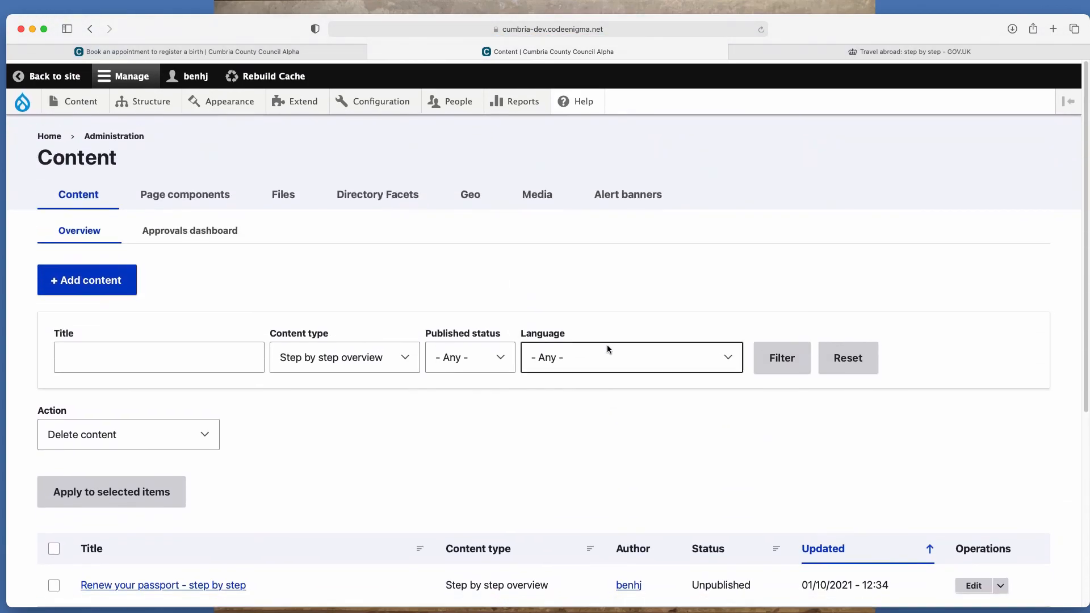
pyautogui.click(343, 356)
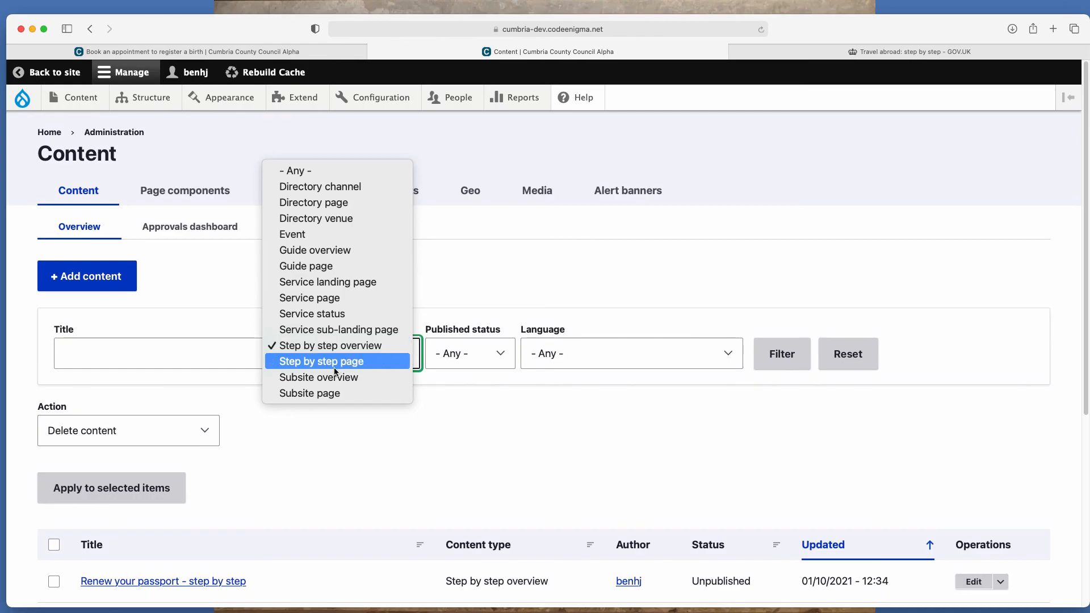
pyautogui.click(320, 361)
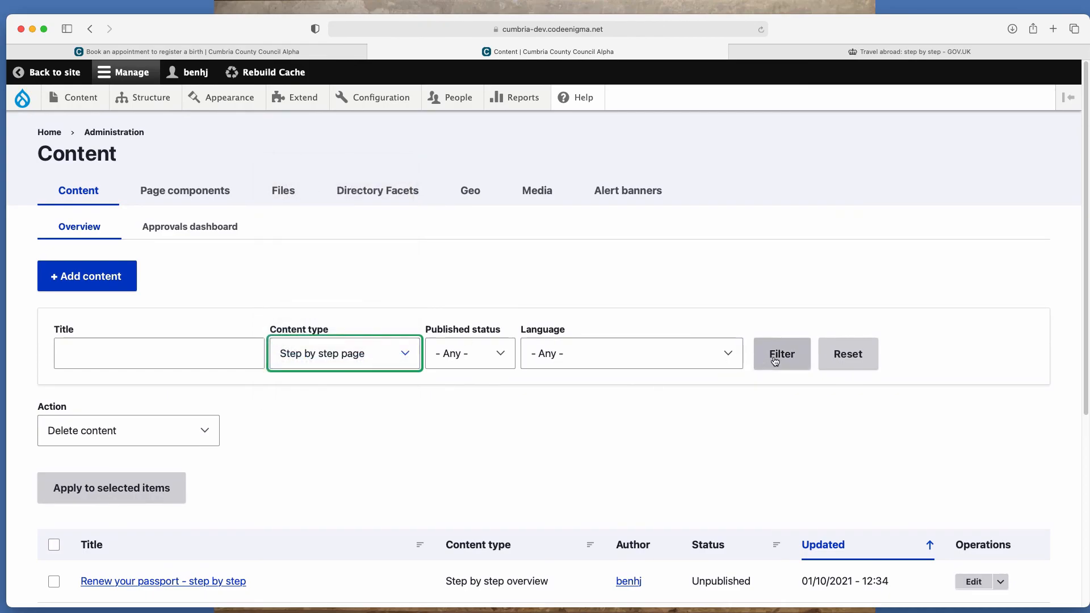